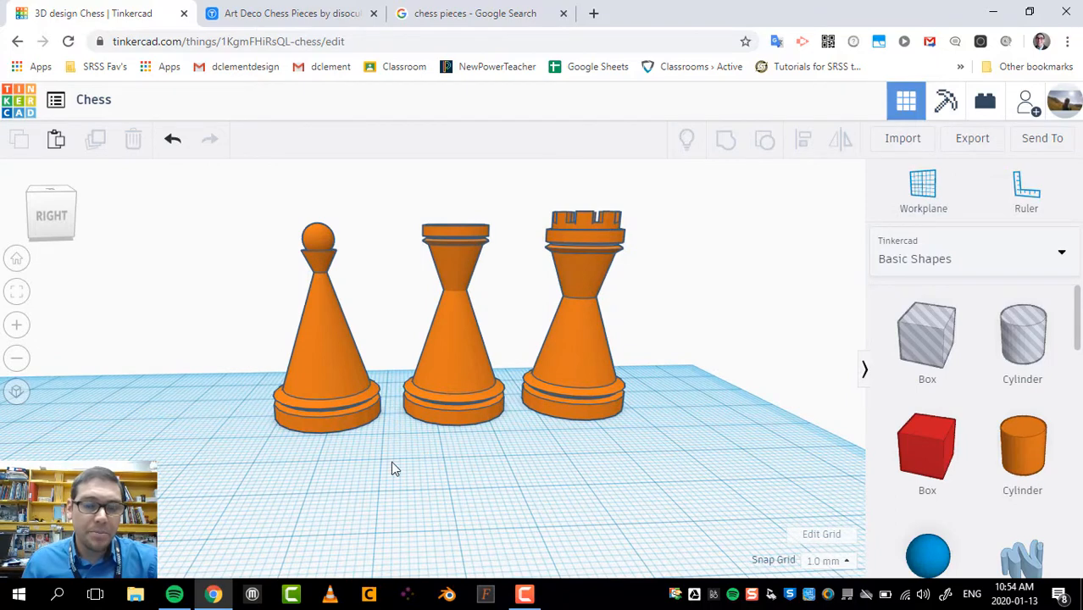
pyautogui.moveTo(322, 352)
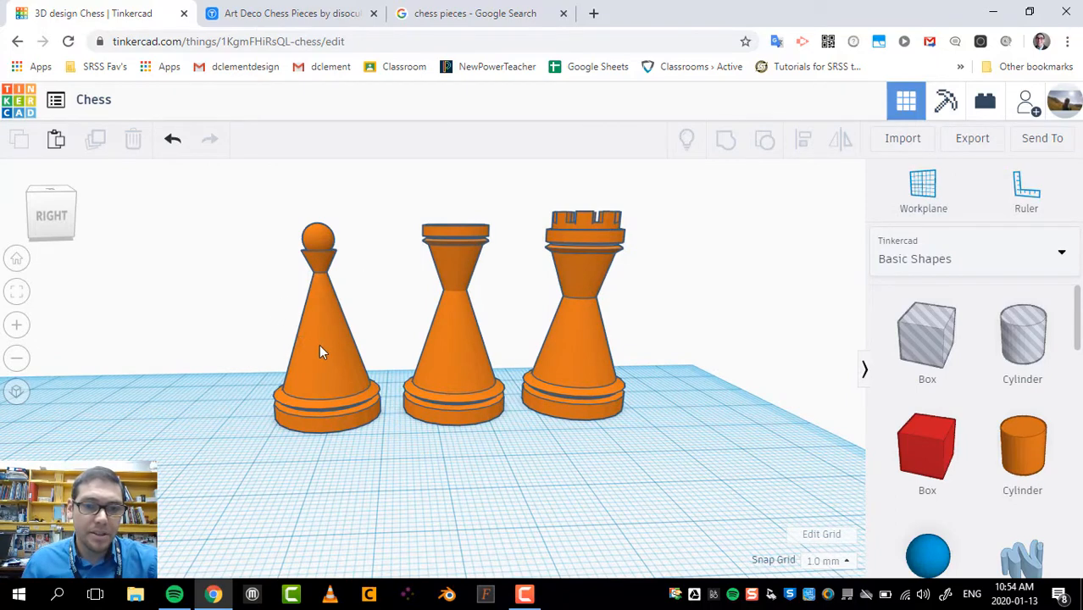
# Step: Look over the pawn, then drop a new cylinder onto the workplane beside it
pyautogui.click(320, 352)
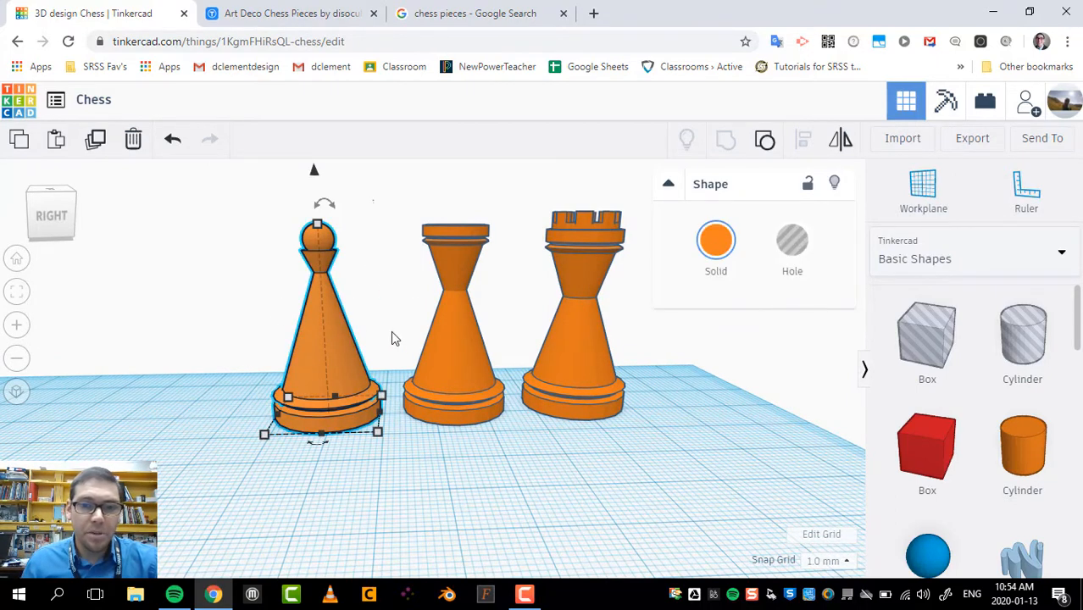
pyautogui.moveTo(496, 359)
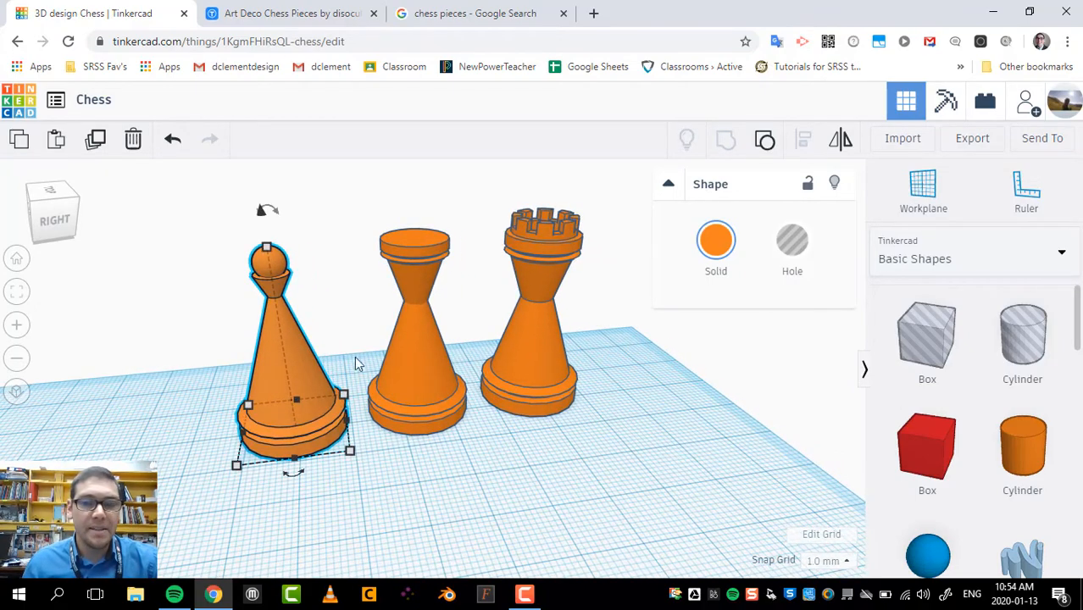
pyautogui.moveTo(479, 377)
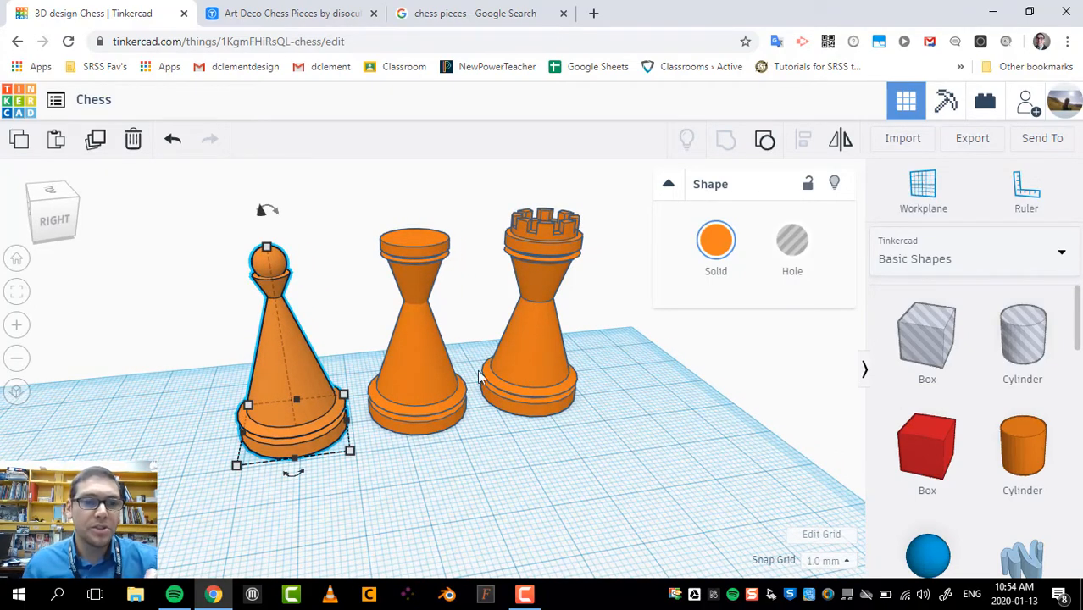
pyautogui.moveTo(267, 320)
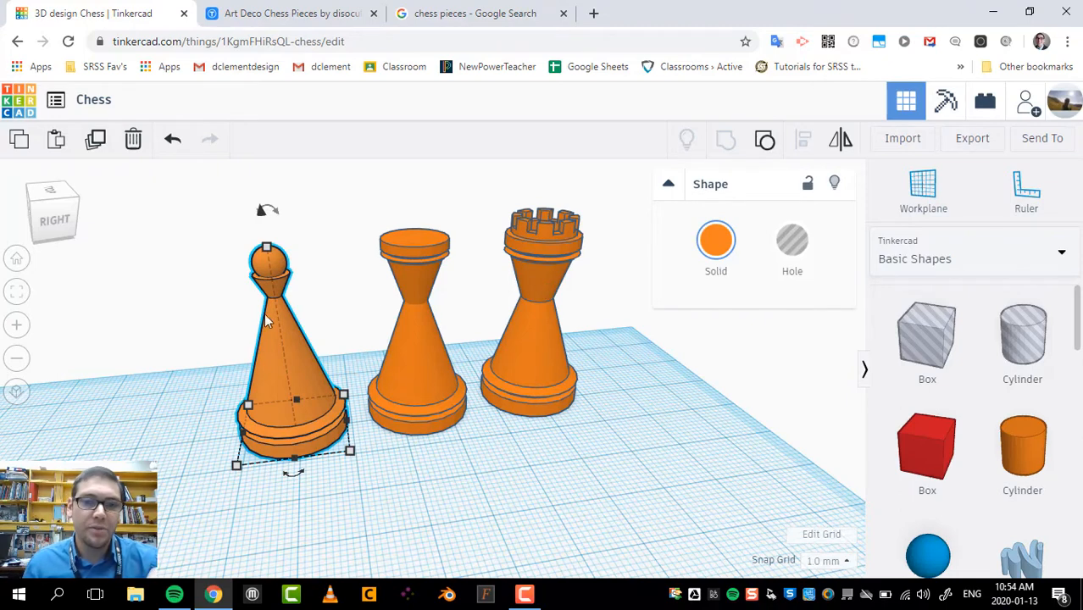
pyautogui.moveTo(428, 389)
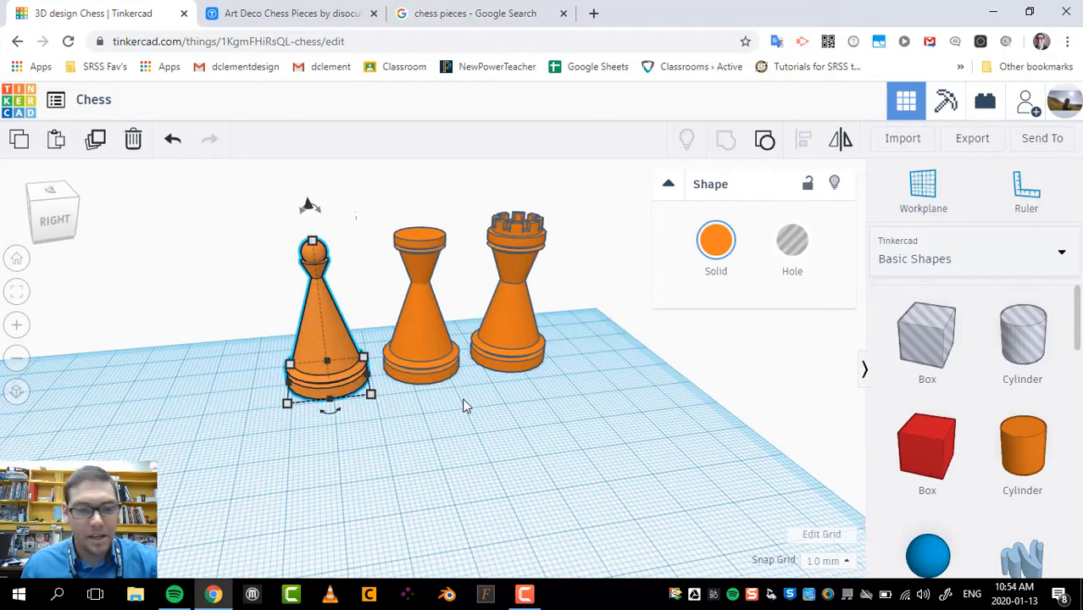
pyautogui.moveTo(360, 345)
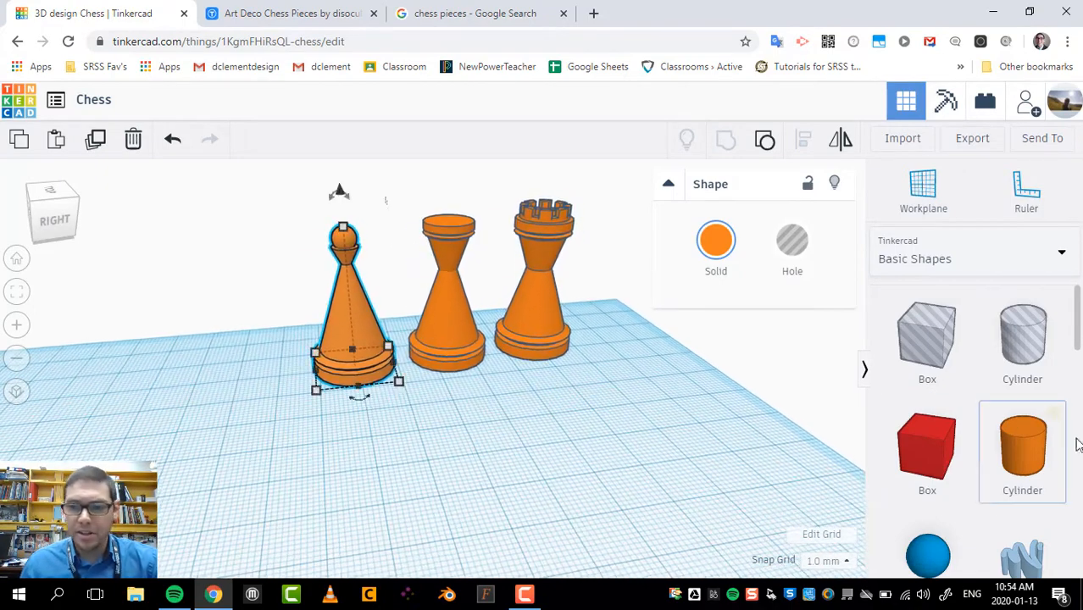
pyautogui.click(415, 411)
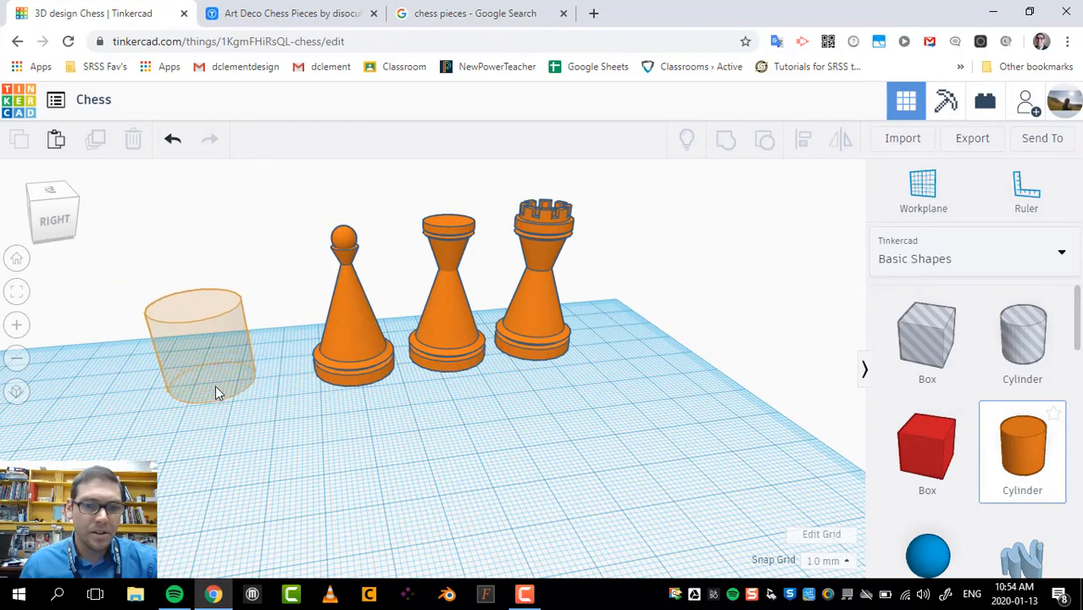
pyautogui.click(199, 343)
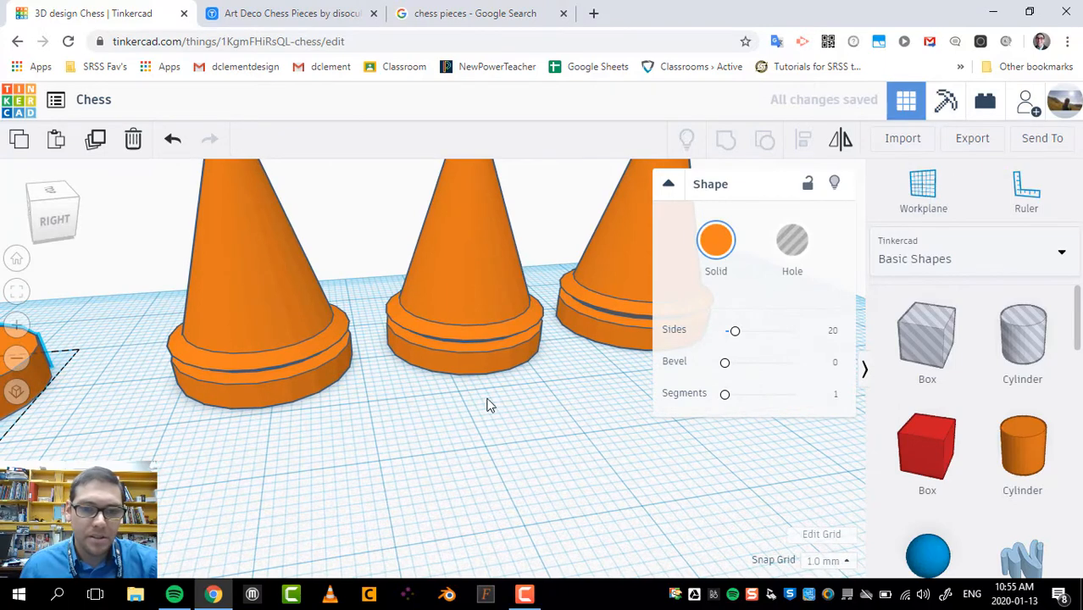
pyautogui.moveTo(200, 411)
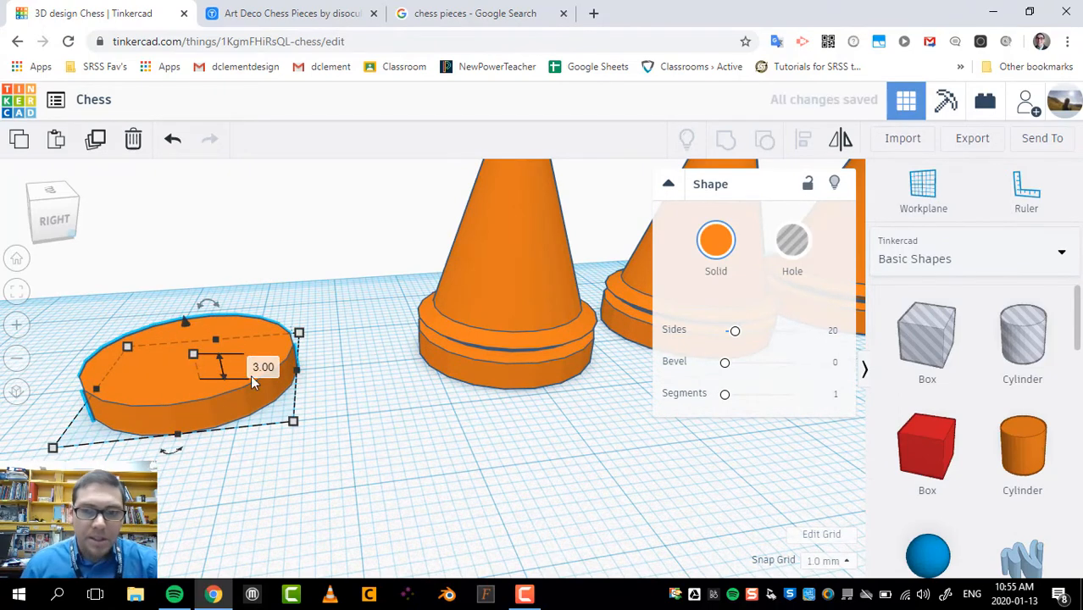
pyautogui.moveTo(733, 335)
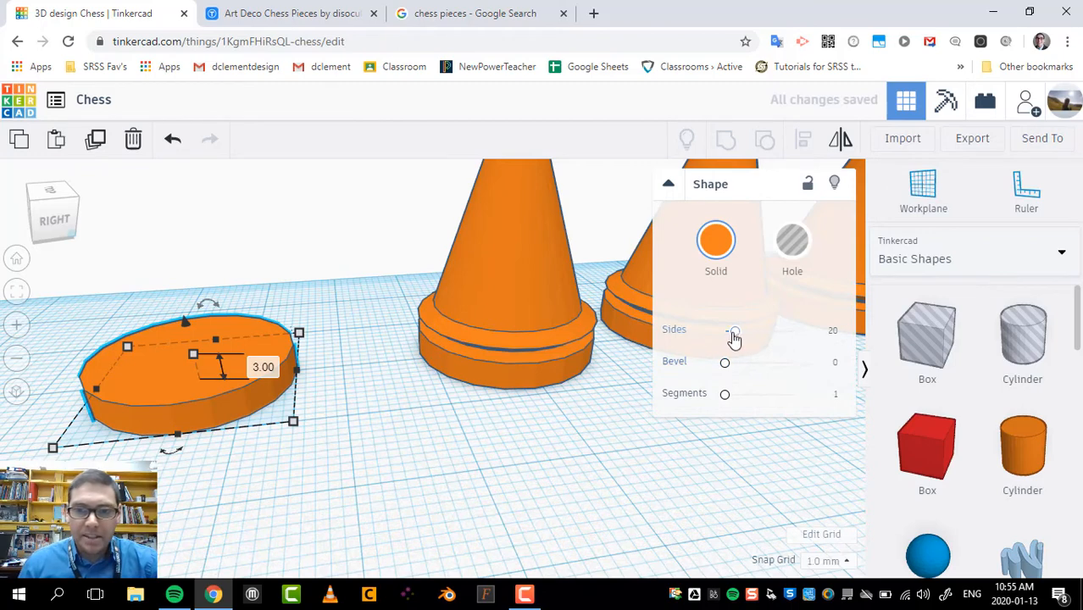
# Step: Set the disc's Sides to 64, Bevel to about 1.5 and Segments to 2
pyautogui.moveTo(734, 331); pyautogui.dragTo(793, 331)
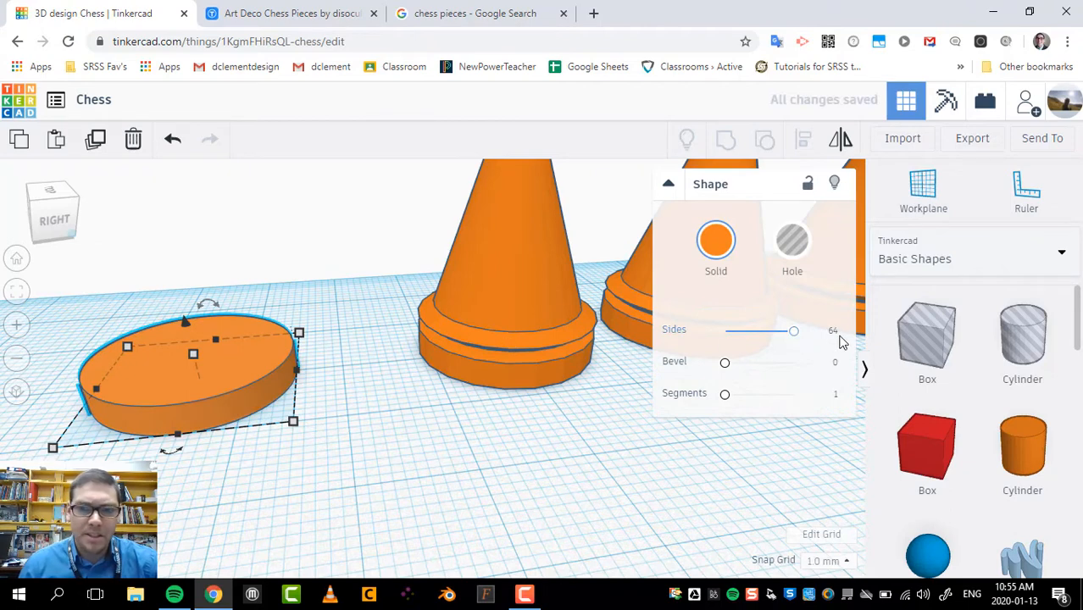
pyautogui.moveTo(415, 358)
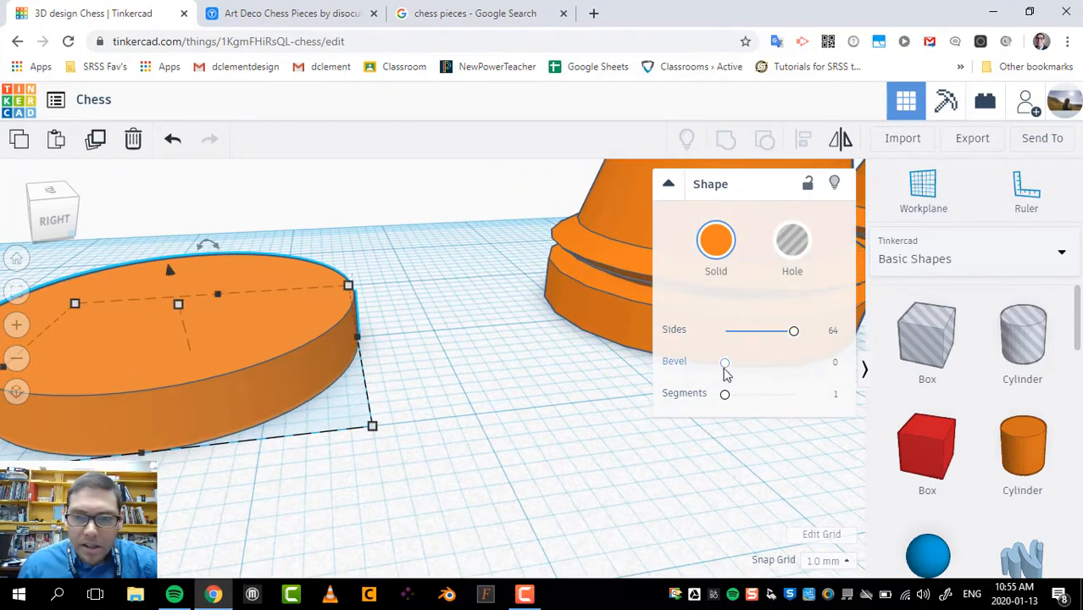
pyautogui.moveTo(725, 363); pyautogui.dragTo(793, 363)
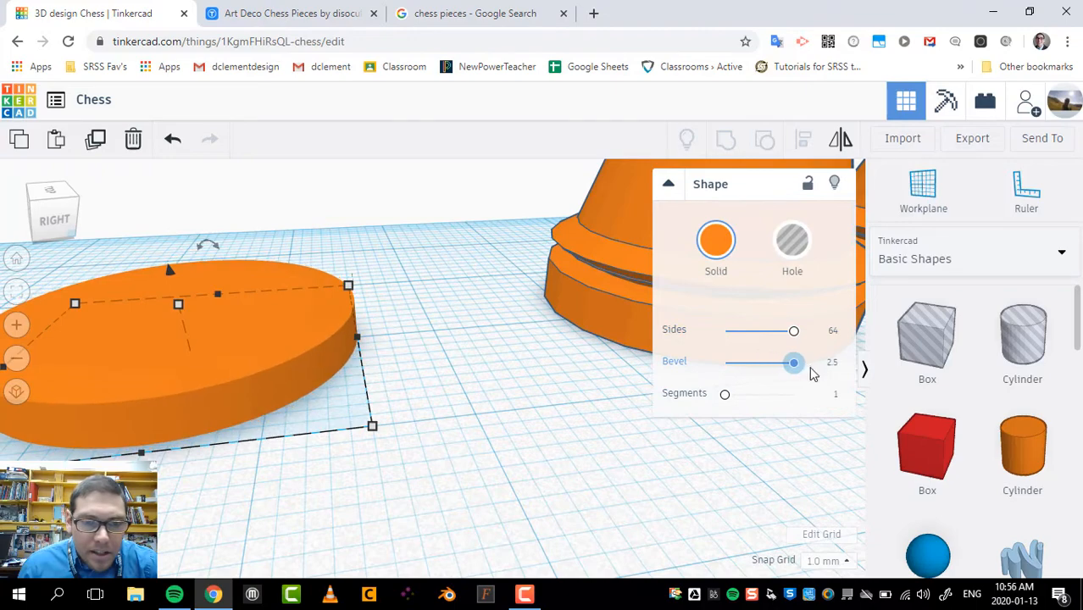
pyautogui.moveTo(793, 363); pyautogui.dragTo(766, 363)
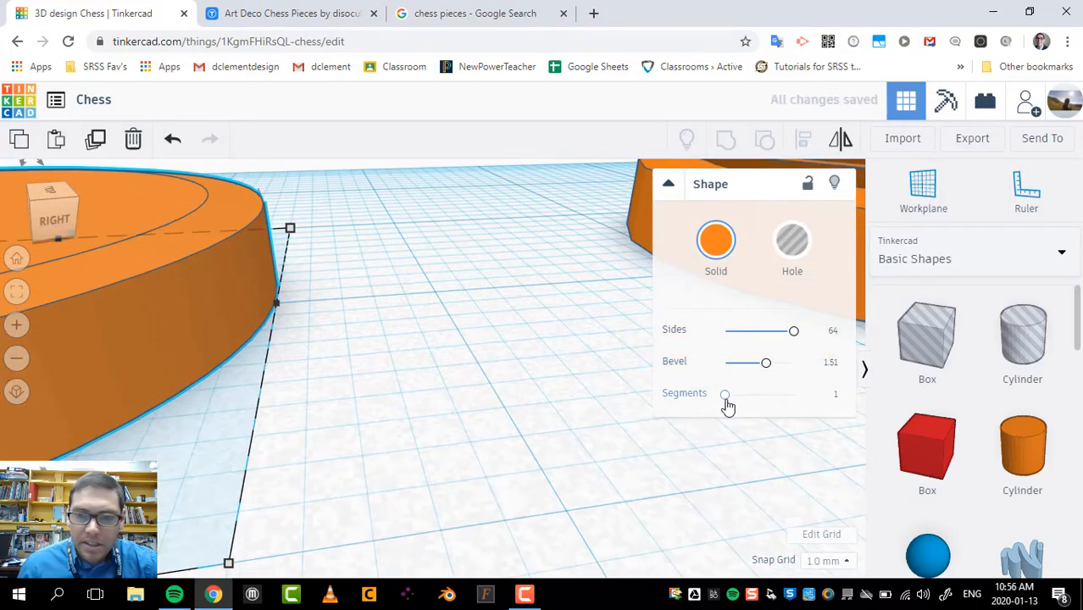
pyautogui.moveTo(725, 395); pyautogui.dragTo(739, 395)
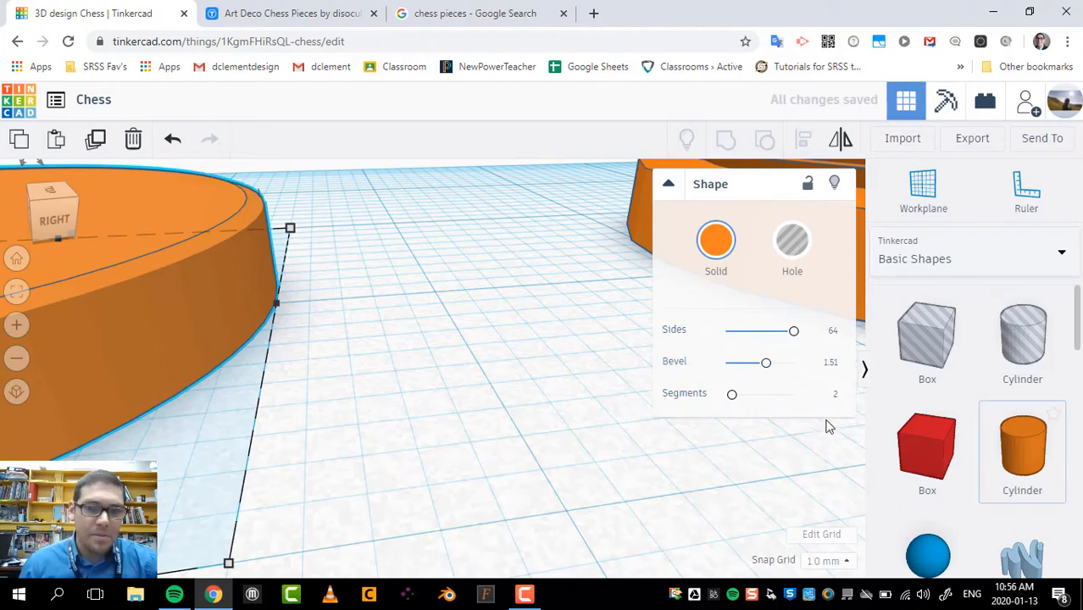
pyautogui.moveTo(587, 359)
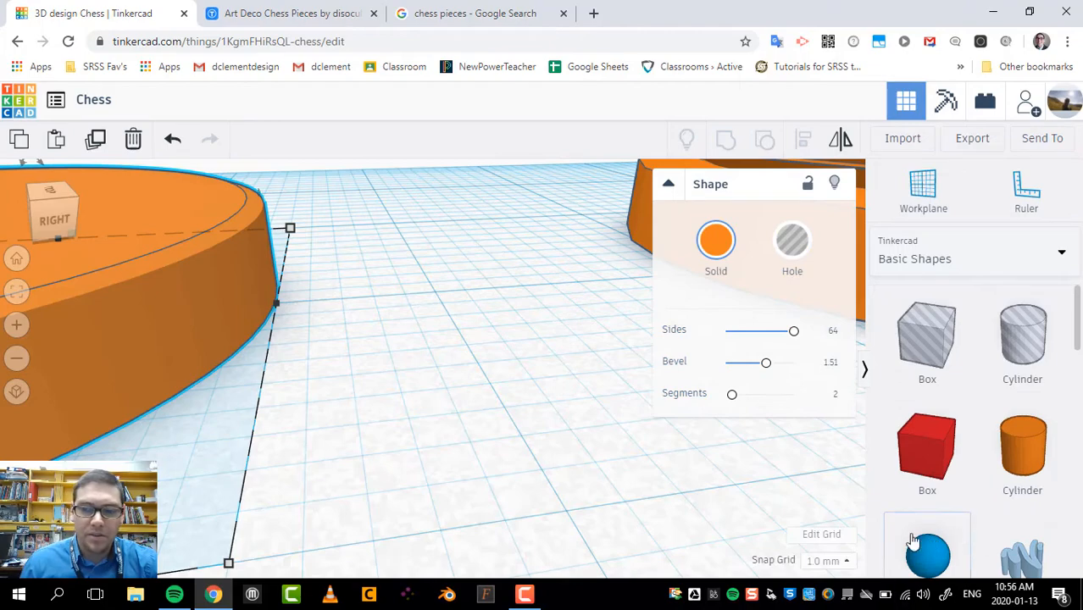
pyautogui.moveTo(337, 394)
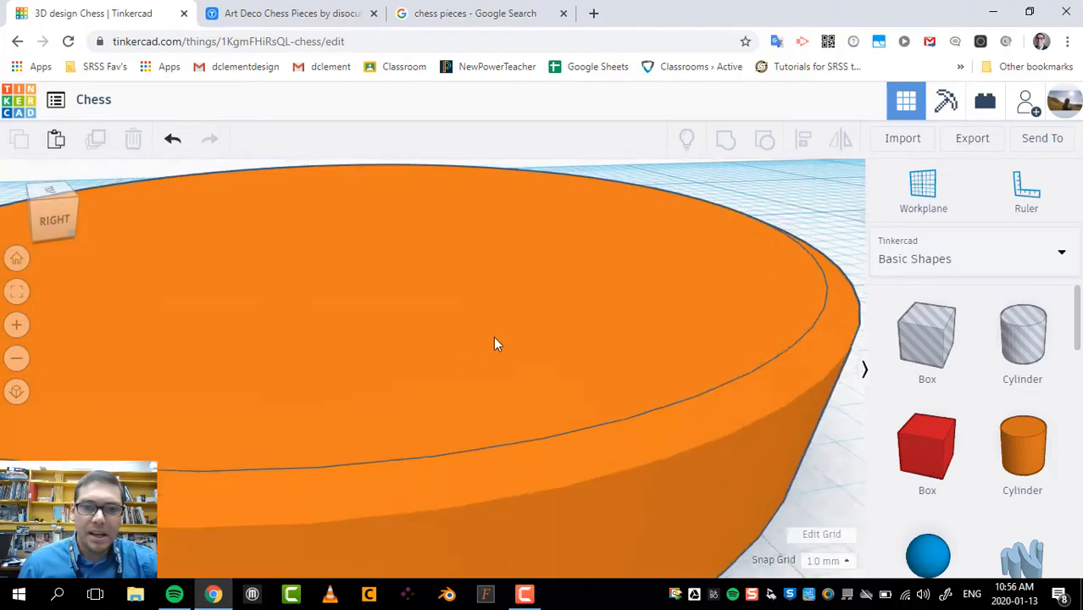
pyautogui.moveTo(496, 343); pyautogui.dragTo(572, 370)
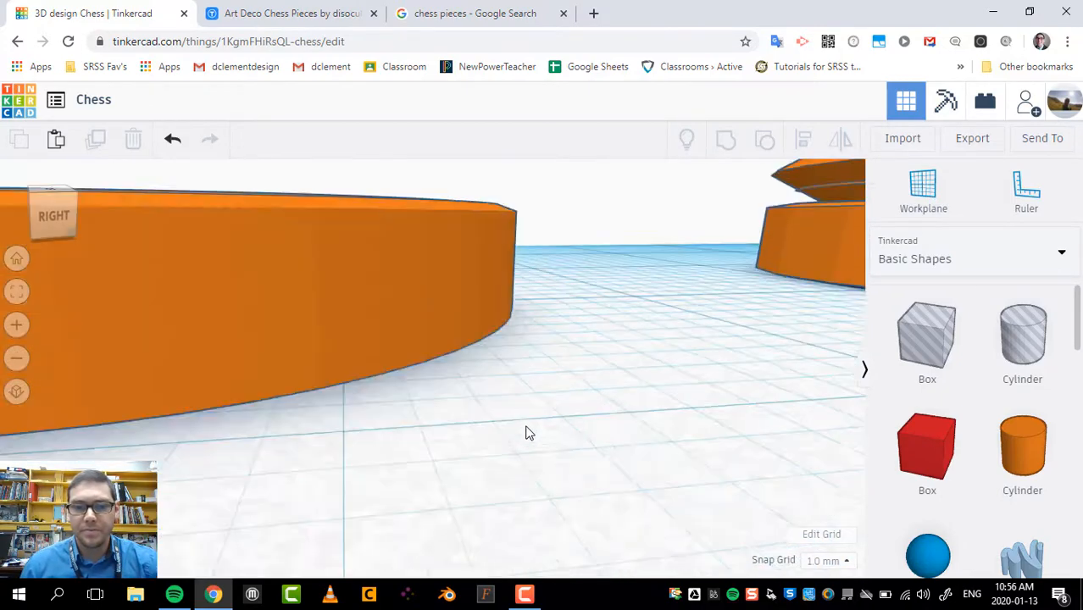
pyautogui.moveTo(530, 432); pyautogui.dragTo(457, 410)
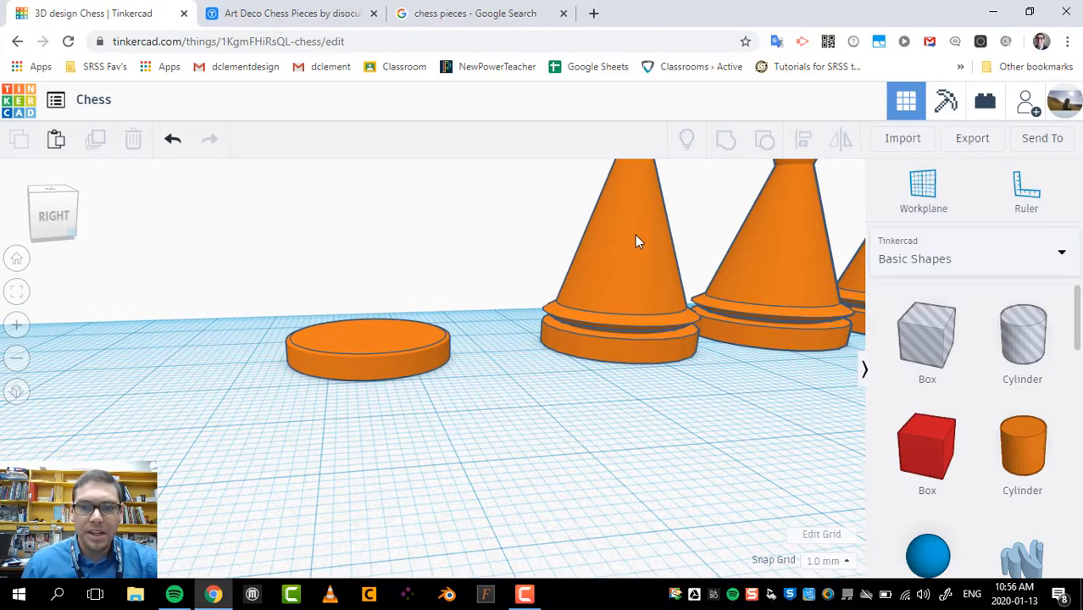
# Step: Resize the new purple cone's footprint beside the bevelled disc
pyautogui.scroll(-3)
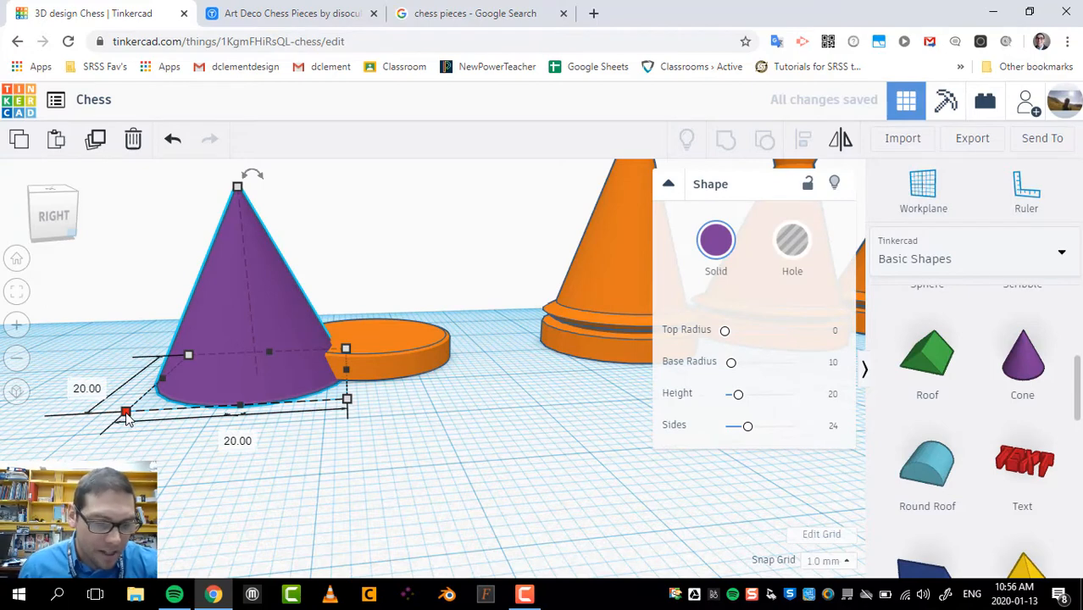
pyautogui.moveTo(191, 356)
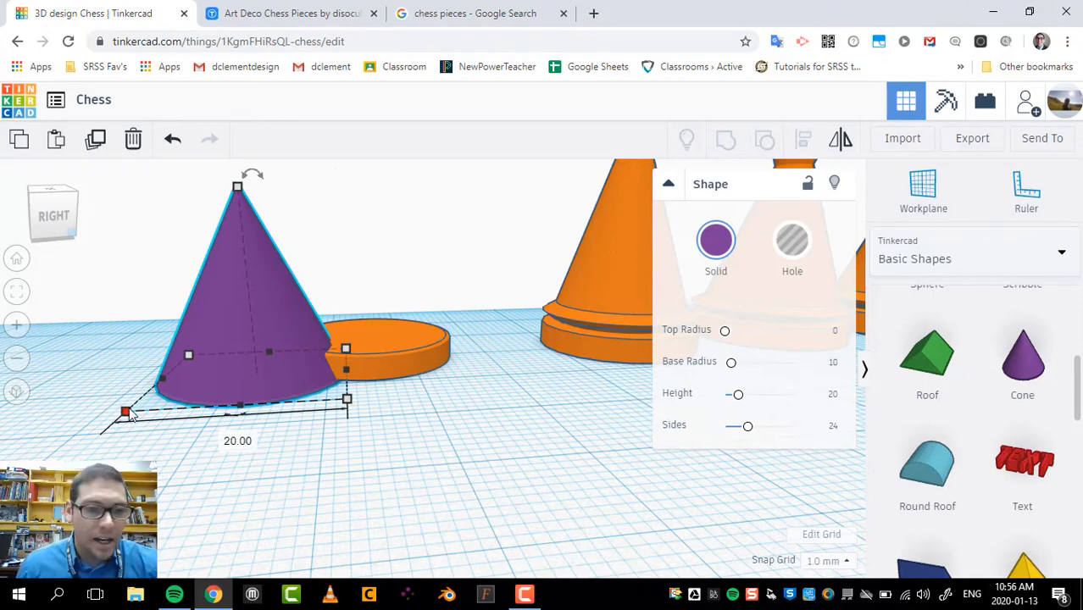
pyautogui.moveTo(125, 413); pyautogui.dragTo(142, 407)
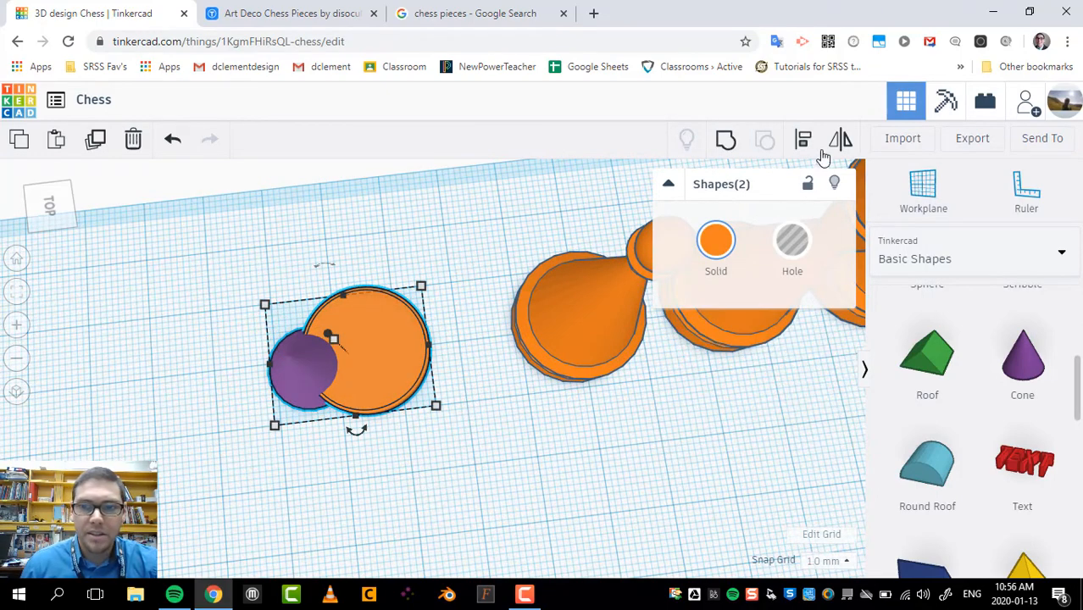
# Step: Centre the purple cone on the disc with Align, then stretch the cone taller
pyautogui.click(803, 139)
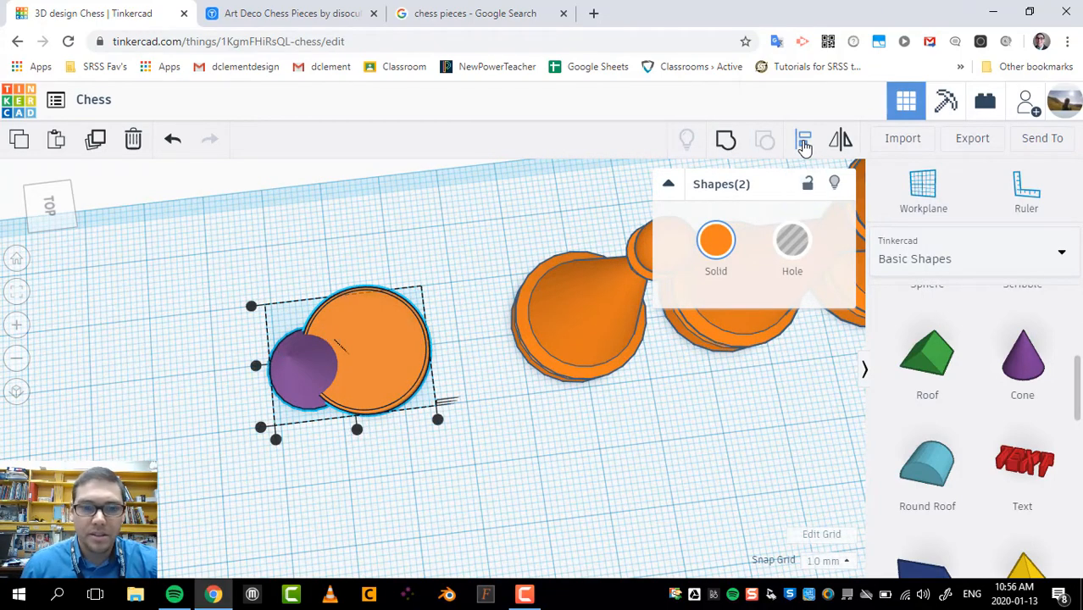
pyautogui.click(803, 139)
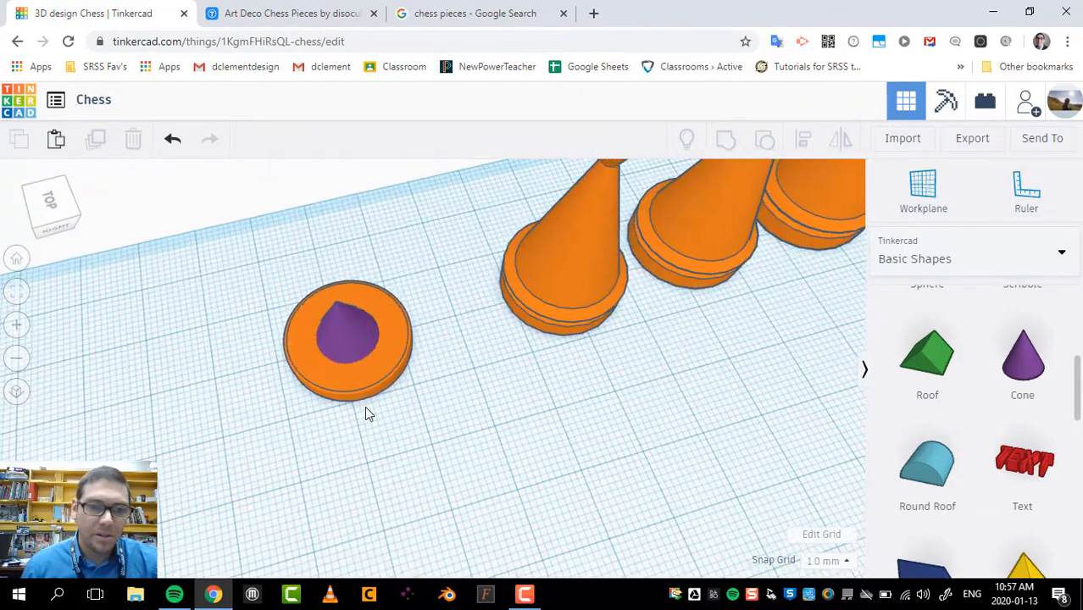
pyautogui.click(346, 339)
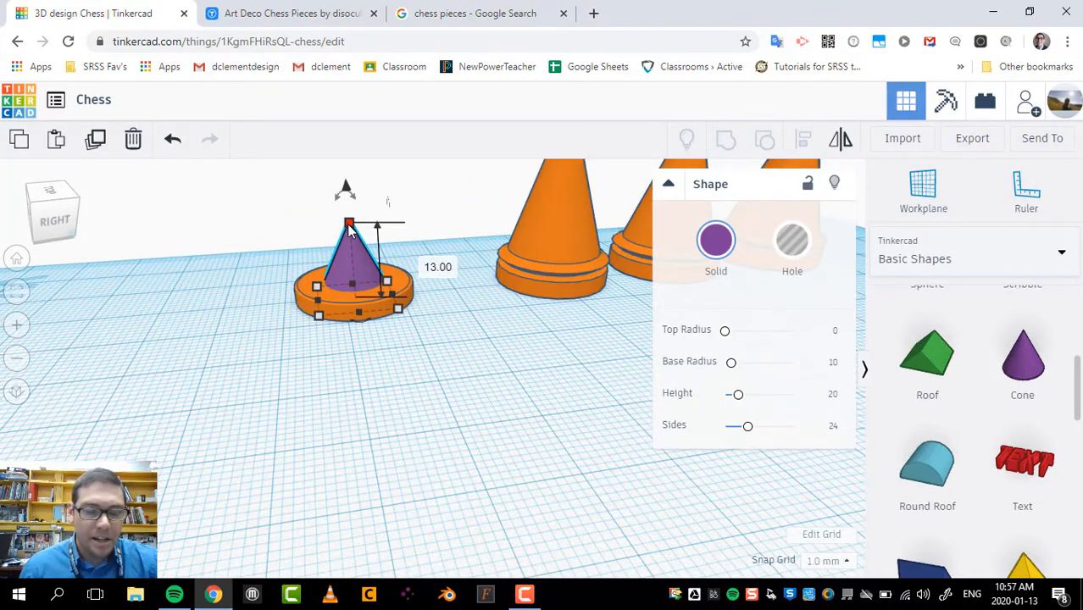
pyautogui.moveTo(349, 224); pyautogui.dragTo(349, 204)
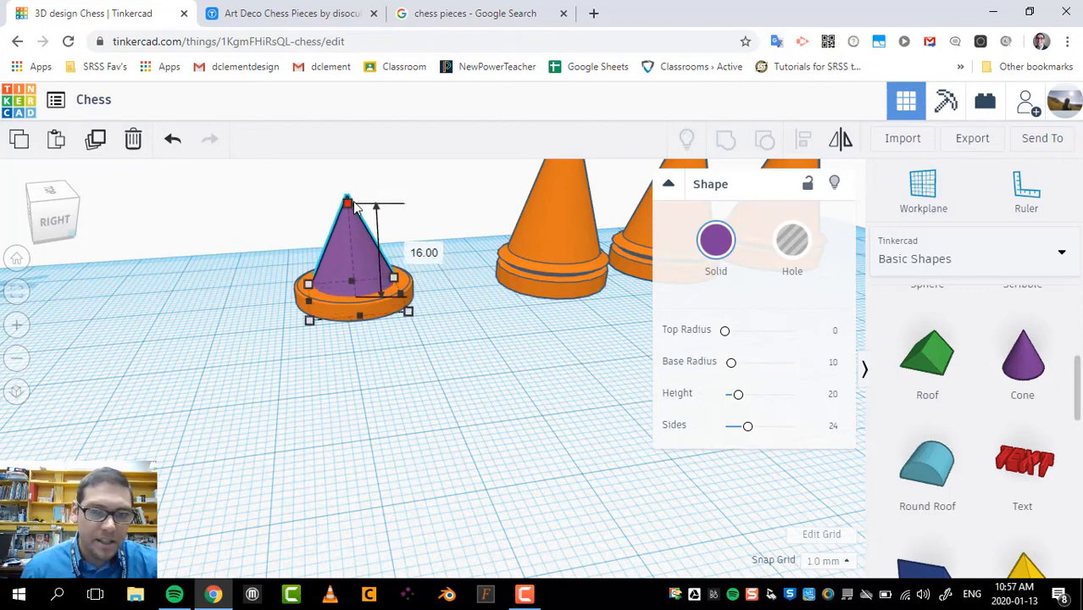
pyautogui.moveTo(347, 203); pyautogui.dragTo(345, 178)
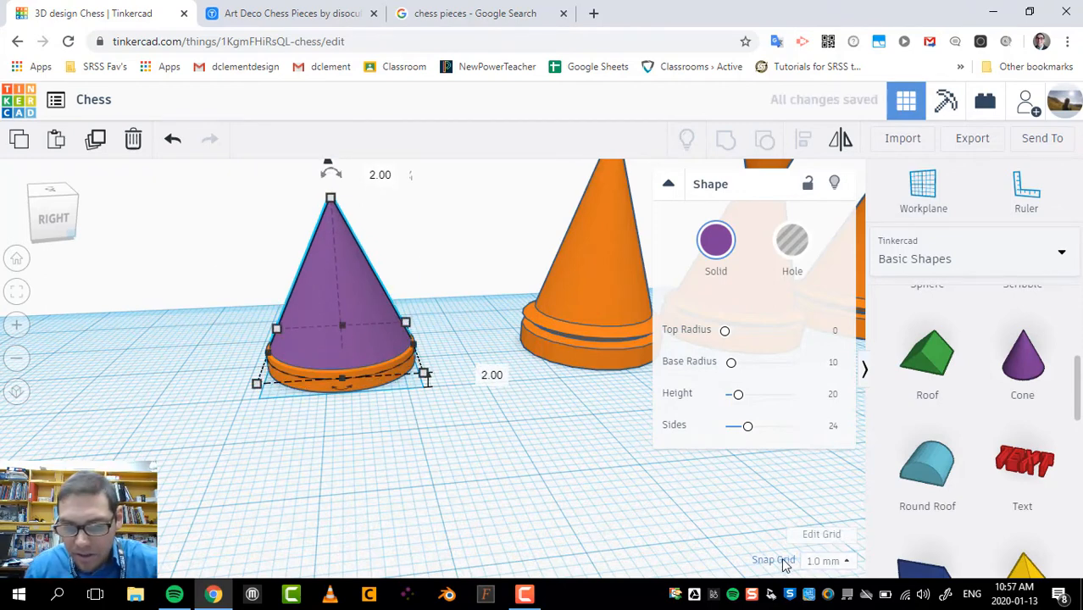
# Step: Set snapping to 0.1 mm and drag the cone's height handle upward
pyautogui.click(827, 560)
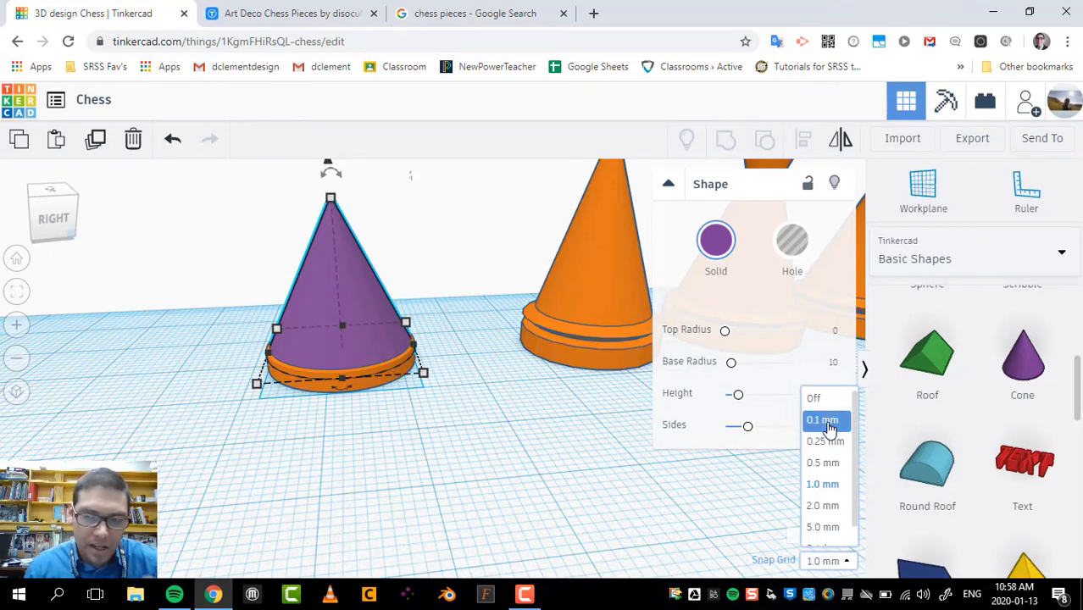
pyautogui.click(824, 420)
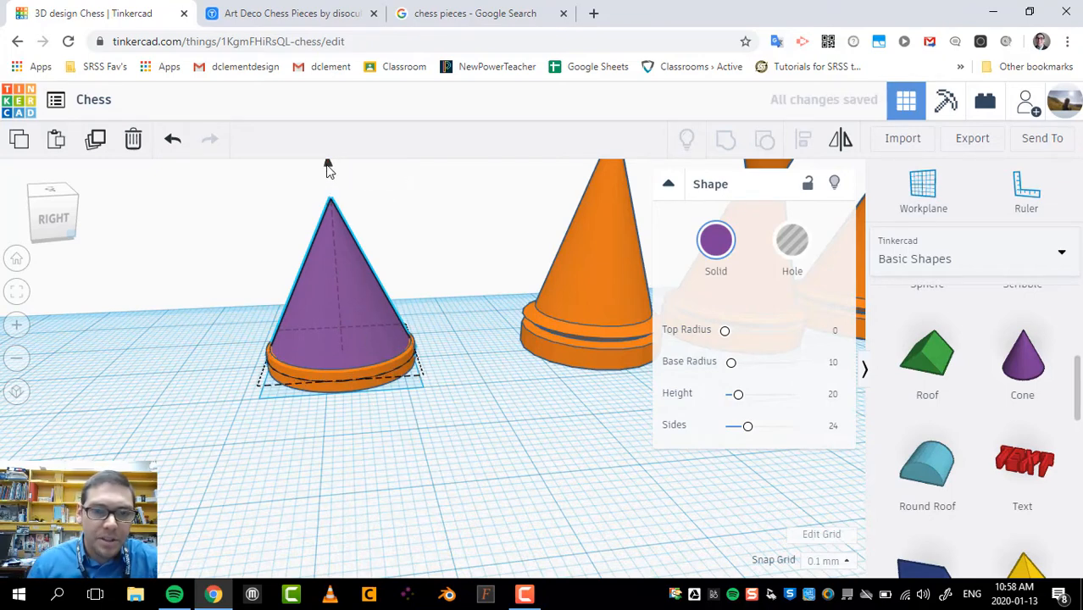
pyautogui.click(352, 396)
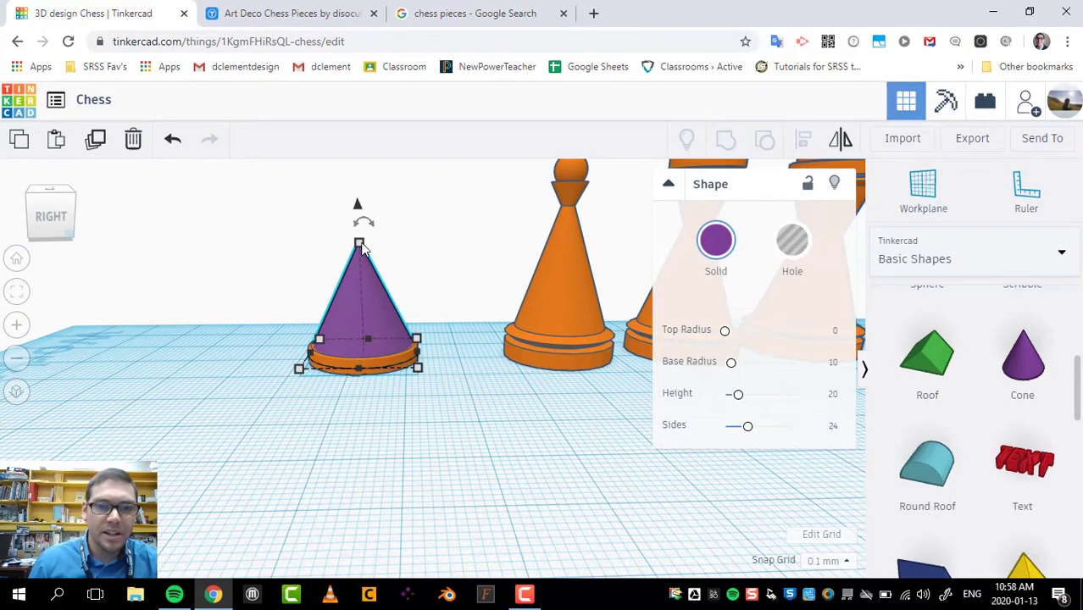
pyautogui.moveTo(358, 243); pyautogui.dragTo(356, 204)
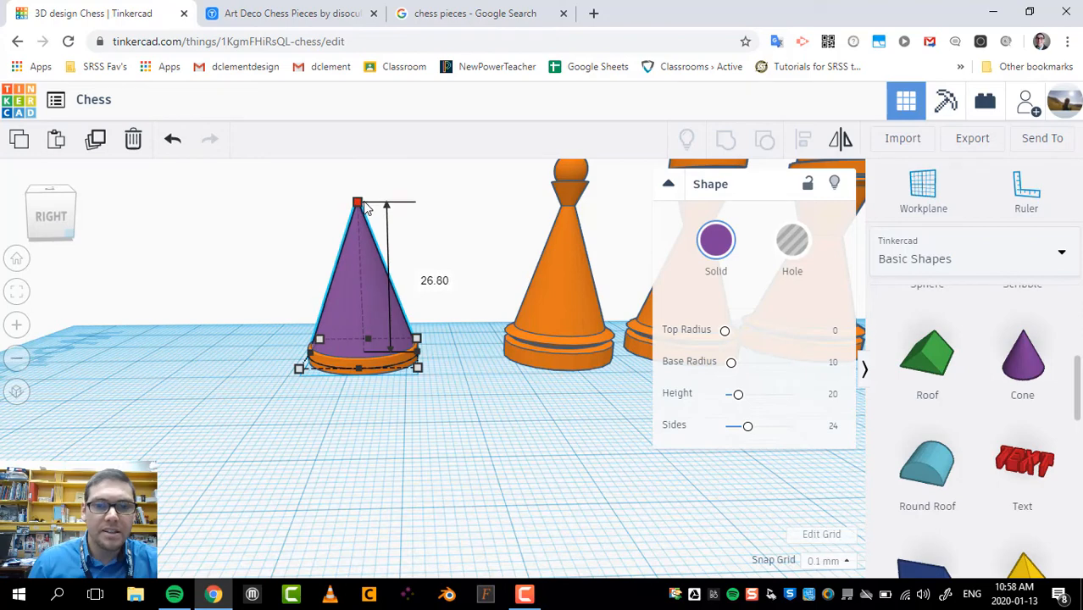
pyautogui.click(625, 279)
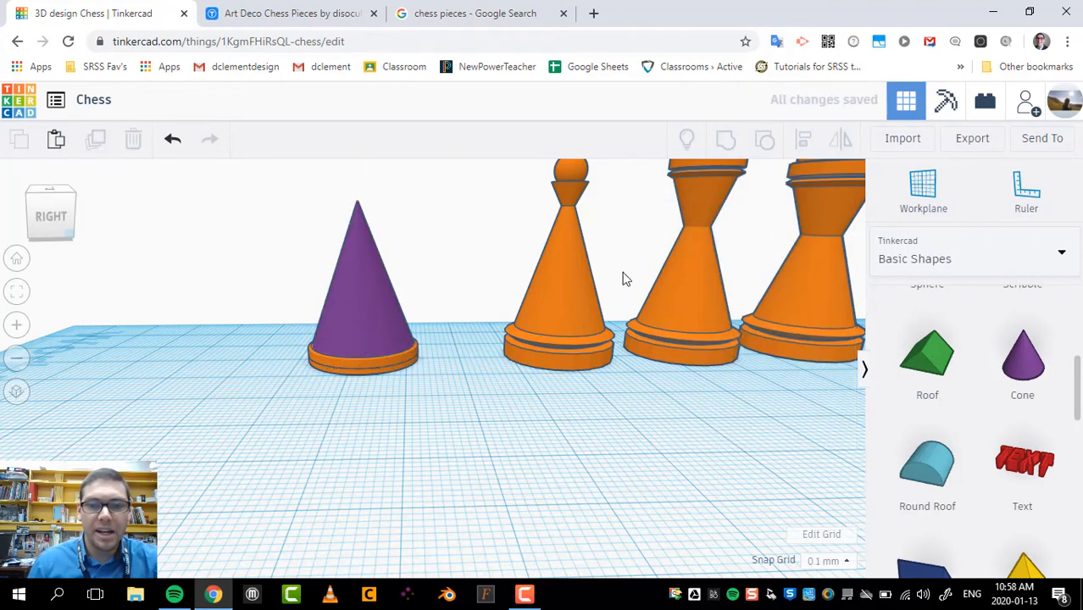
pyautogui.moveTo(620, 311)
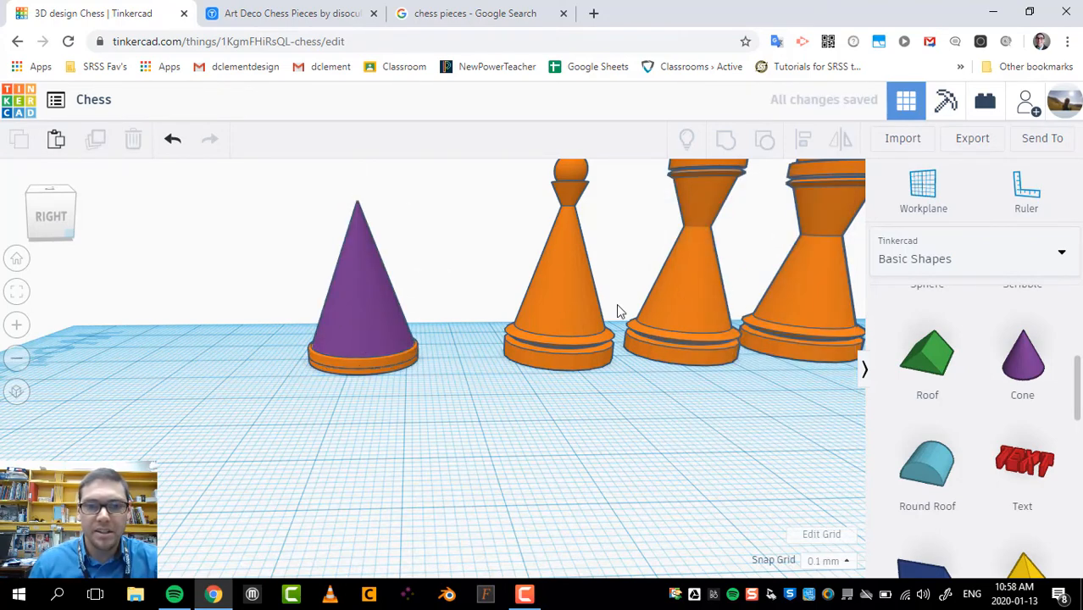
# Step: Edit the cone's height value to 26.8 mm and deselect it
pyautogui.click(356, 288)
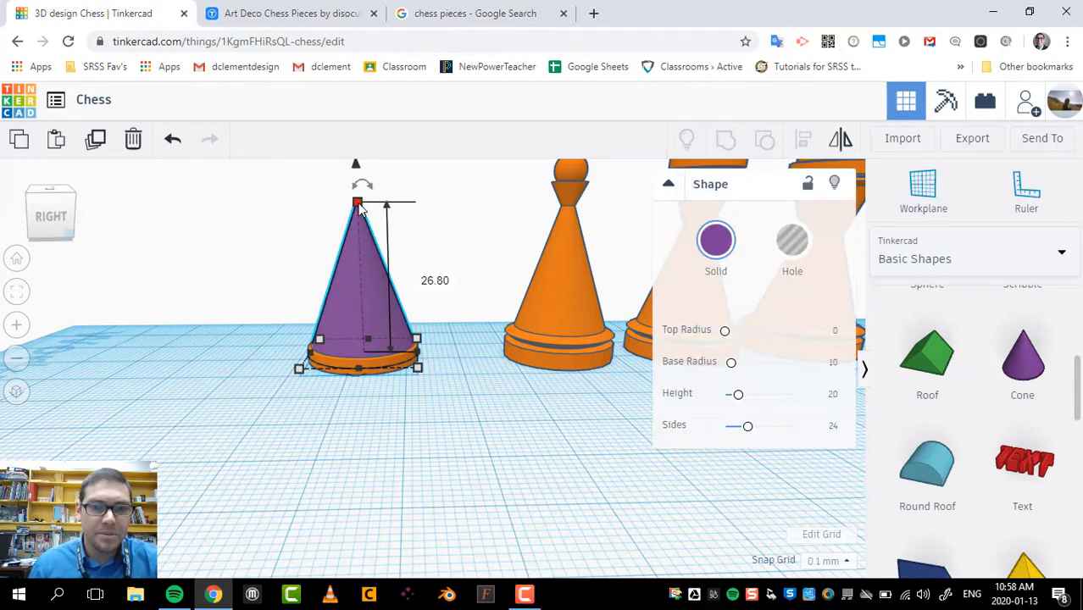
pyautogui.moveTo(364, 212)
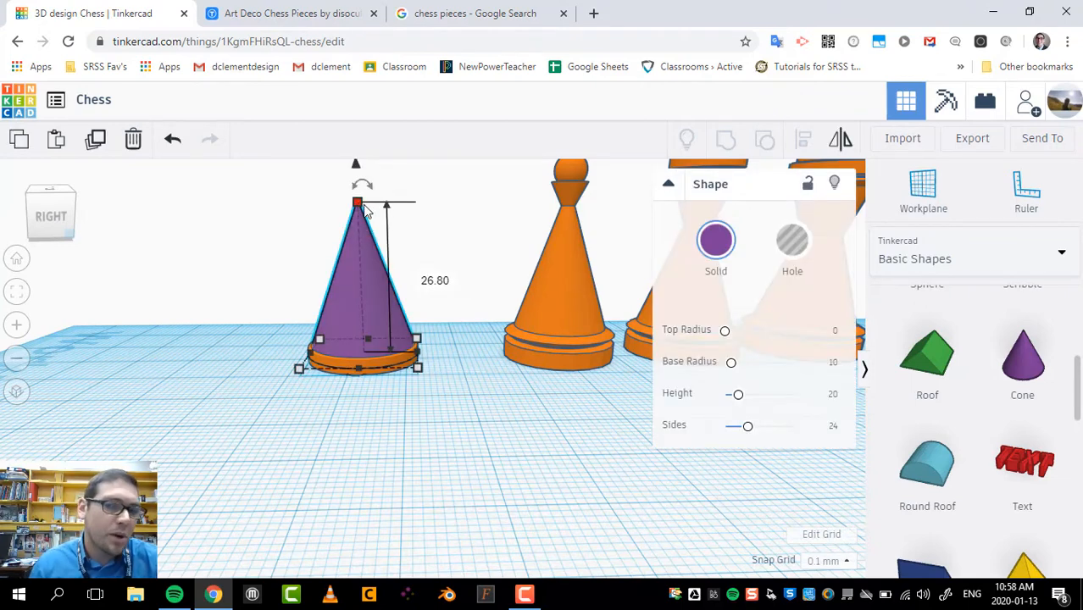
pyautogui.click(357, 203)
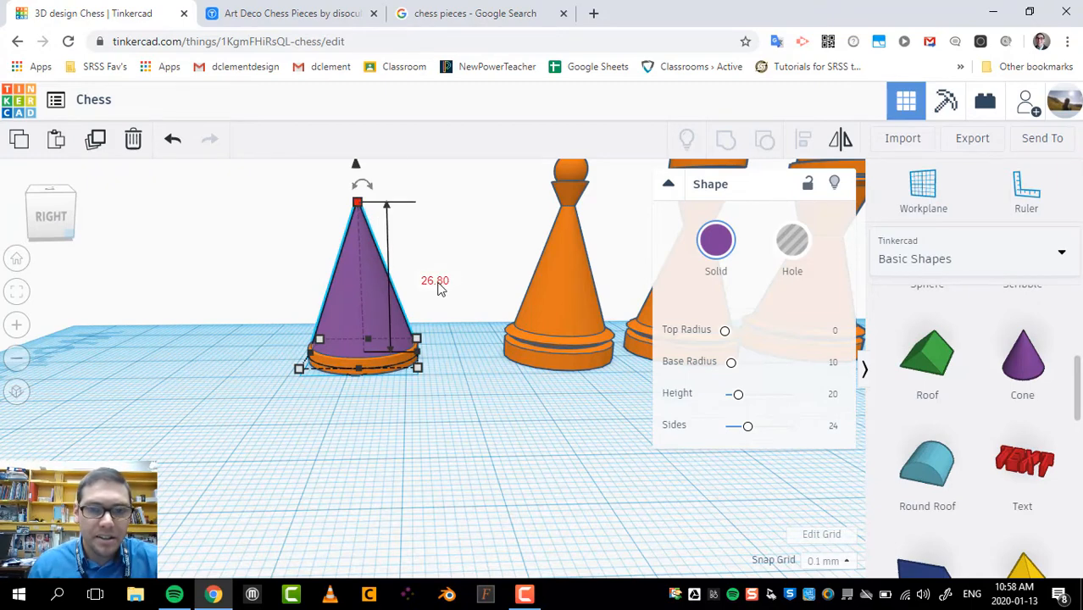
pyautogui.doubleClick(435, 279)
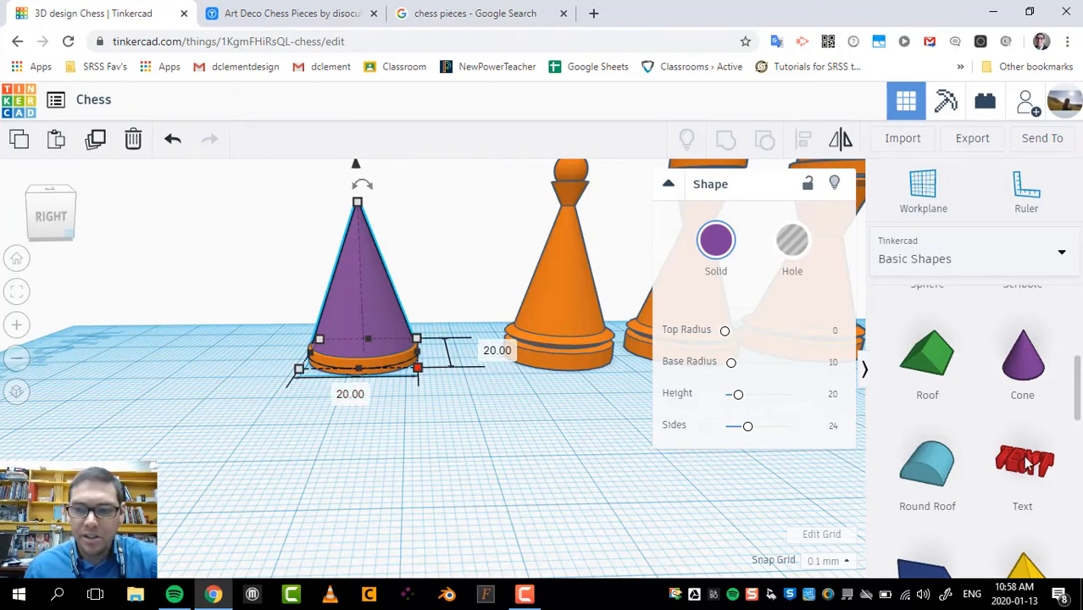
pyautogui.scroll(3)
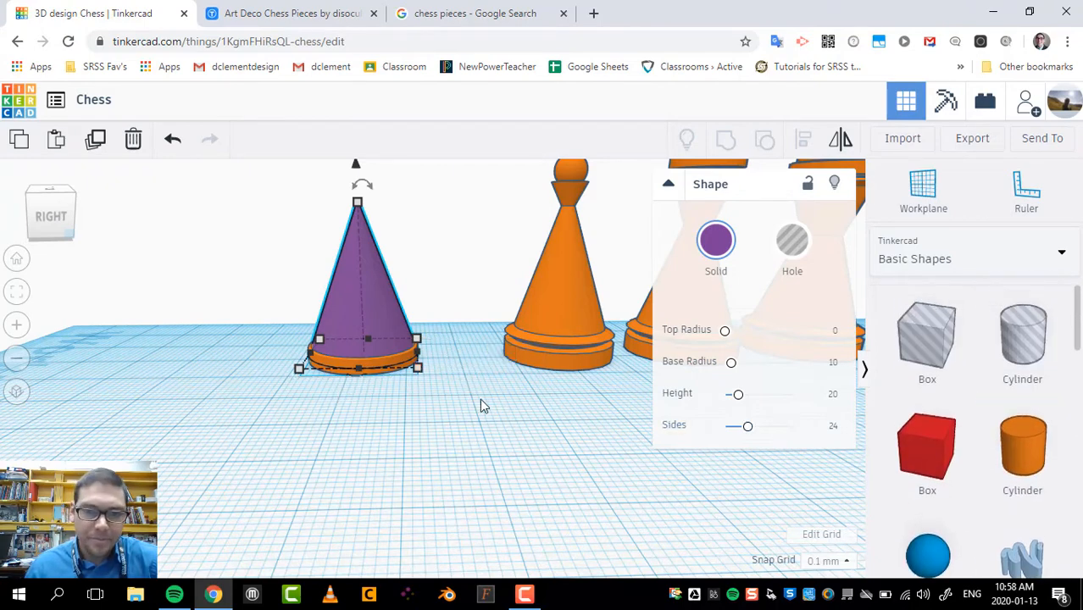
pyautogui.click(480, 405)
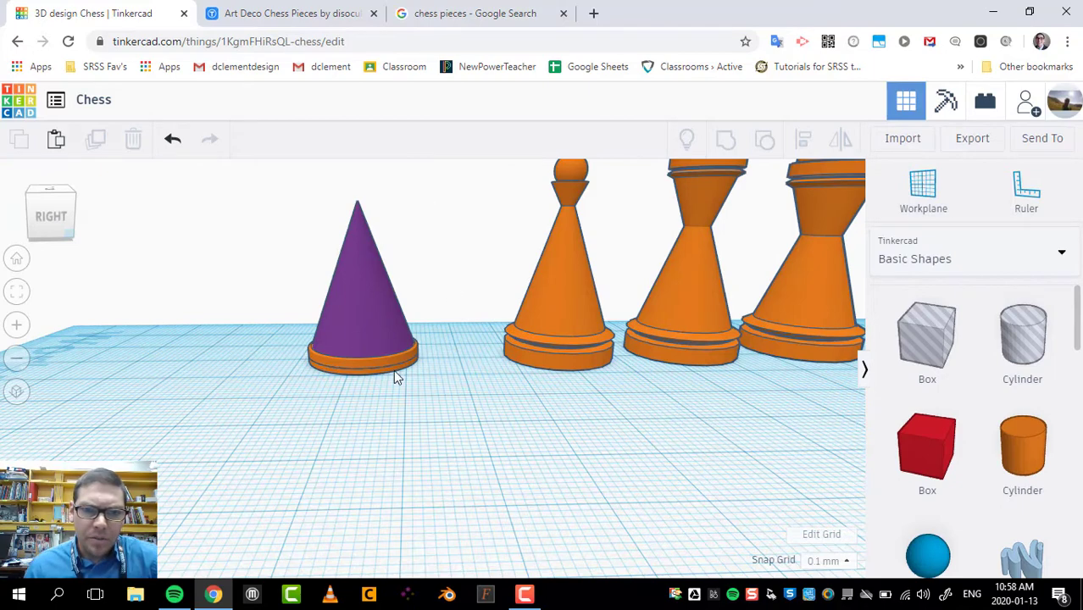
pyautogui.moveTo(512, 335)
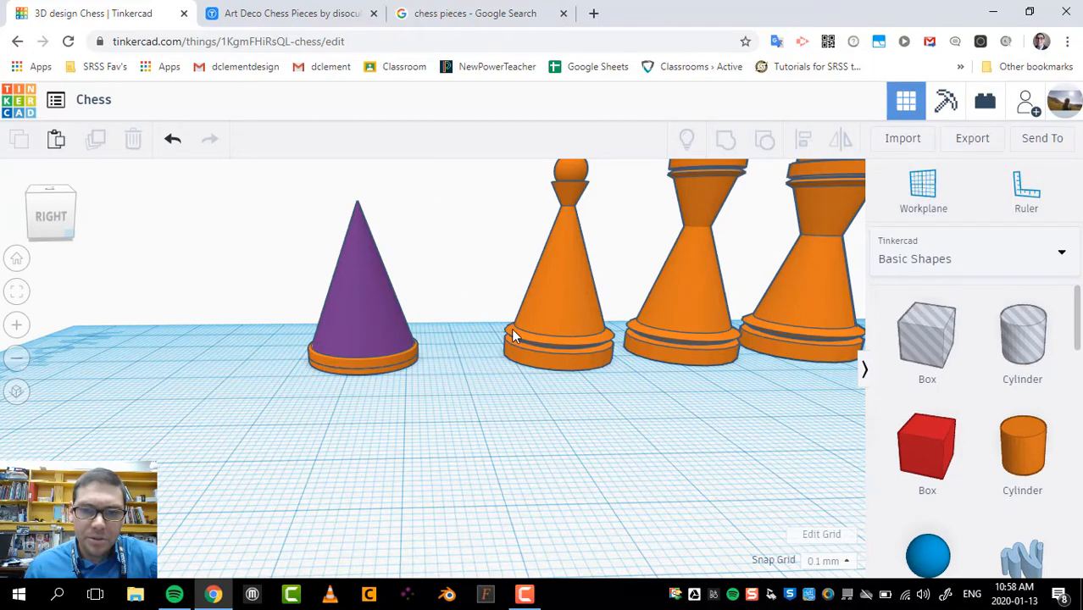
# Step: Add a torus, reduce its Sides to 3 and fine-tune its Radius
pyautogui.scroll(-3)
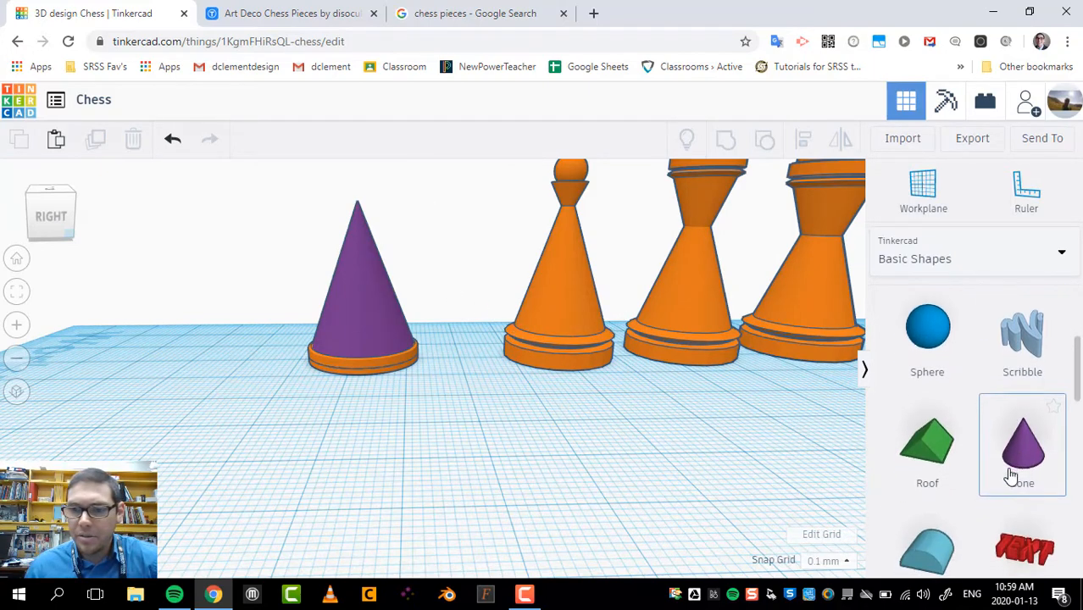
pyautogui.scroll(-3)
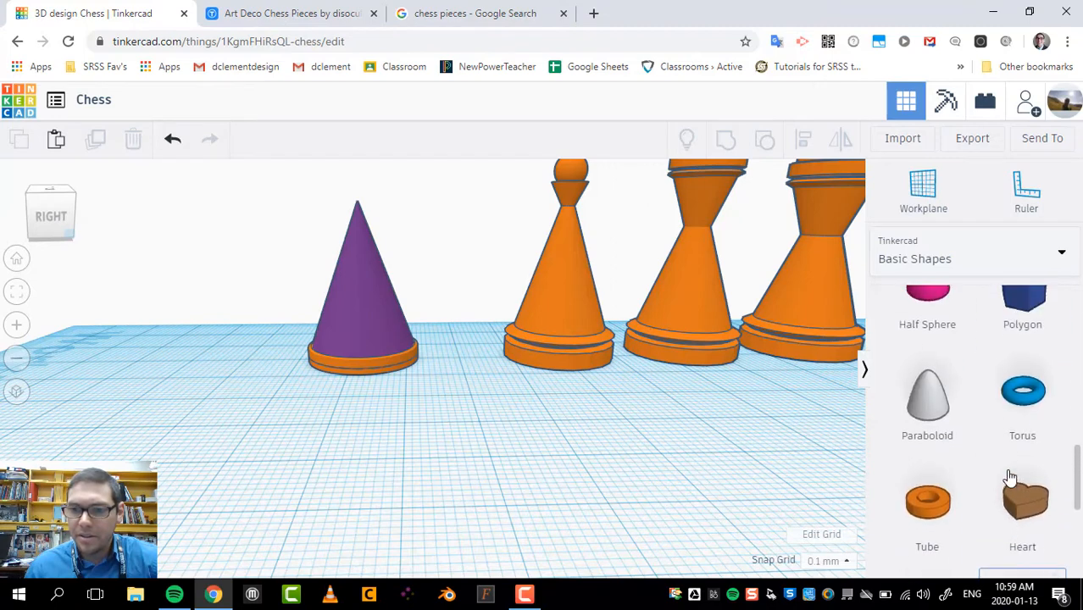
pyautogui.click(1023, 391)
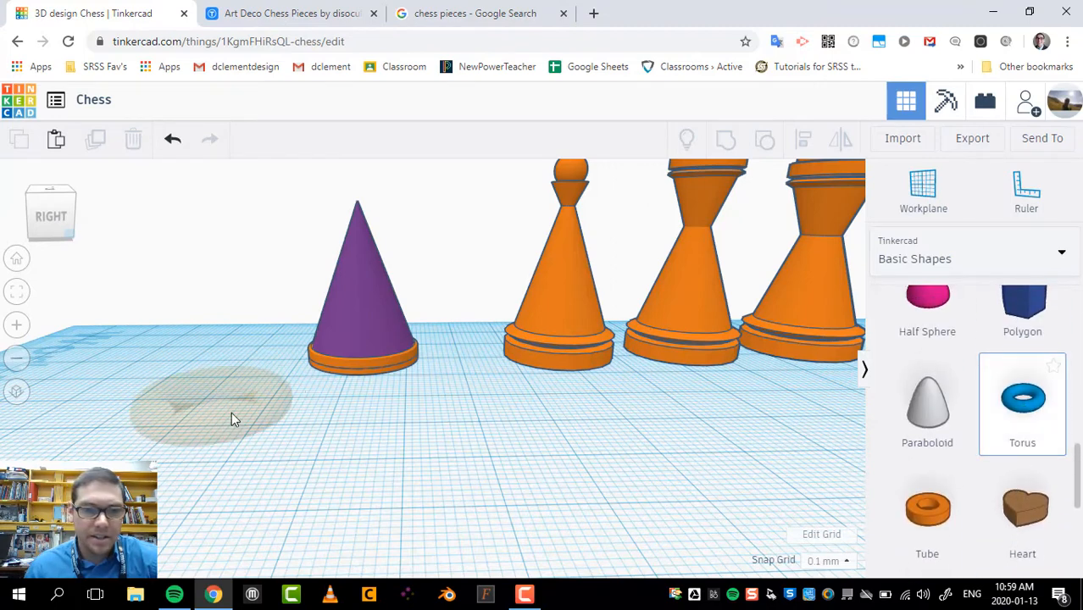
pyautogui.click(1022, 398)
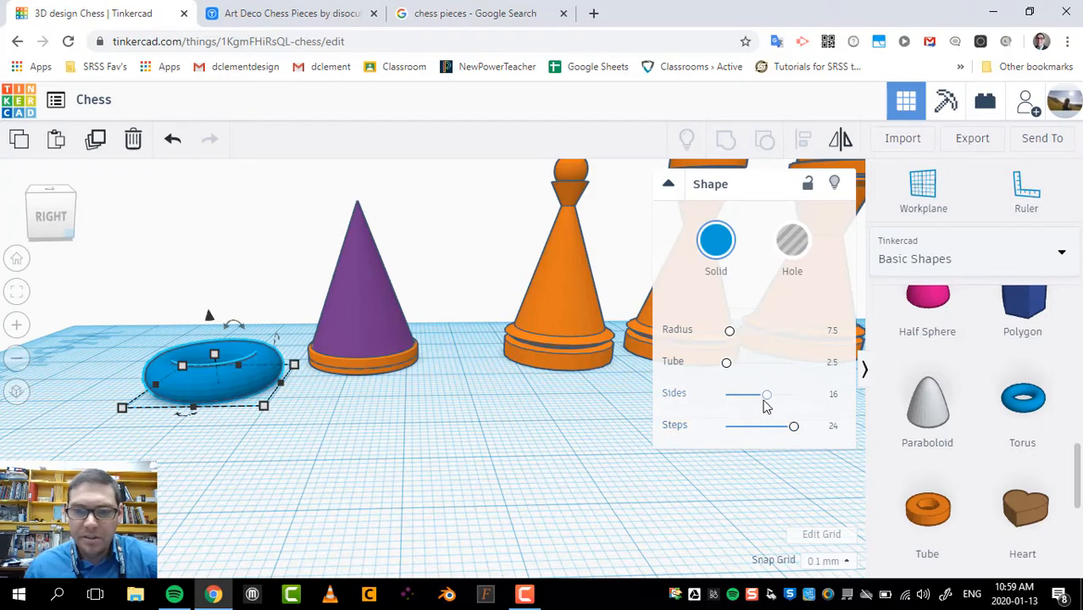
pyautogui.moveTo(767, 394); pyautogui.dragTo(730, 394)
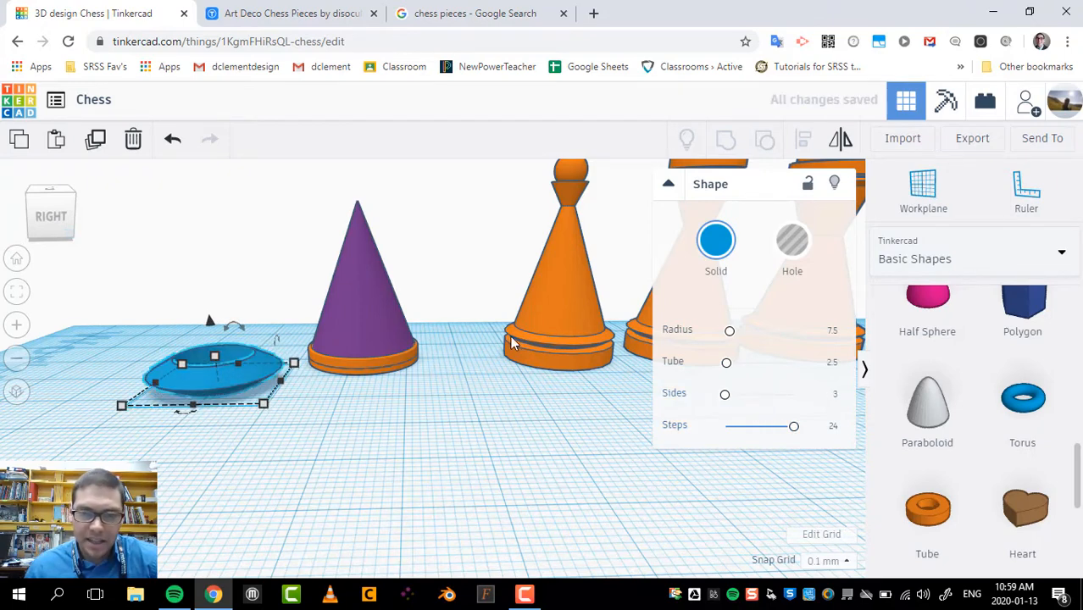
pyautogui.moveTo(422, 337)
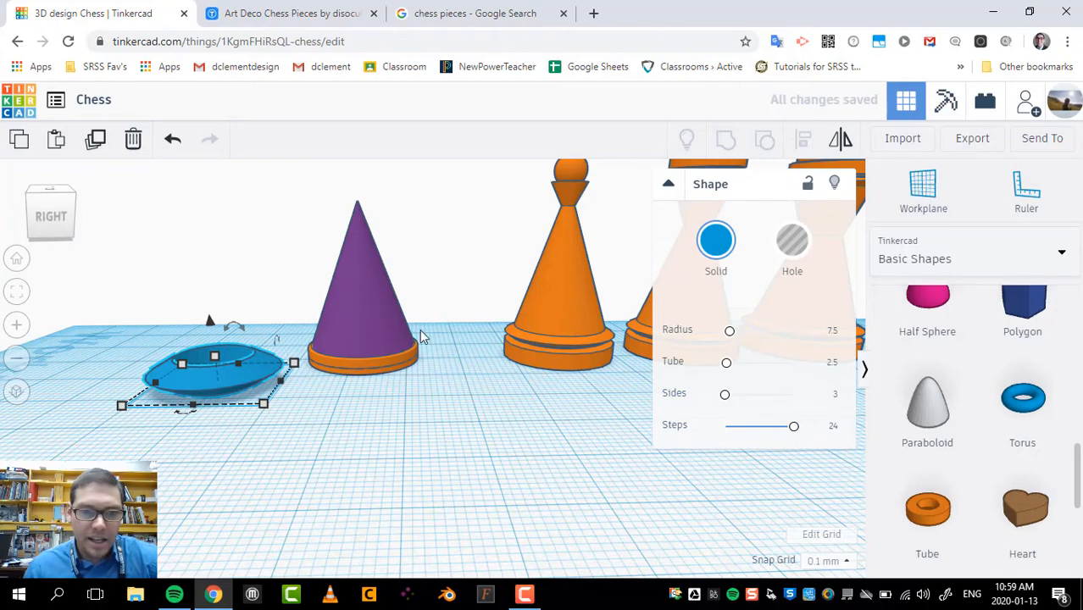
pyautogui.moveTo(730, 331); pyautogui.dragTo(743, 330)
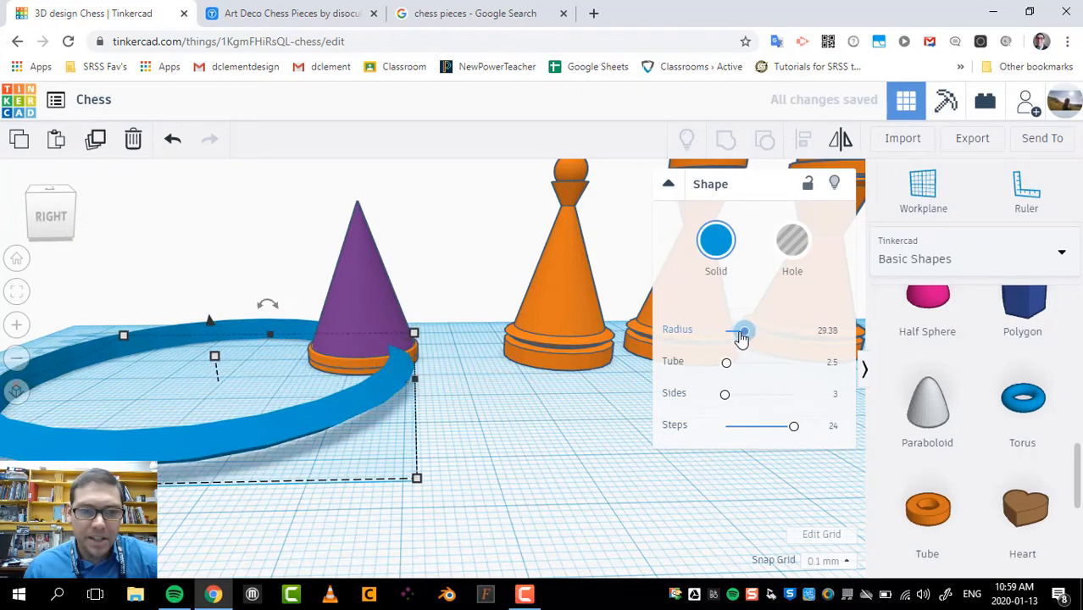
pyautogui.moveTo(744, 330); pyautogui.dragTo(731, 329)
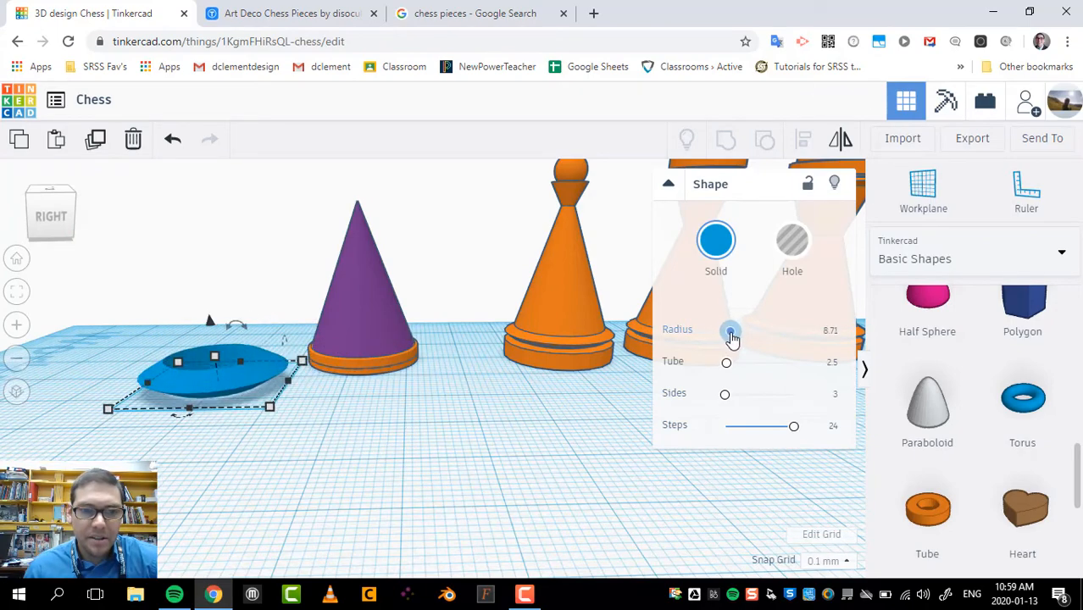
pyautogui.moveTo(731, 331); pyautogui.dragTo(732, 331)
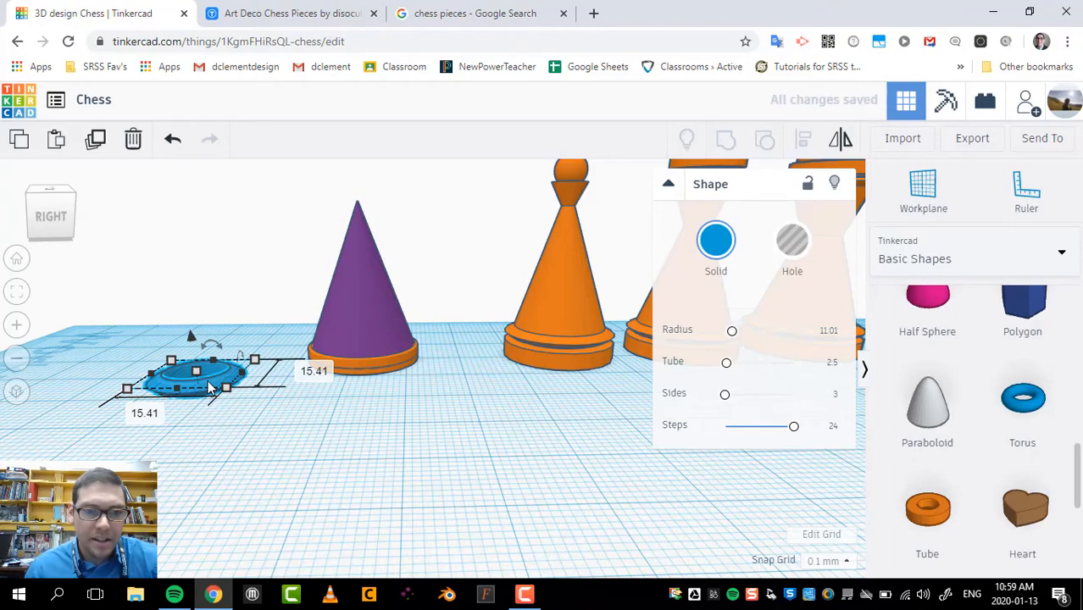
# Step: Move the torus beneath the purple cone and size it to 20.00 mm
pyautogui.moveTo(195, 373); pyautogui.dragTo(356, 361)
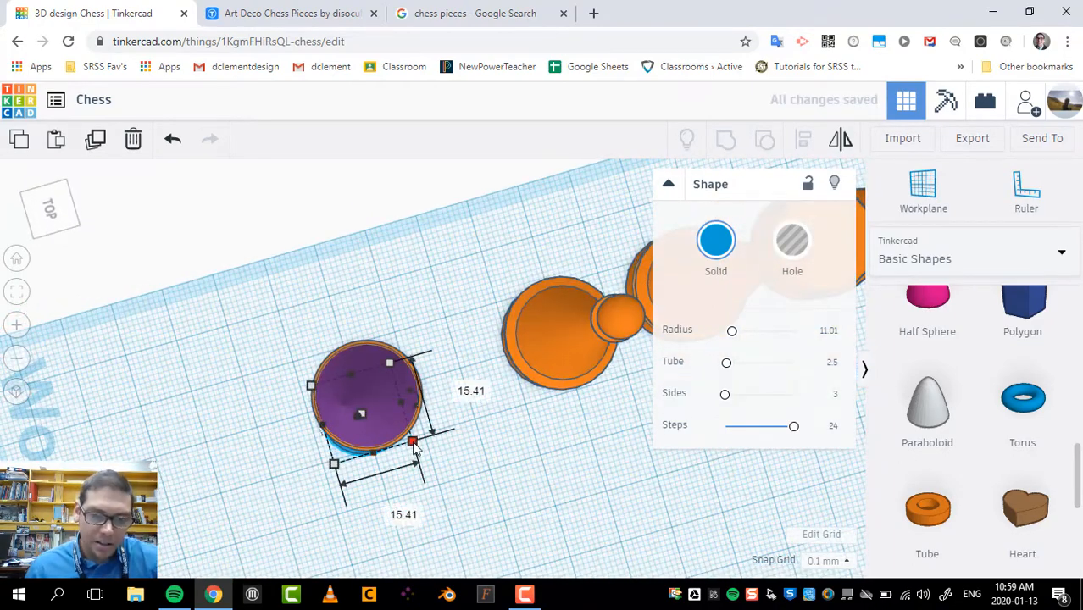
pyautogui.moveTo(412, 442); pyautogui.dragTo(445, 459)
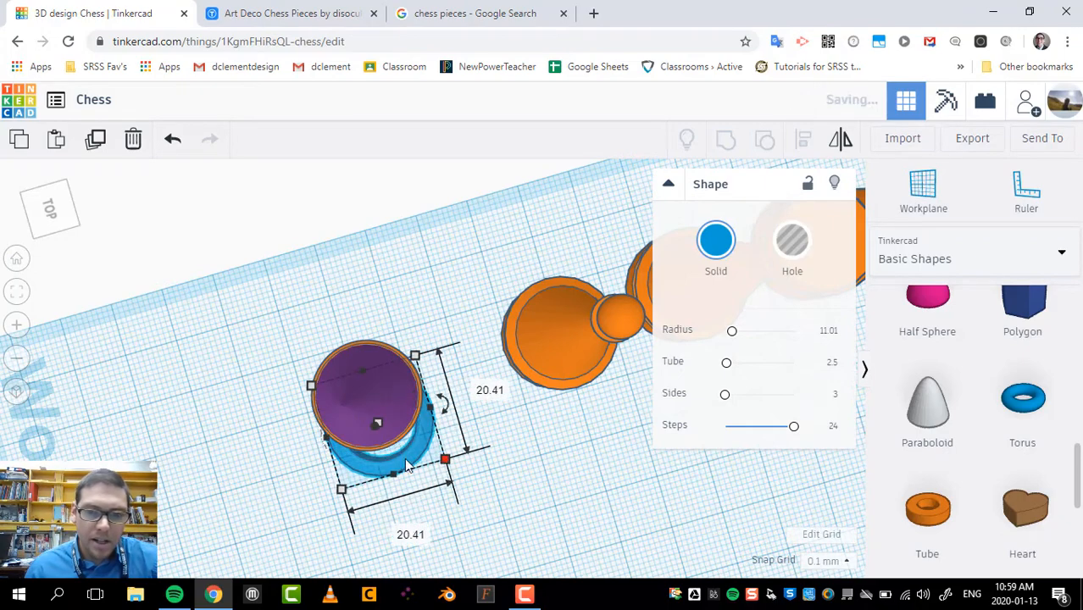
pyautogui.moveTo(381, 319)
pyautogui.write('20')
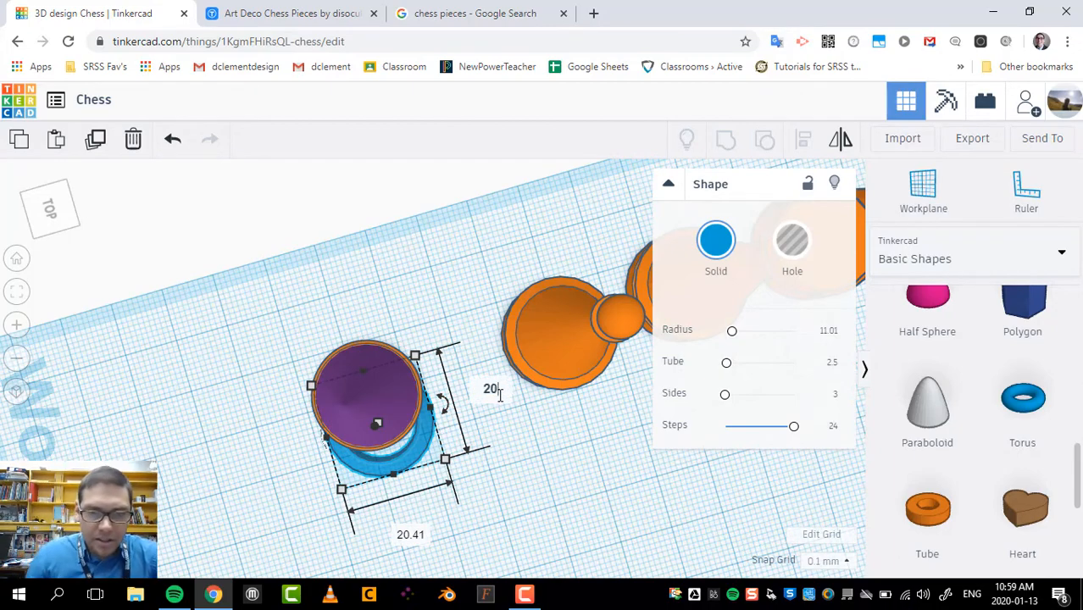
pyautogui.doubleClick(409, 532)
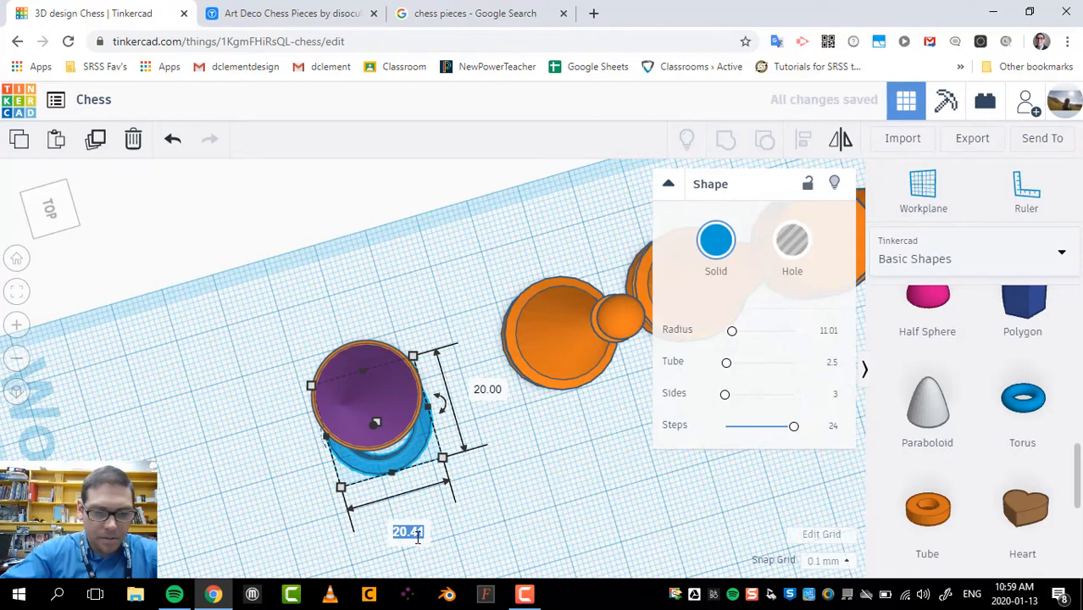
pyautogui.write('20.00')
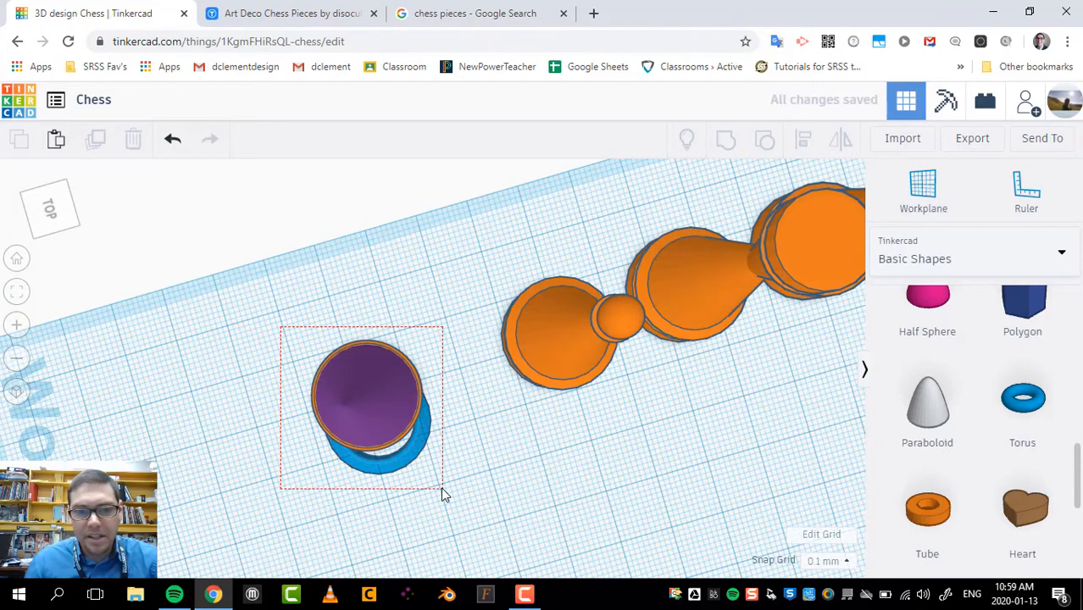
# Step: Select the cone, base and torus and centre them on each other with Align
pyautogui.click(369, 407)
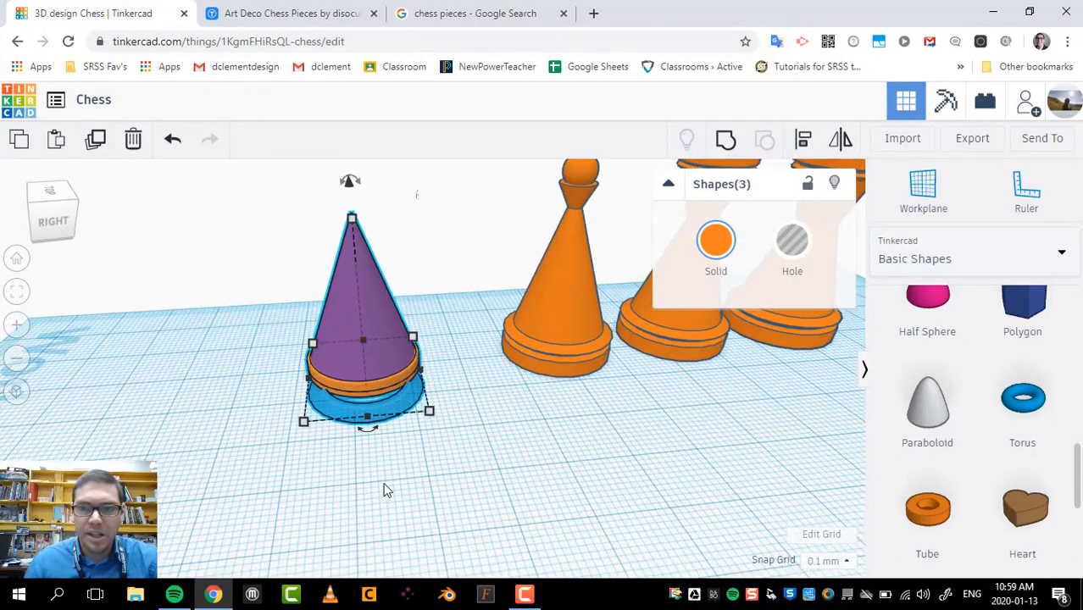
pyautogui.click(802, 139)
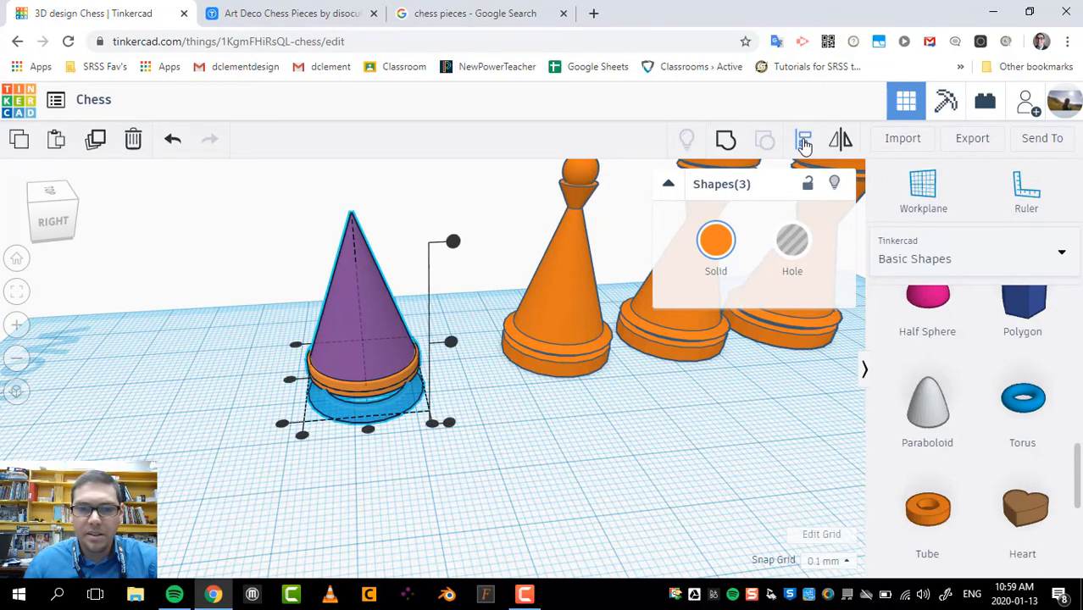
pyautogui.click(803, 139)
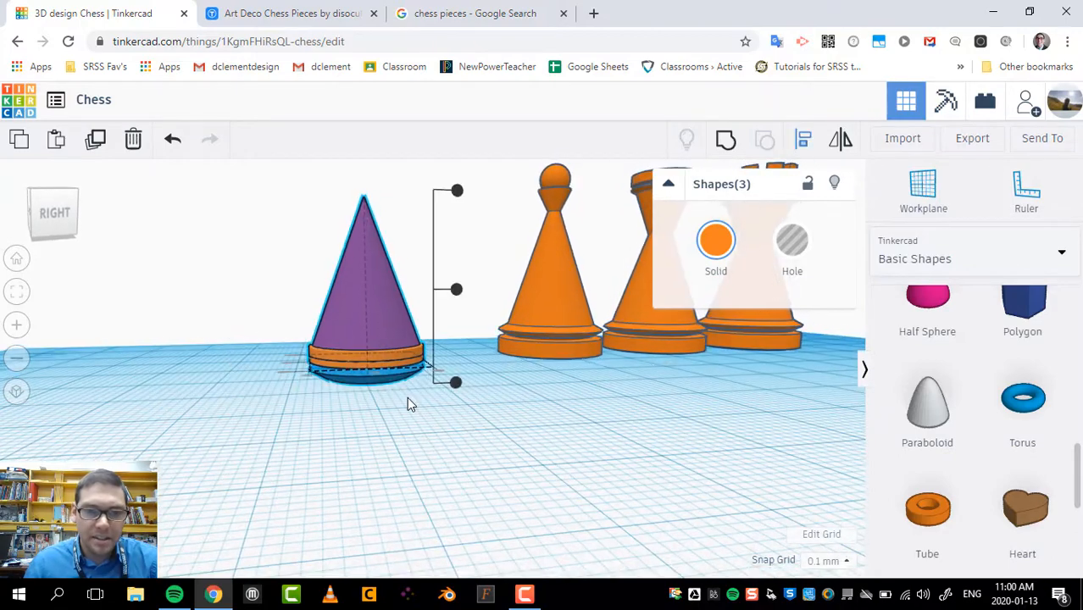
pyautogui.click(366, 355)
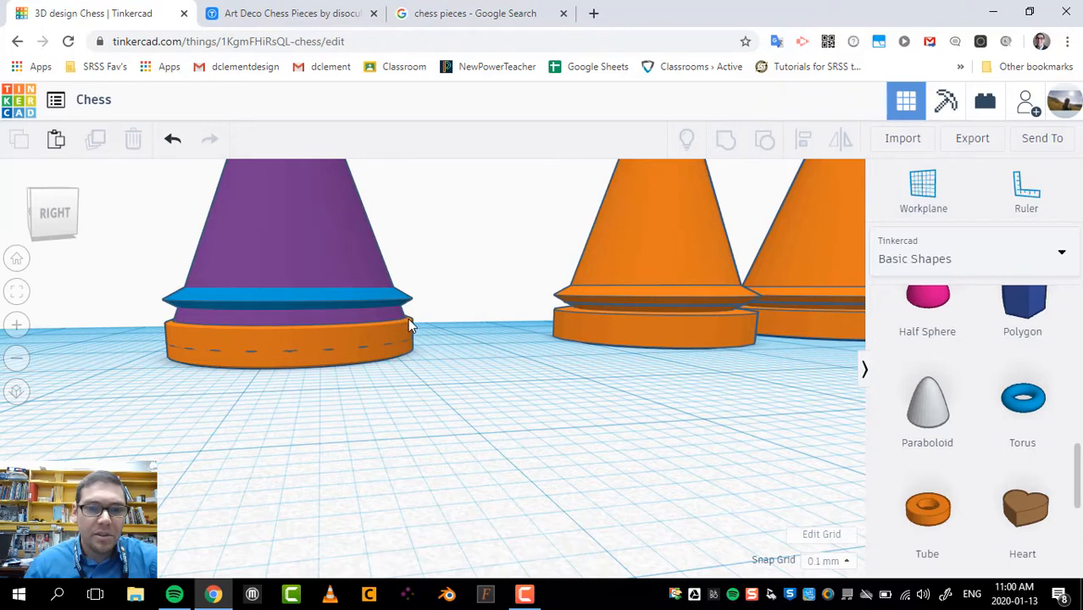
pyautogui.moveTo(405, 311)
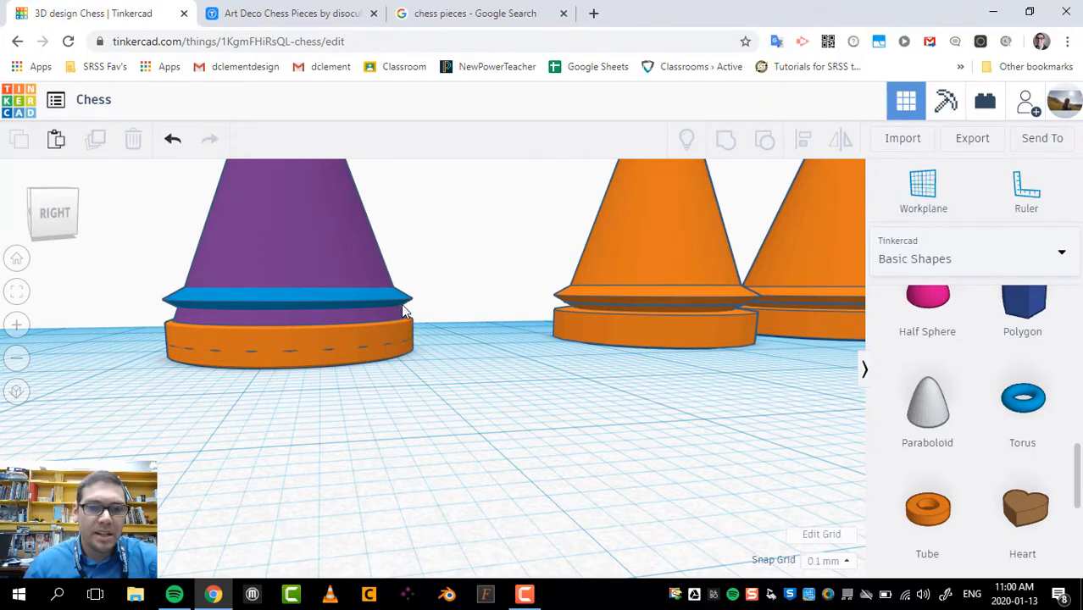
pyautogui.moveTo(305, 295)
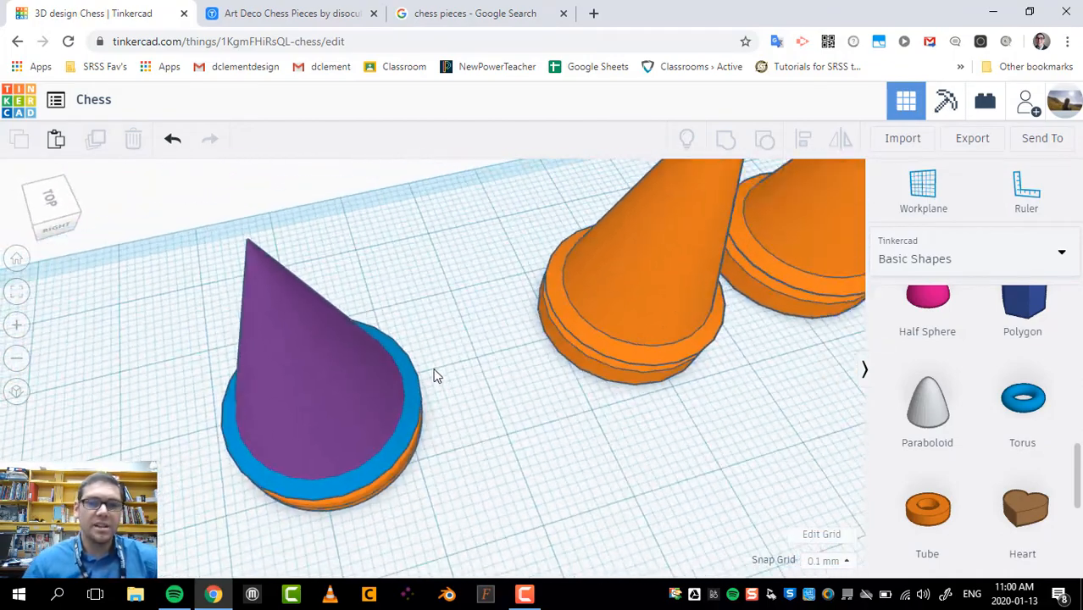
# Step: Flip the new purple cone upside down and shrink it to about 8.4 mm
pyautogui.moveTo(432, 373); pyautogui.dragTo(441, 404)
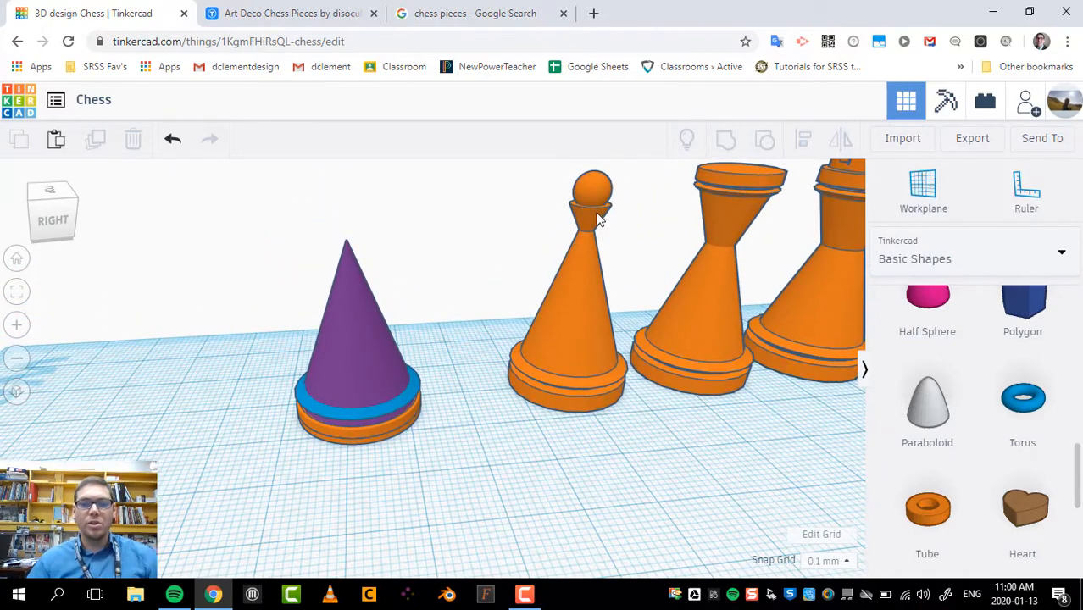
pyautogui.scroll(-3)
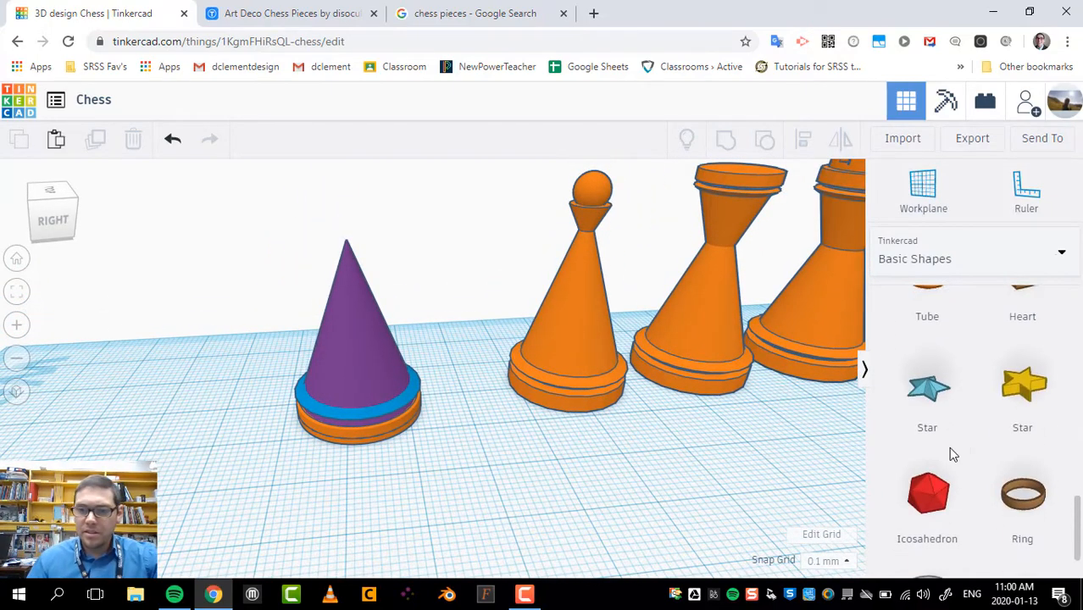
pyautogui.scroll(3)
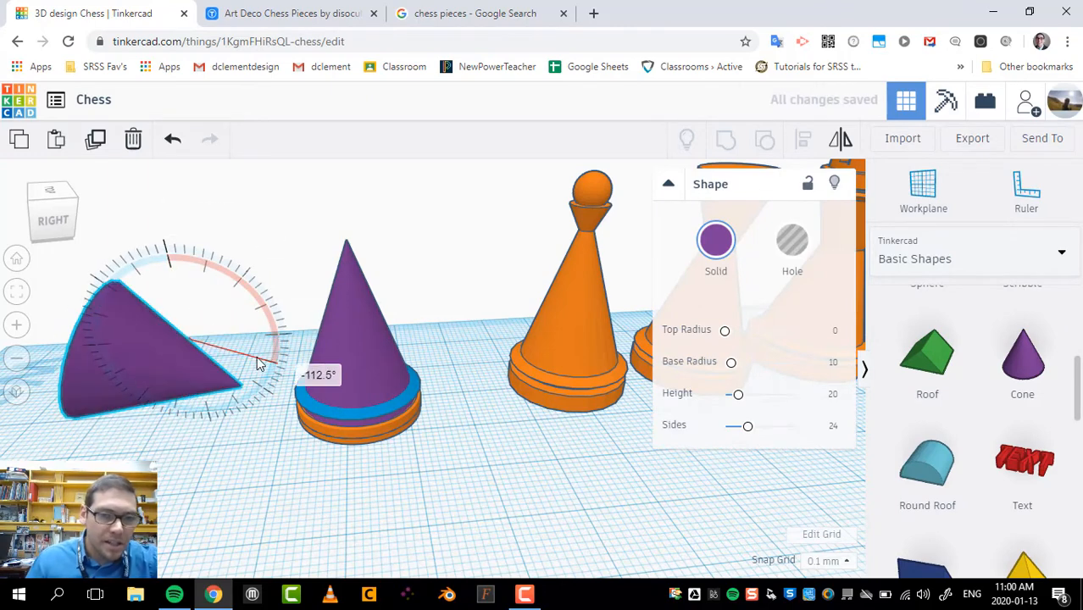
pyautogui.moveTo(261, 363); pyautogui.dragTo(207, 415)
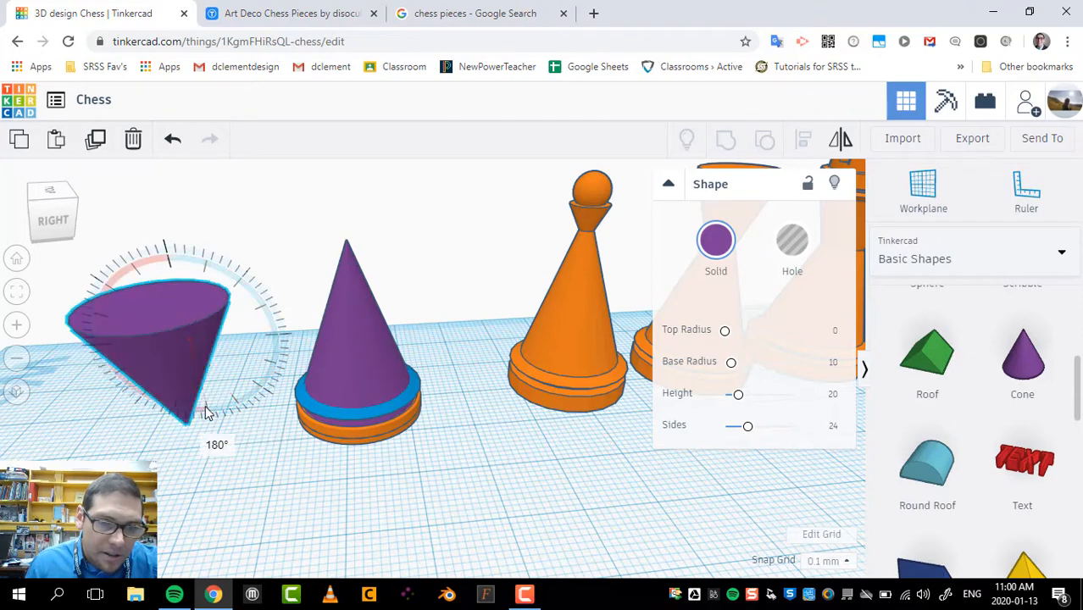
pyautogui.moveTo(208, 411); pyautogui.dragTo(250, 380)
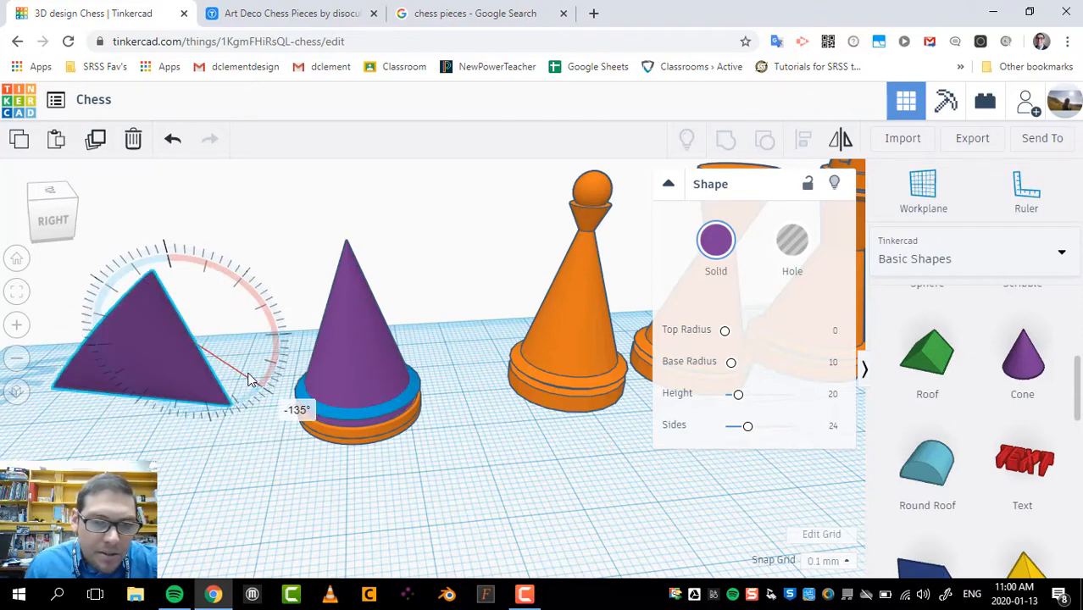
pyautogui.moveTo(250, 380); pyautogui.dragTo(216, 411)
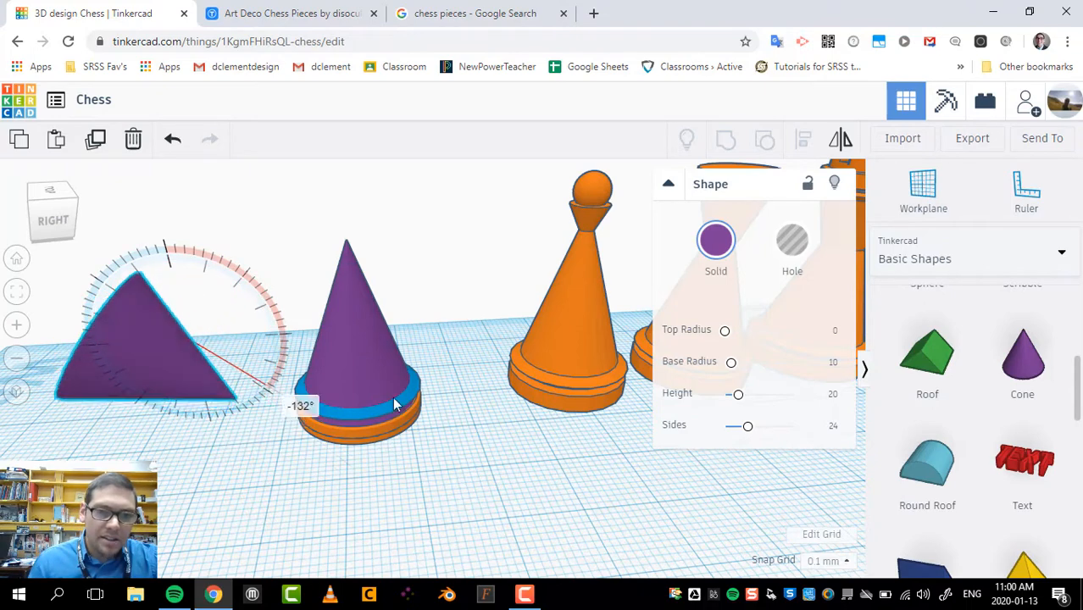
pyautogui.moveTo(394, 405); pyautogui.dragTo(360, 292)
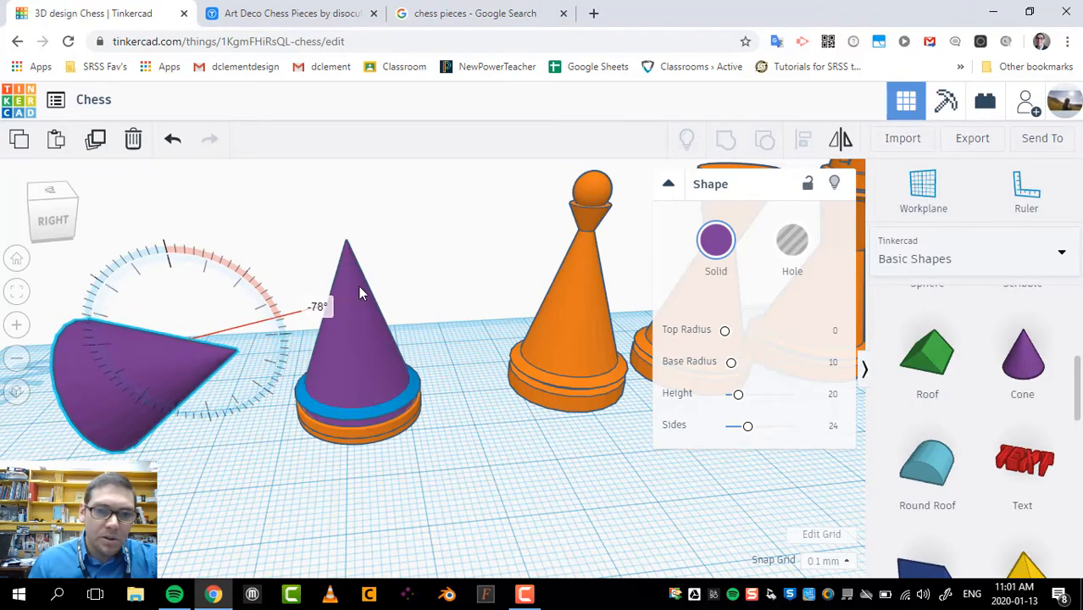
pyautogui.moveTo(360, 293); pyautogui.dragTo(335, 372)
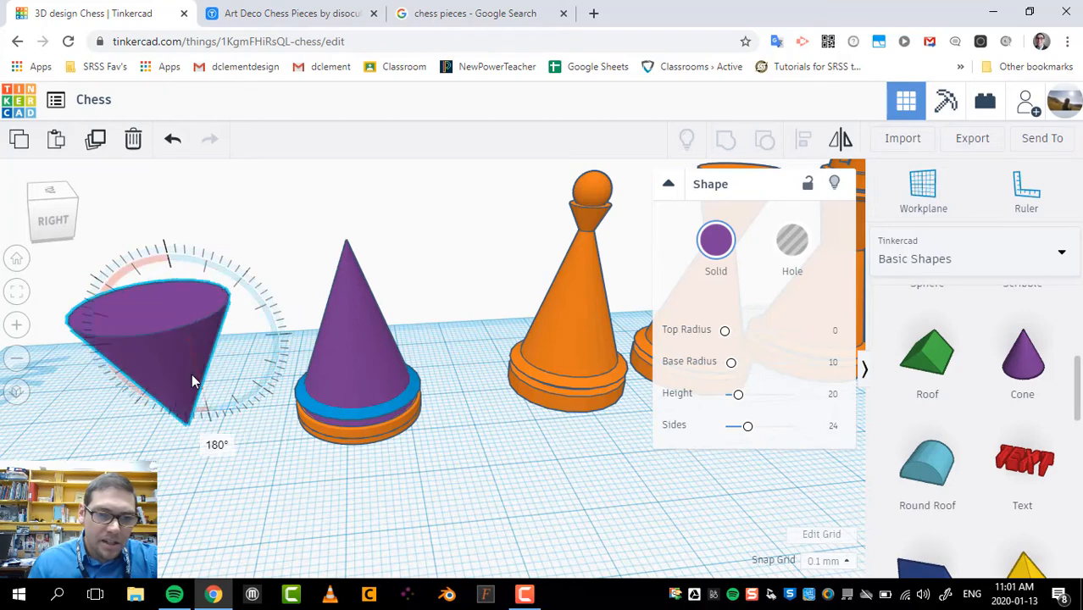
pyautogui.click(178, 311)
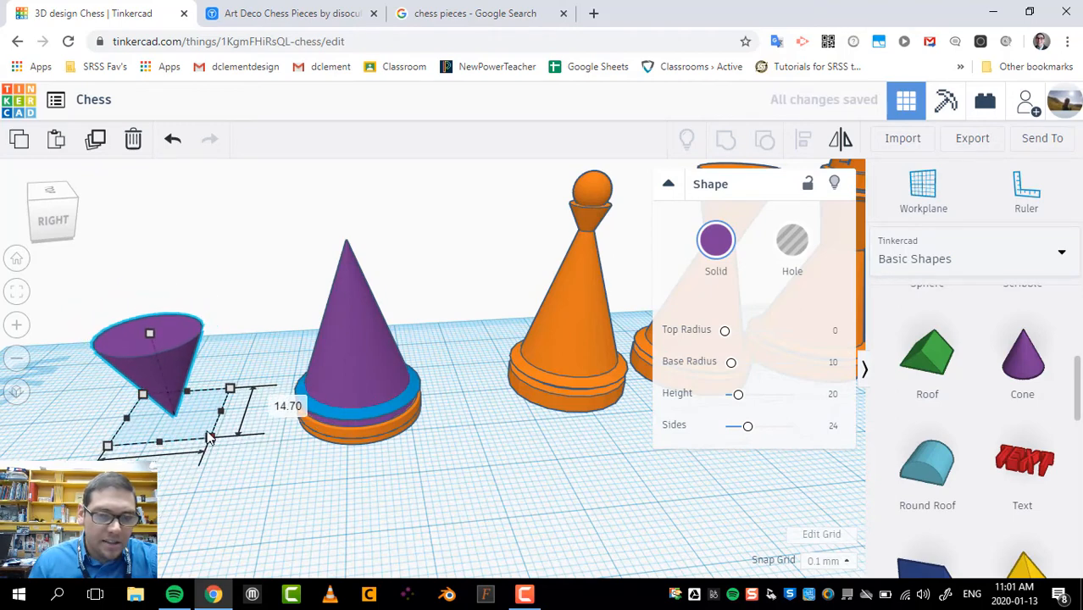
pyautogui.moveTo(210, 439); pyautogui.dragTo(181, 418)
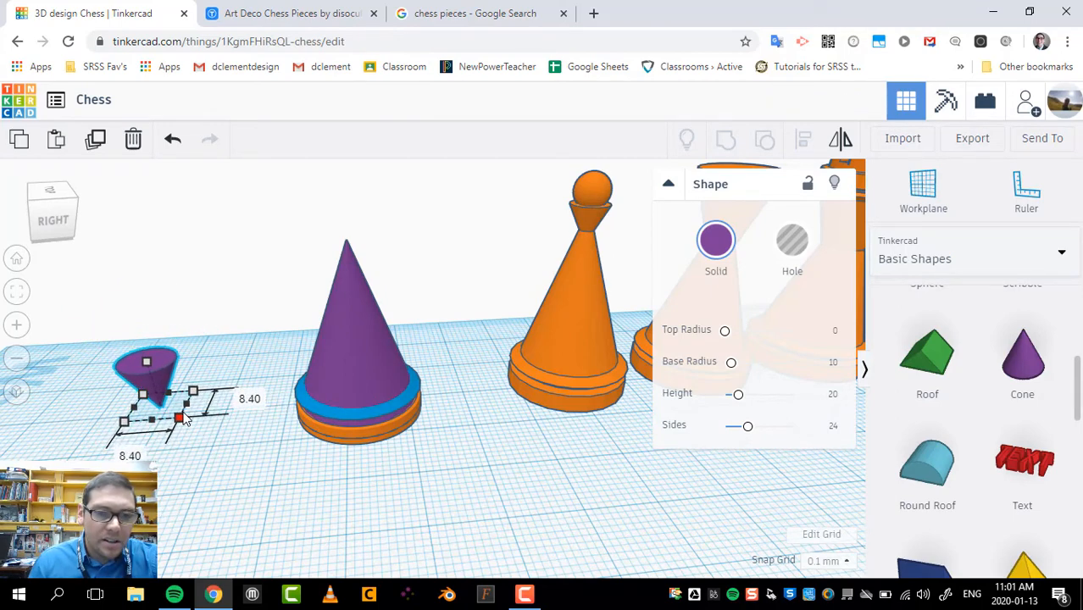
pyautogui.moveTo(192, 418); pyautogui.dragTo(178, 417)
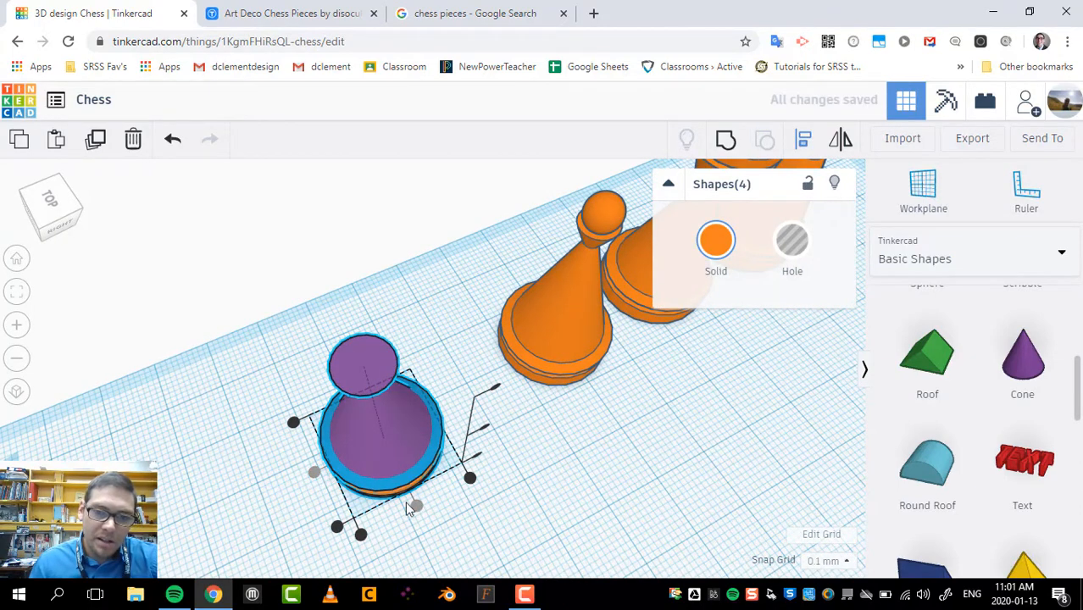
pyautogui.moveTo(551, 531)
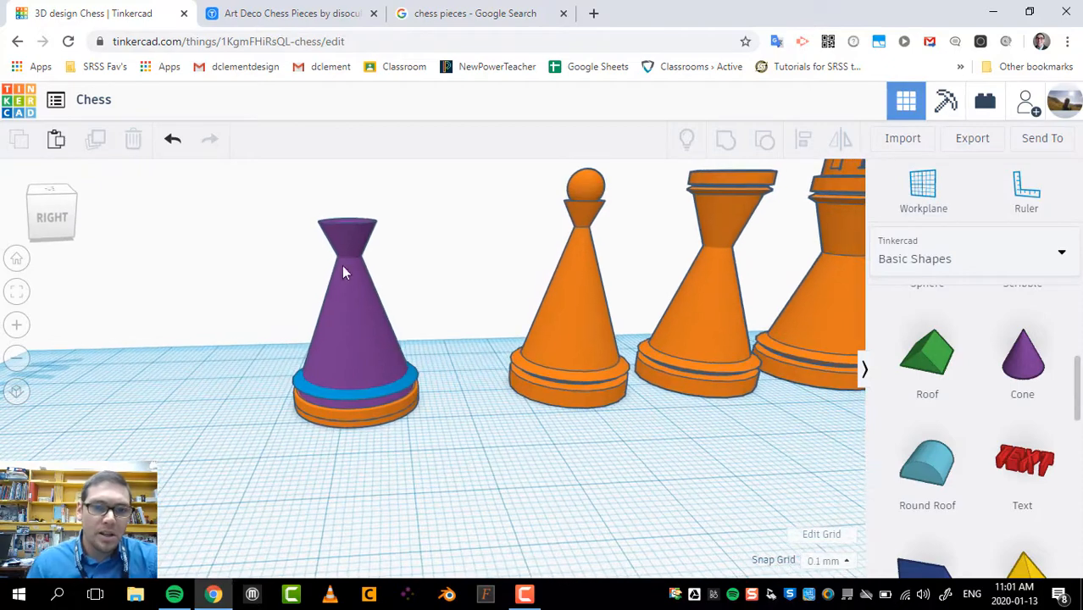
pyautogui.moveTo(337, 258)
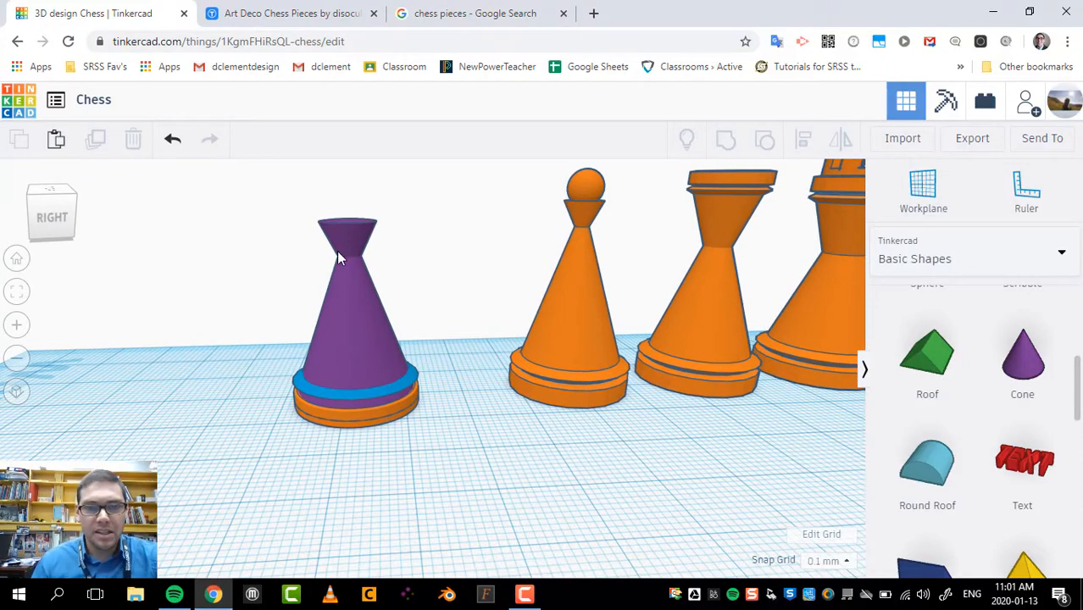
# Step: Lift the blue sphere onto the top of the inverted cone and check placement
pyautogui.scroll(-3)
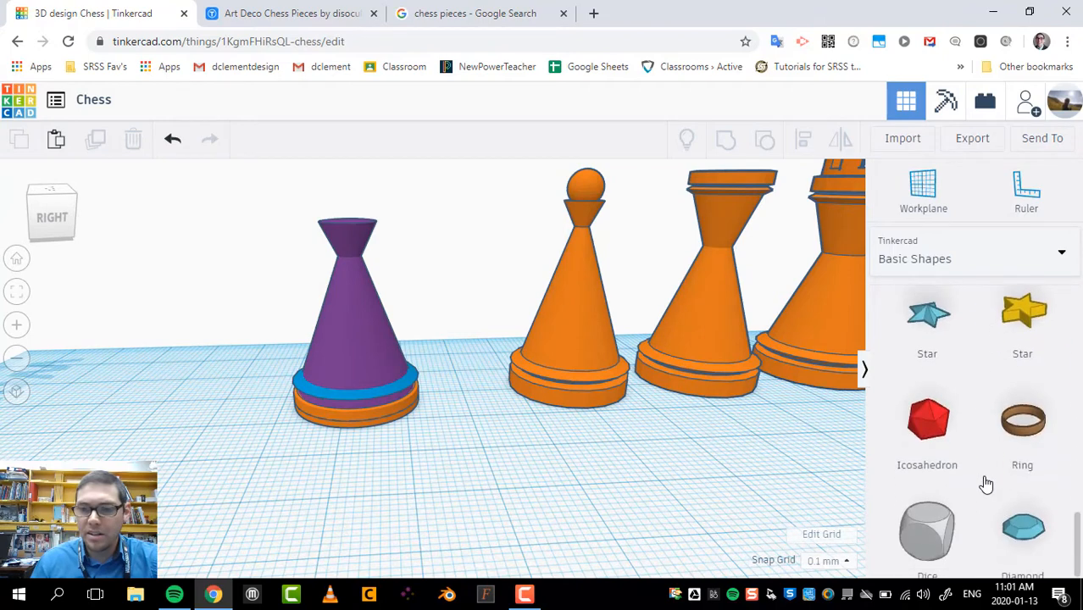
pyautogui.scroll(3)
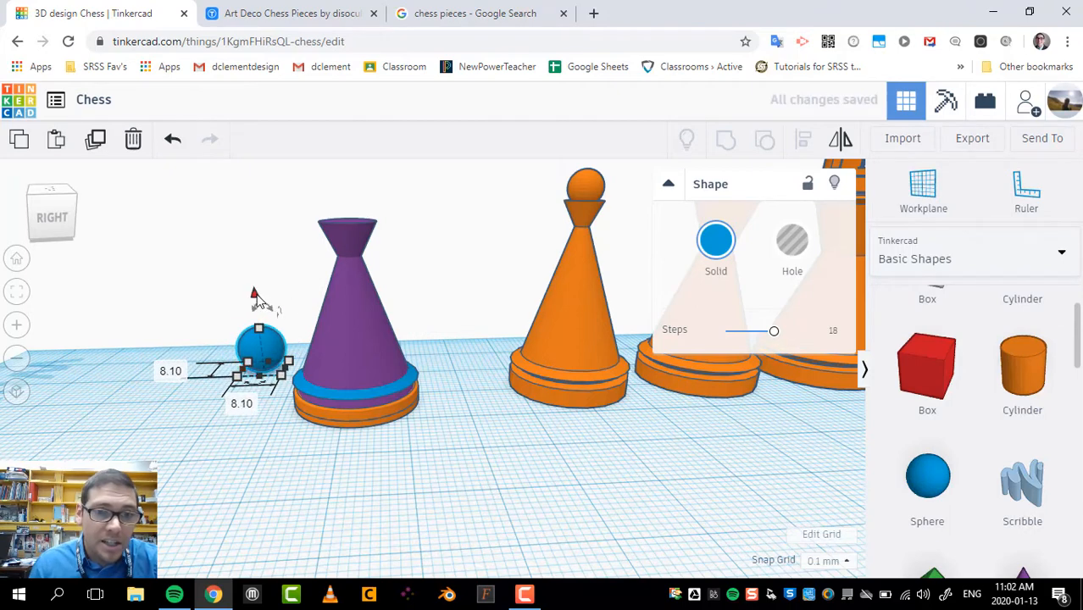
pyautogui.moveTo(261, 347); pyautogui.dragTo(303, 210)
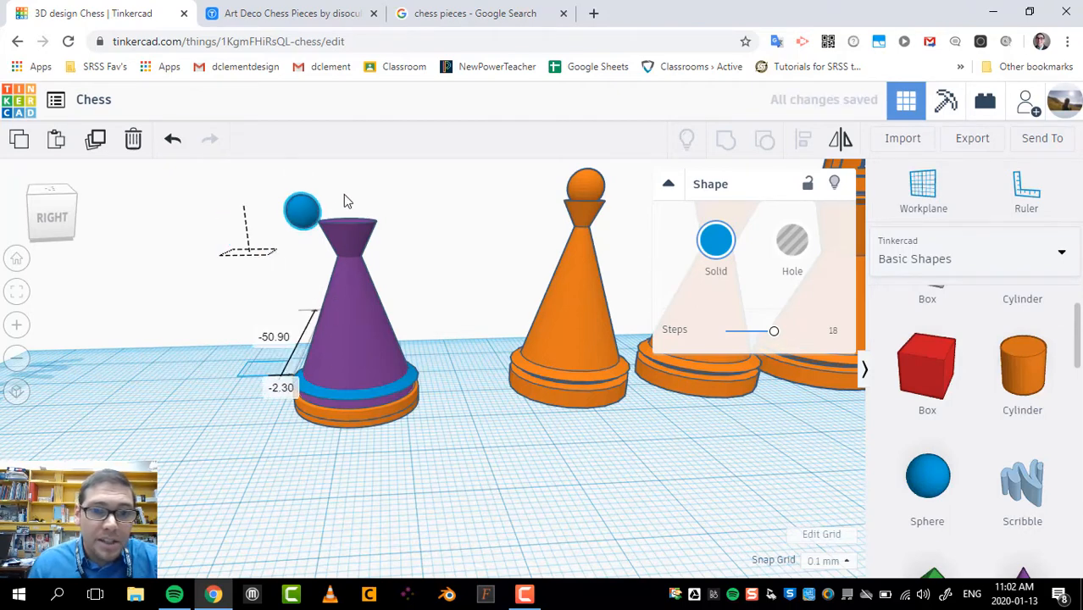
pyautogui.moveTo(303, 209); pyautogui.dragTo(345, 241)
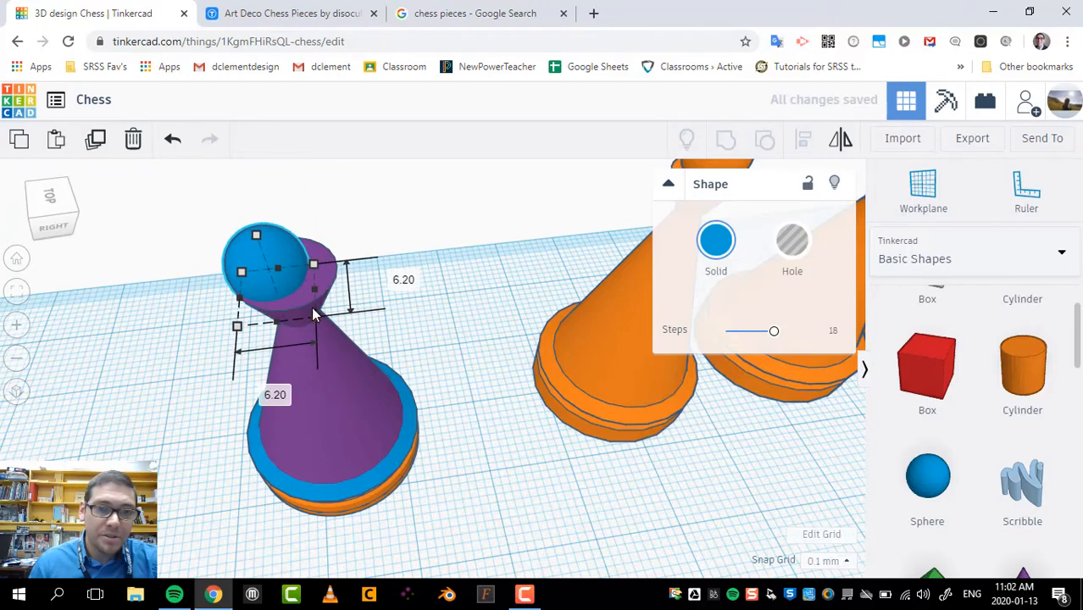
pyautogui.click(148, 231)
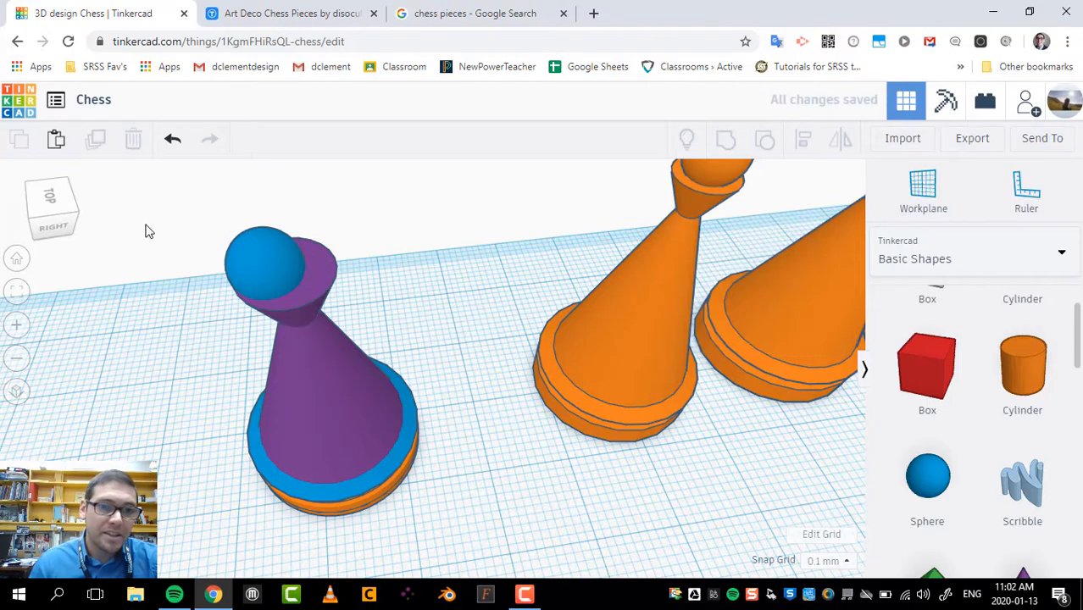
pyautogui.click(317, 382)
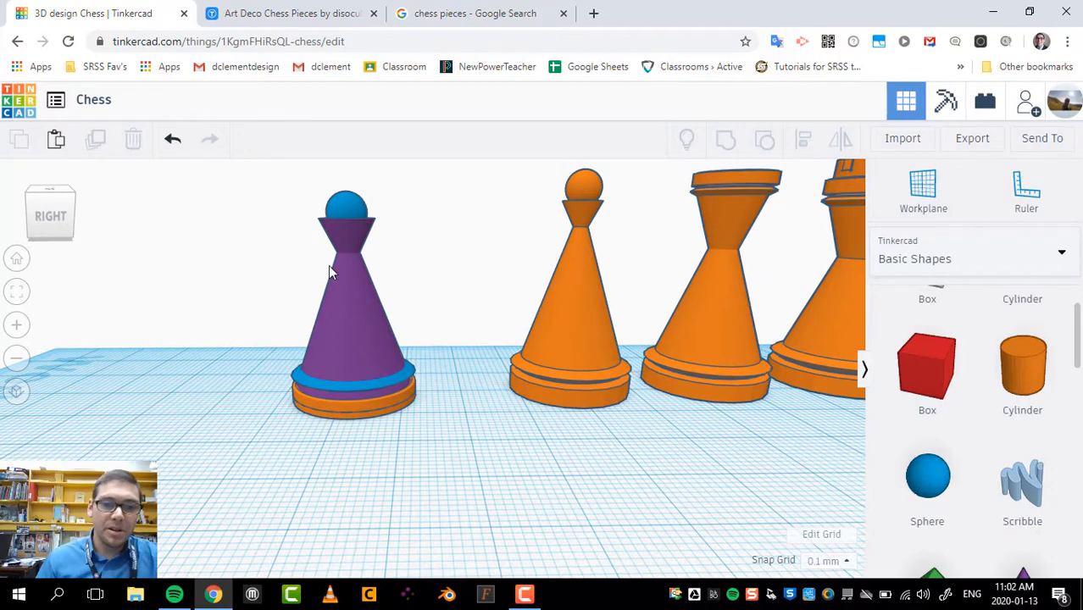
pyautogui.moveTo(428, 280)
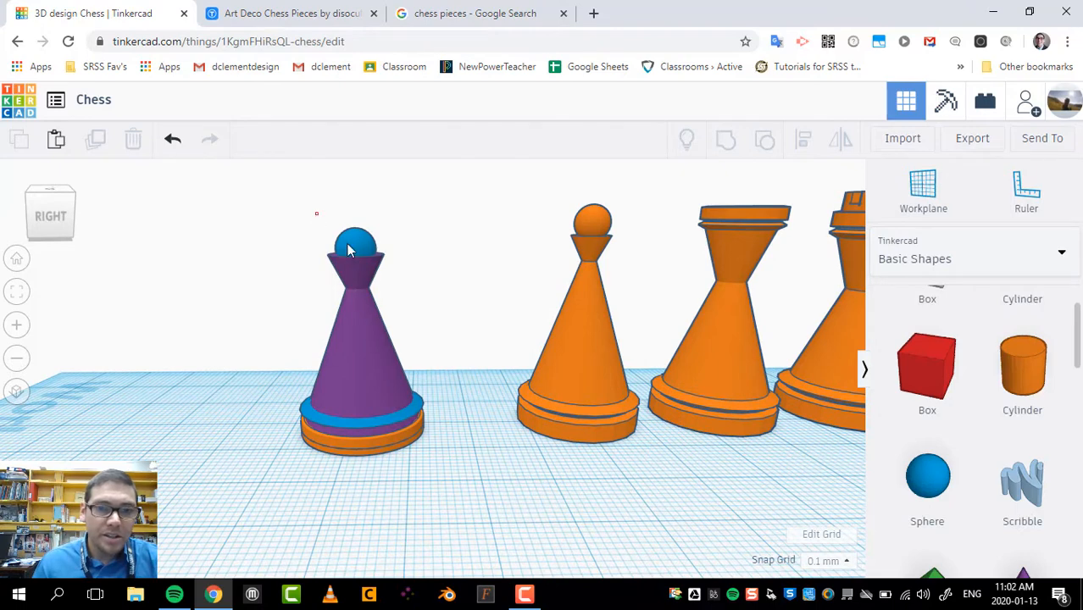
# Step: Select all five pawn parts and stretch the pawn to about 37.8 mm tall
pyautogui.click(356, 339)
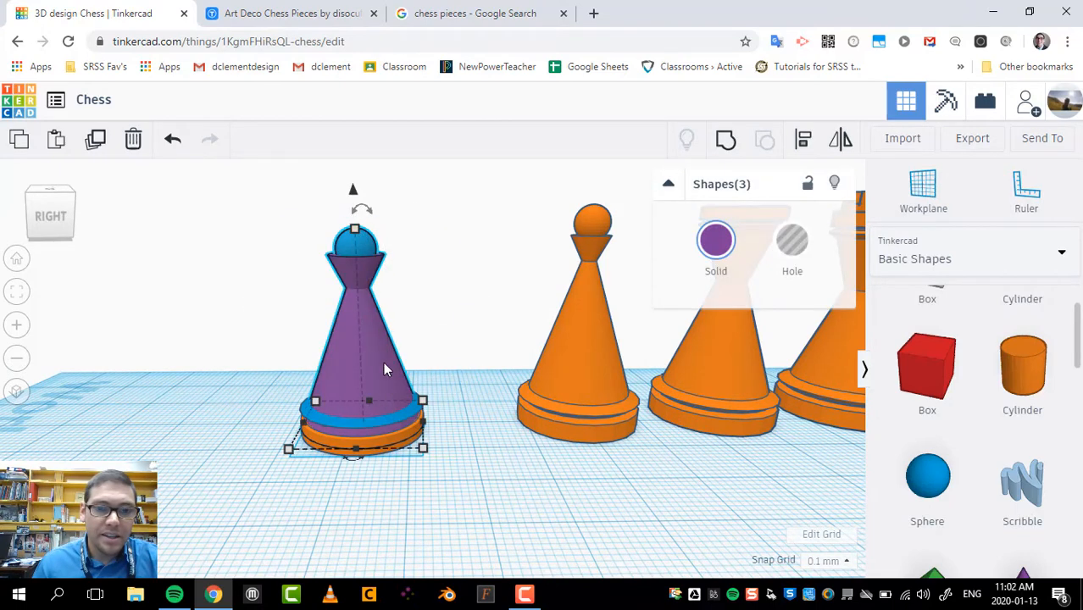
pyautogui.click(297, 280)
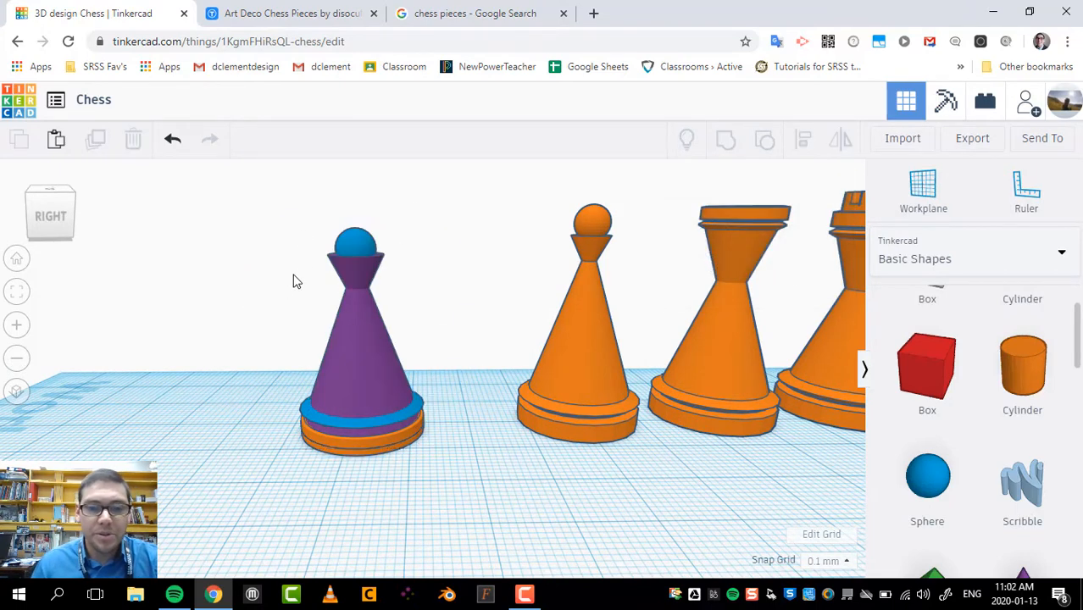
pyautogui.moveTo(307, 276)
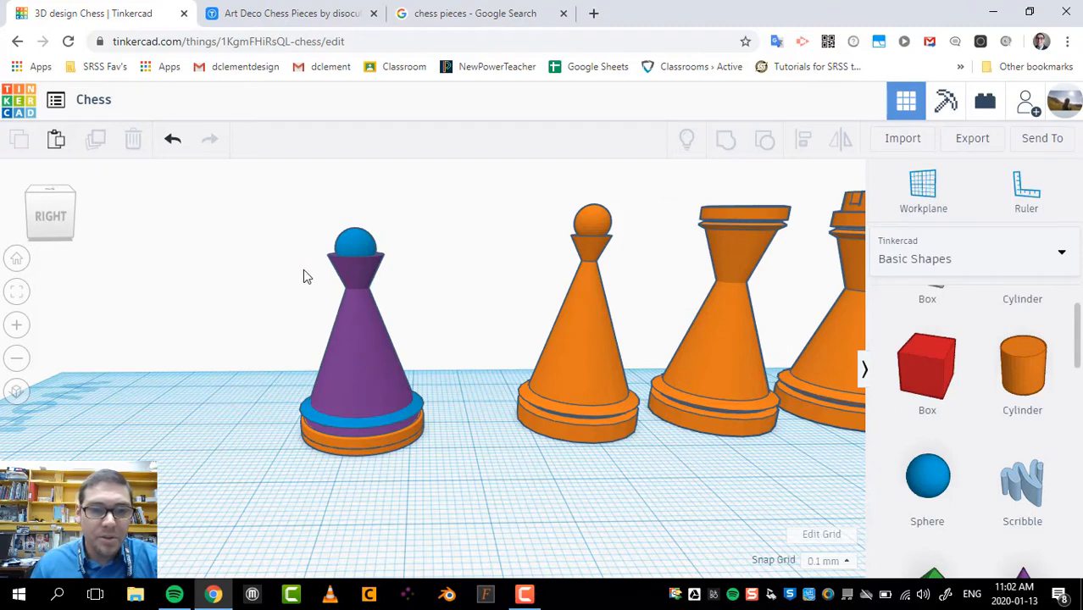
pyautogui.moveTo(348, 286)
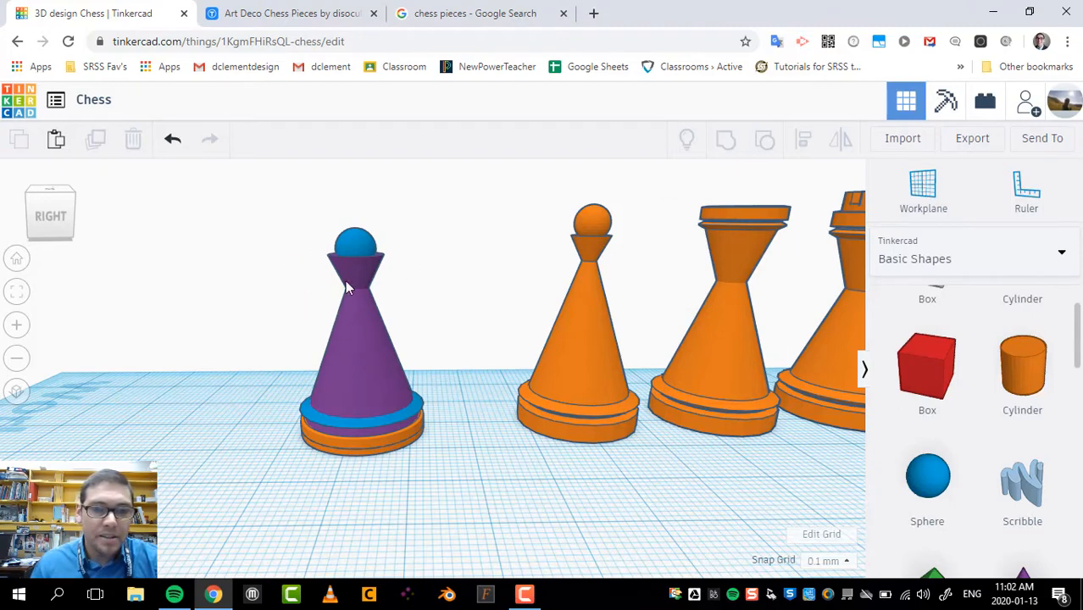
pyautogui.click(356, 339)
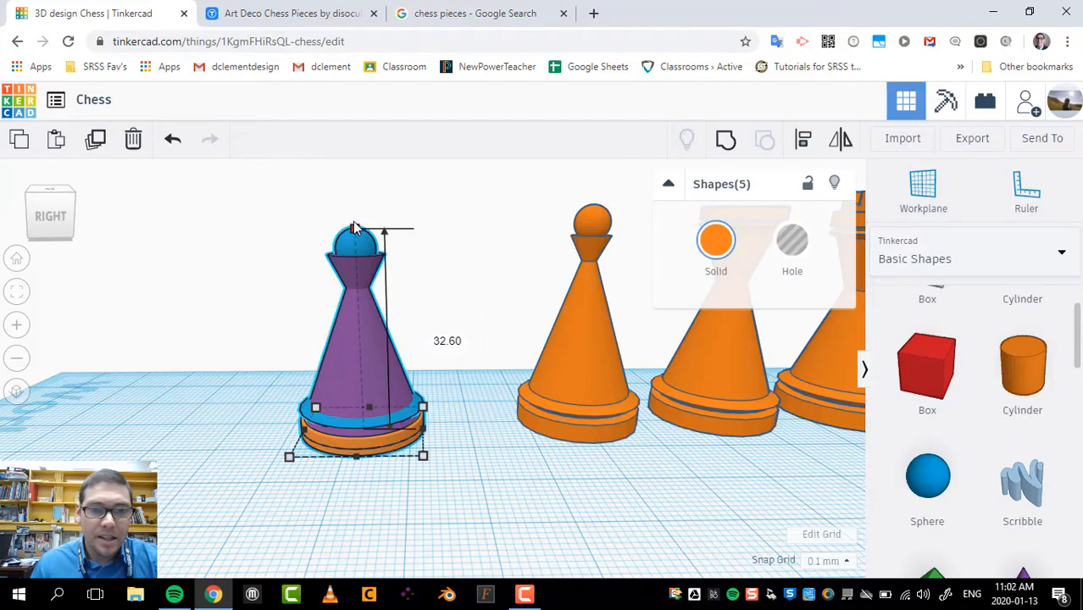
pyautogui.moveTo(354, 227); pyautogui.dragTo(354, 205)
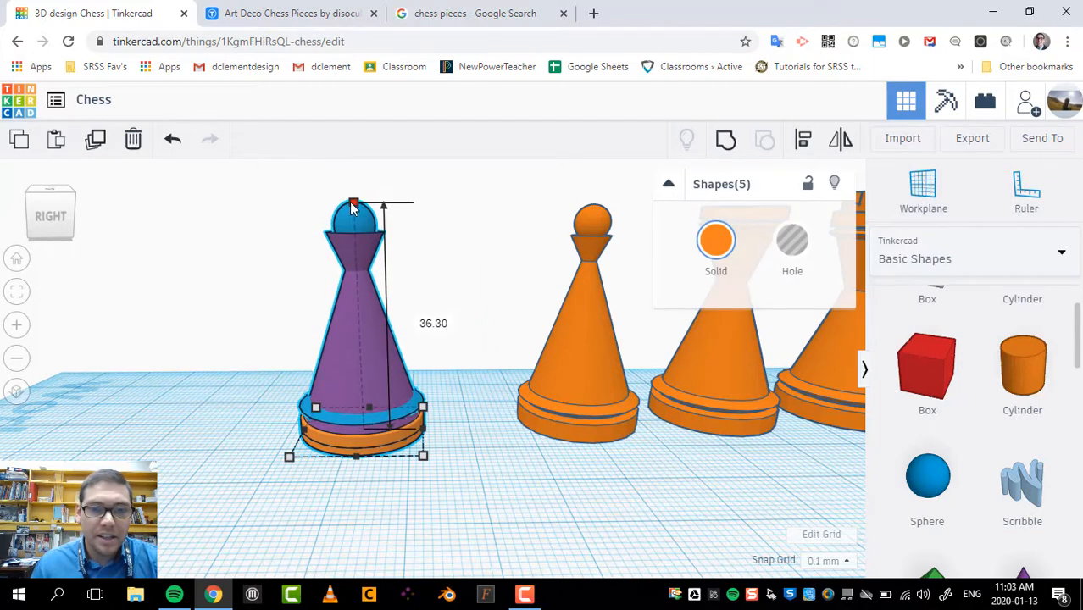
pyautogui.moveTo(354, 203); pyautogui.dragTo(353, 190)
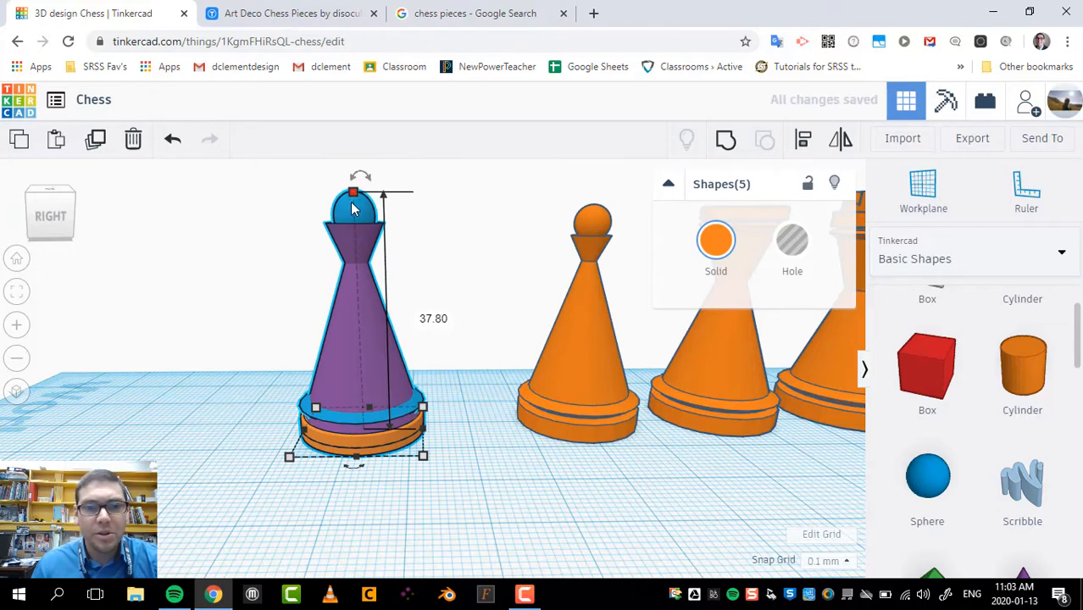
pyautogui.moveTo(388, 359)
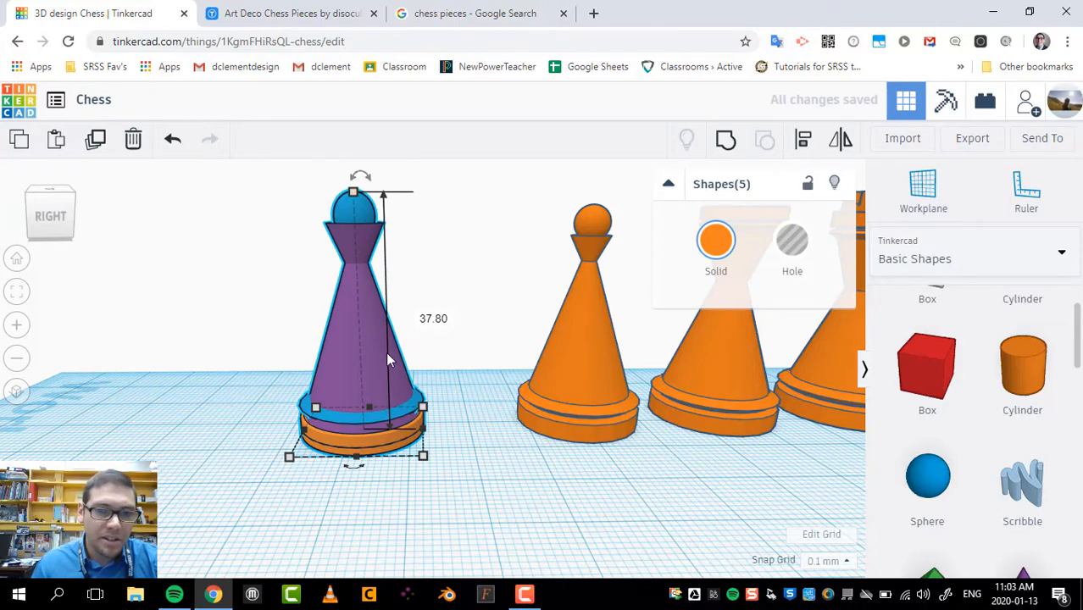
pyautogui.moveTo(377, 225)
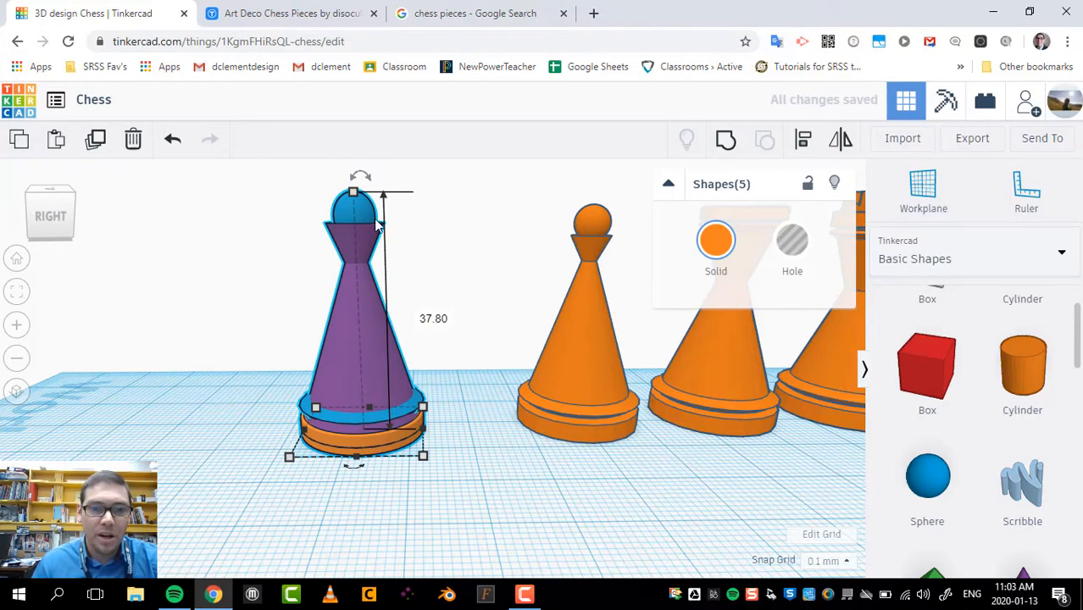
pyautogui.moveTo(336, 180)
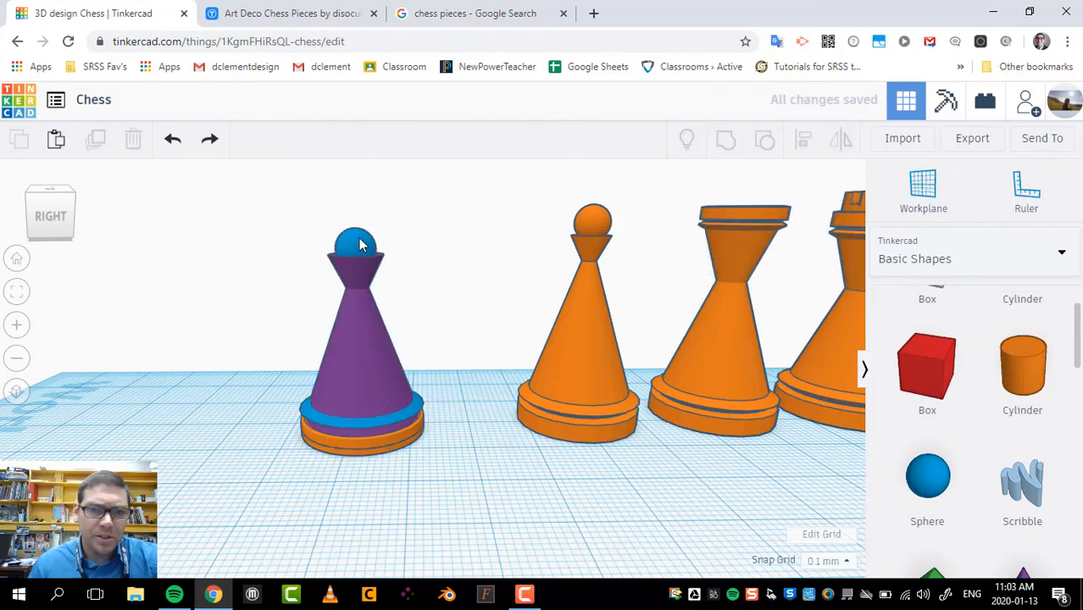
# Step: Check the sphere head, then drop a box onto the workplane left of the pawn
pyautogui.click(356, 241)
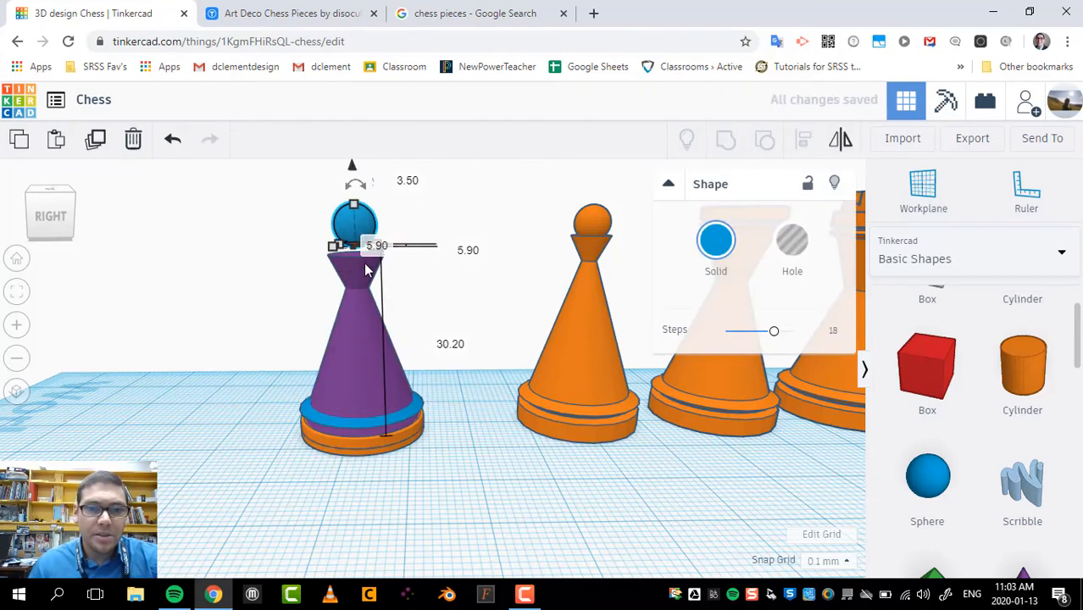
pyautogui.click(355, 305)
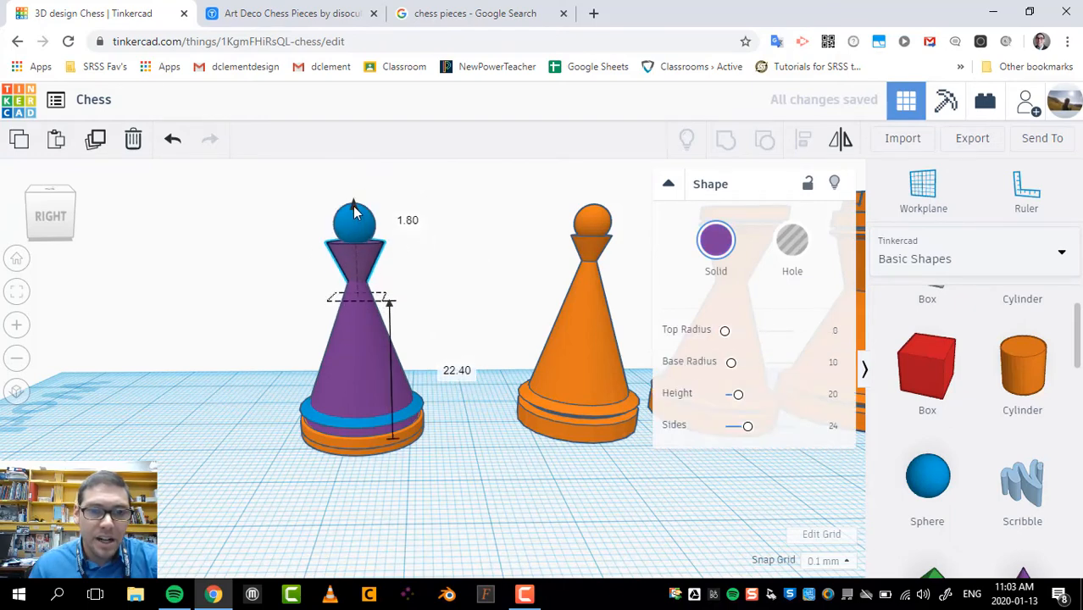
pyautogui.click(433, 318)
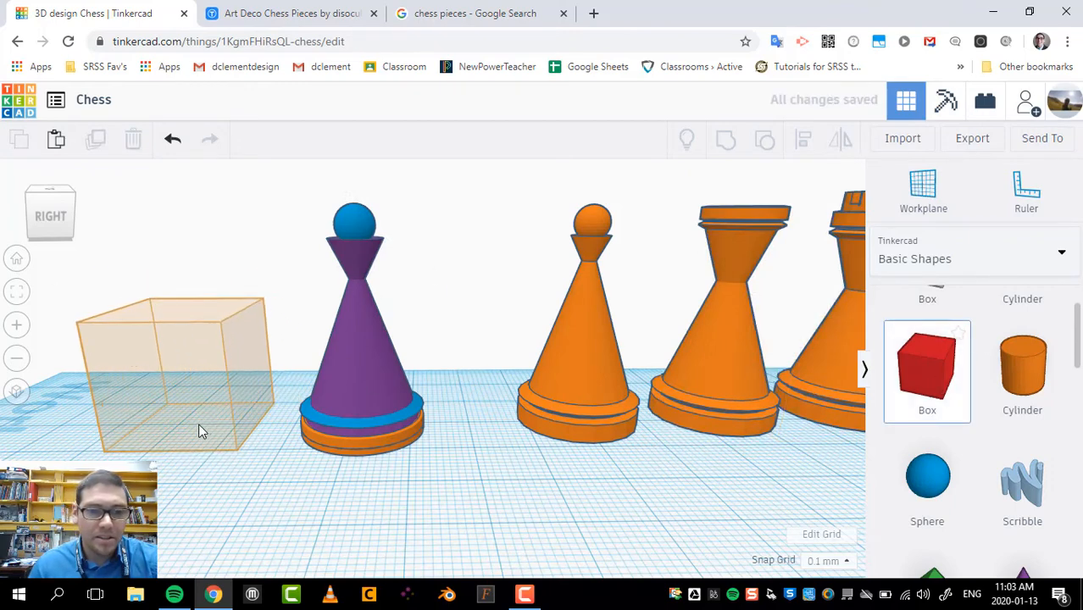
pyautogui.click(187, 382)
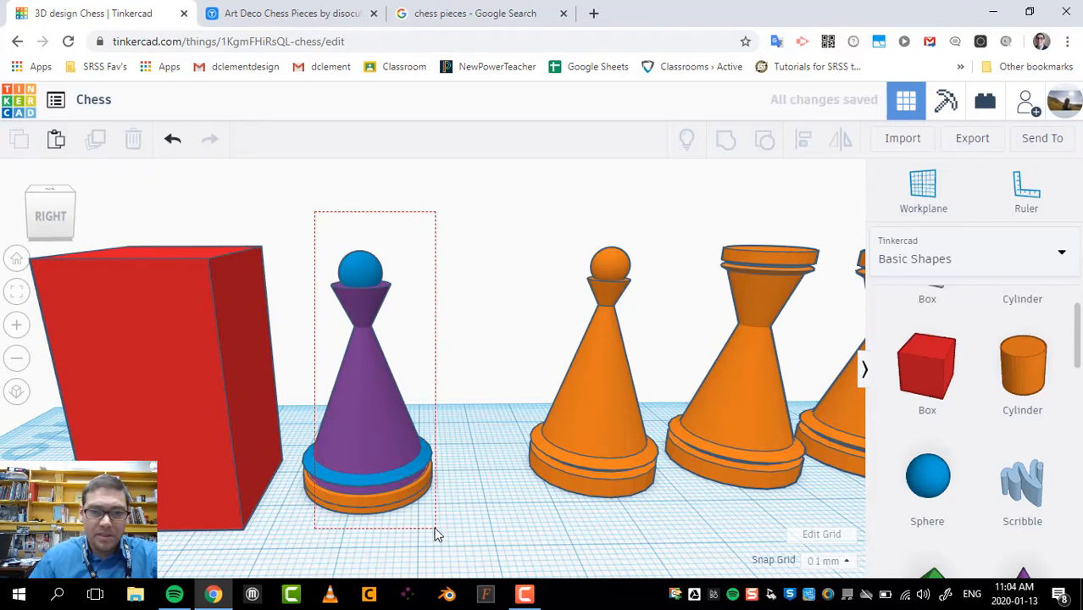
# Step: Marquee-select the pawn's five parts and group them into a single shape
pyautogui.click(373, 381)
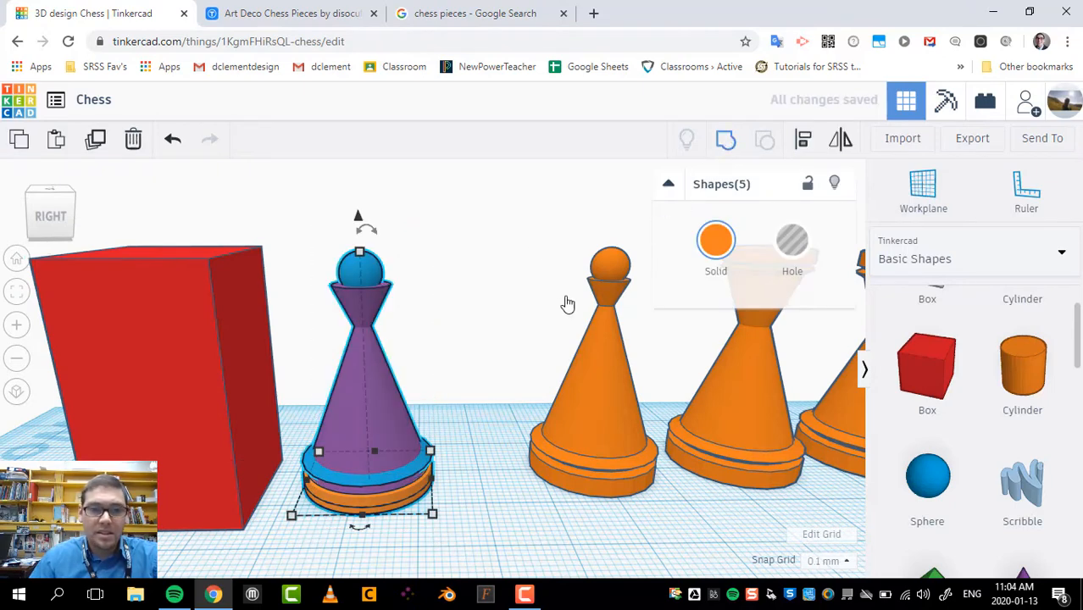
pyautogui.click(764, 139)
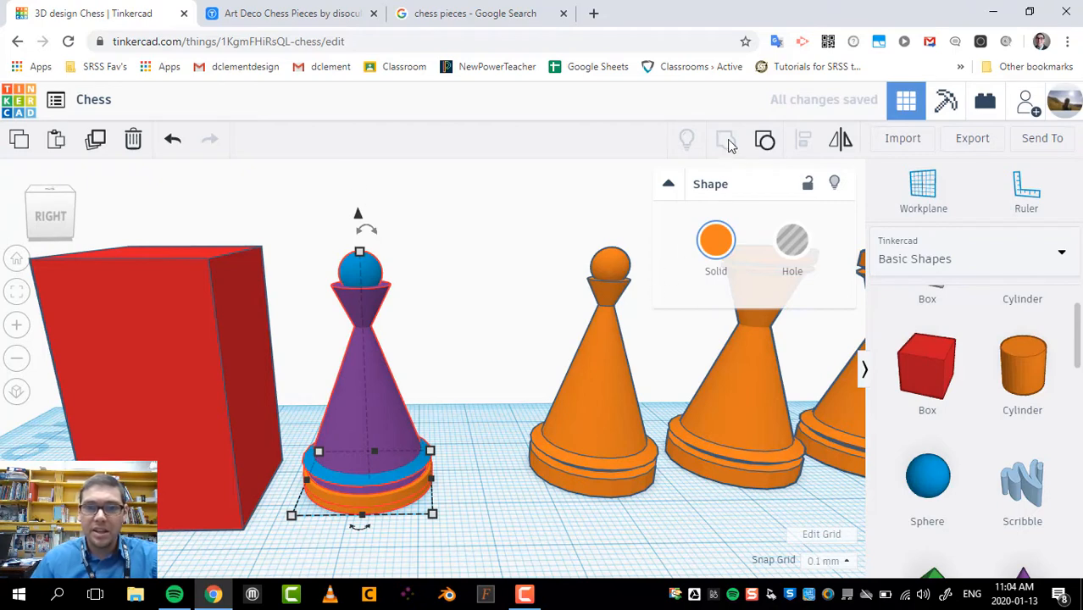
pyautogui.moveTo(262, 407)
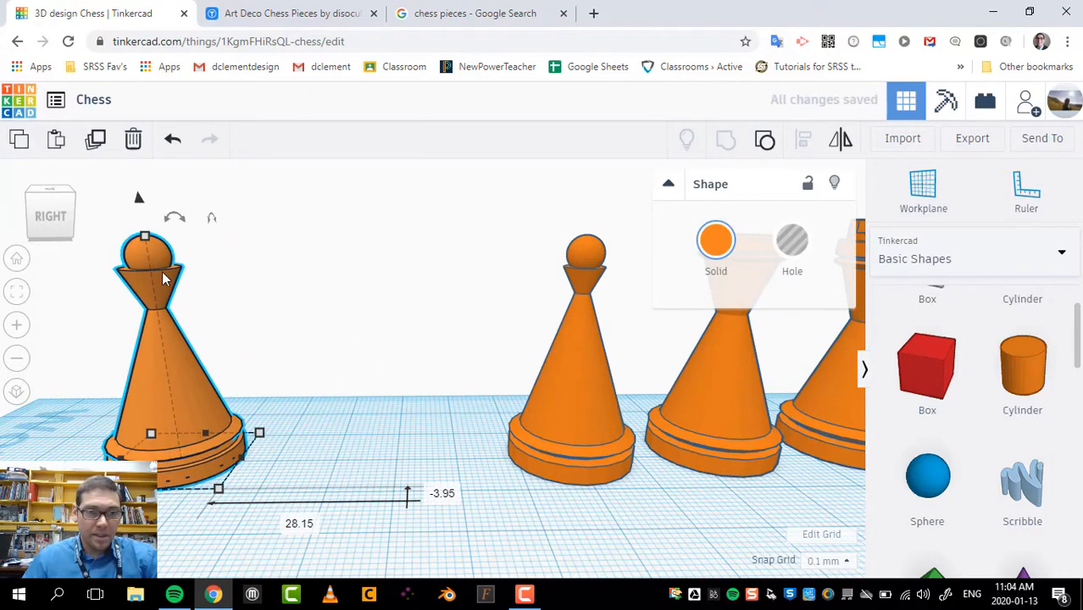
pyautogui.moveTo(199, 421)
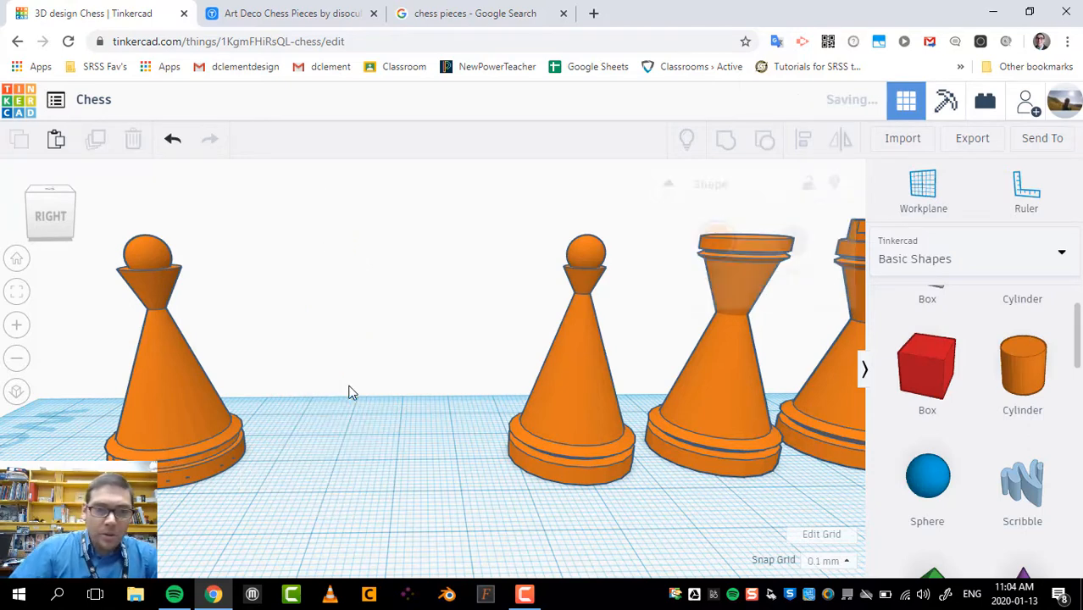
pyautogui.moveTo(167, 415)
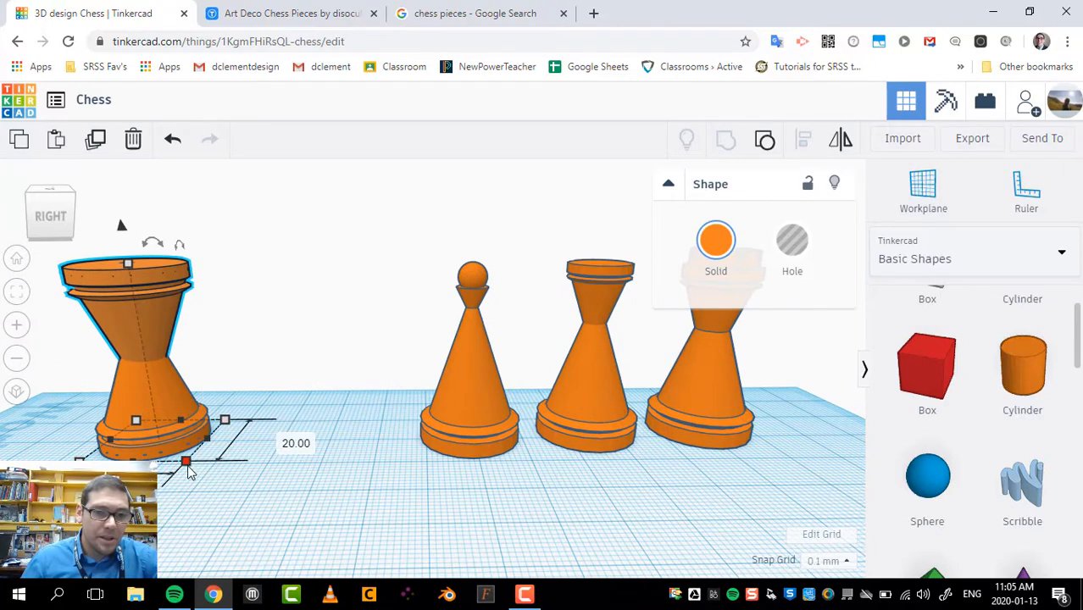
# Step: Narrow the duplicated rook-body copy over the pawn by dragging its corner handle
pyautogui.moveTo(186, 462); pyautogui.dragTo(176, 452)
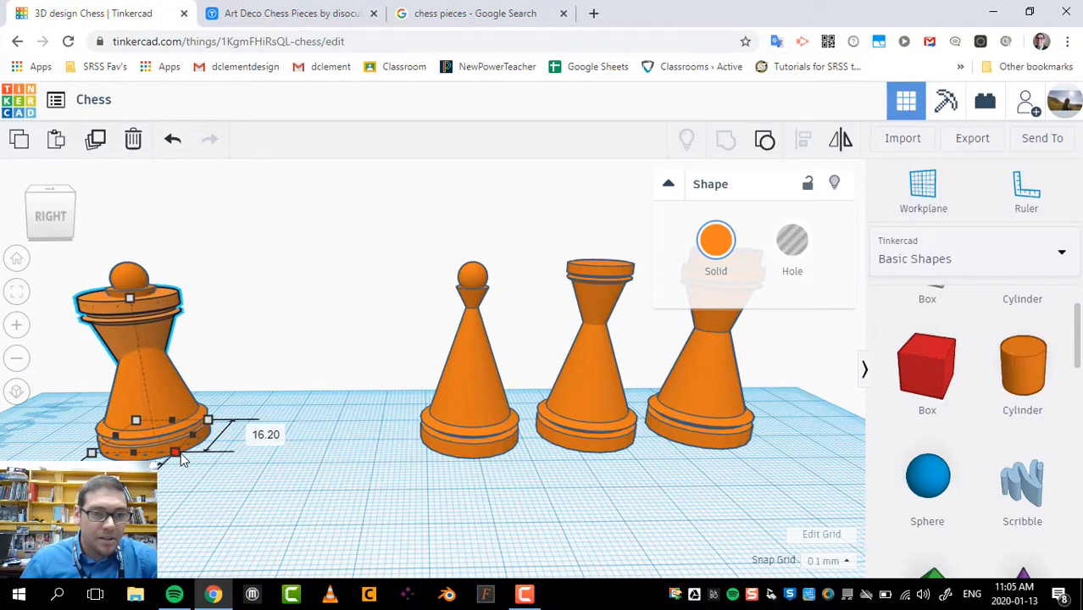
pyautogui.moveTo(176, 451); pyautogui.dragTo(172, 452)
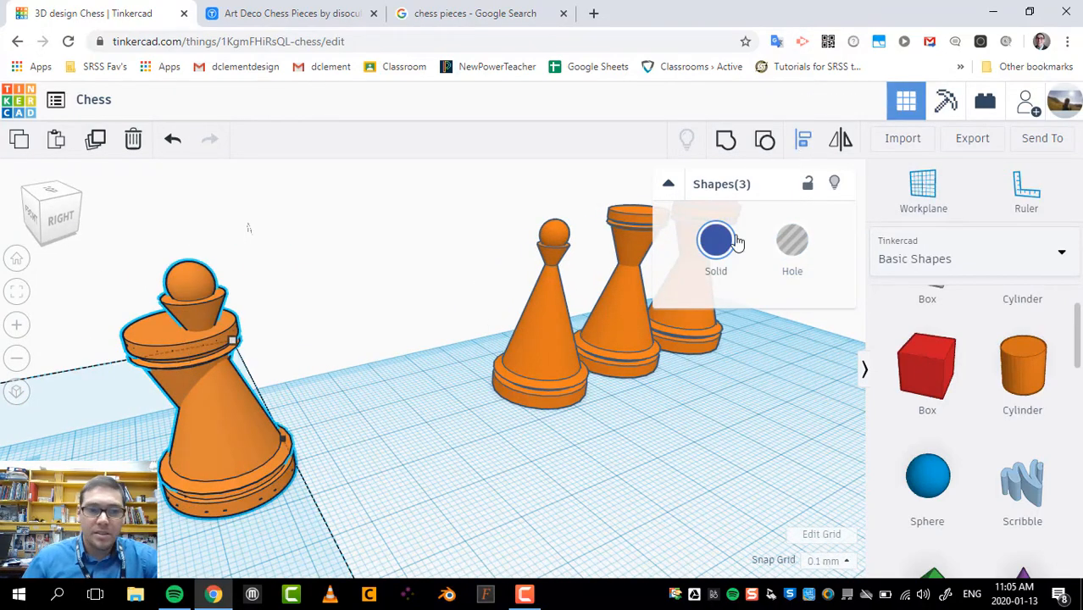
# Step: Resize the rook-body copy into an 11 mm collar at the pawn's neck
pyautogui.click(354, 334)
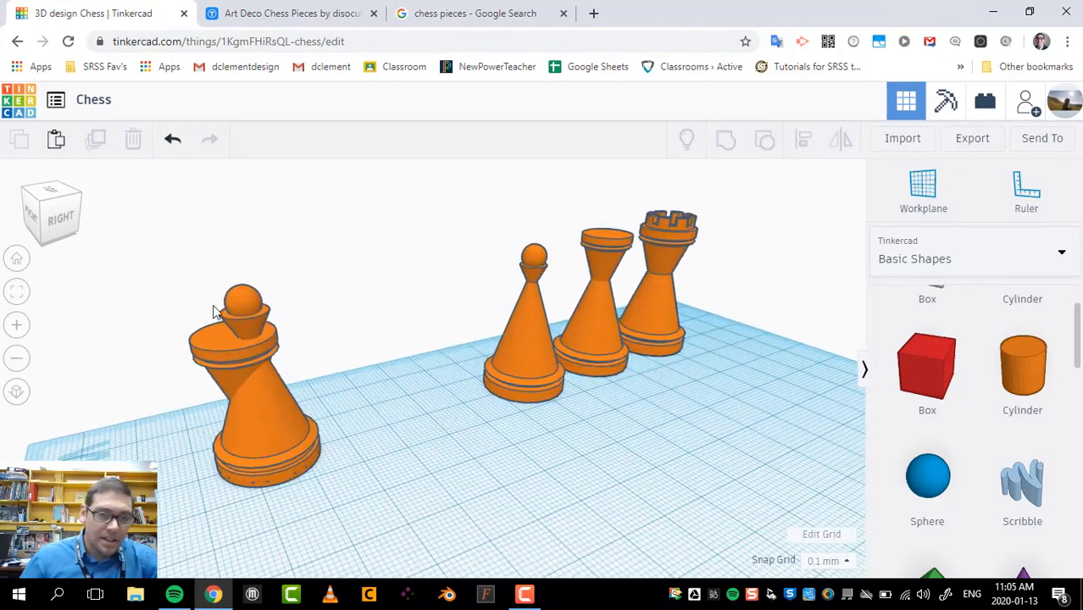
pyautogui.click(254, 382)
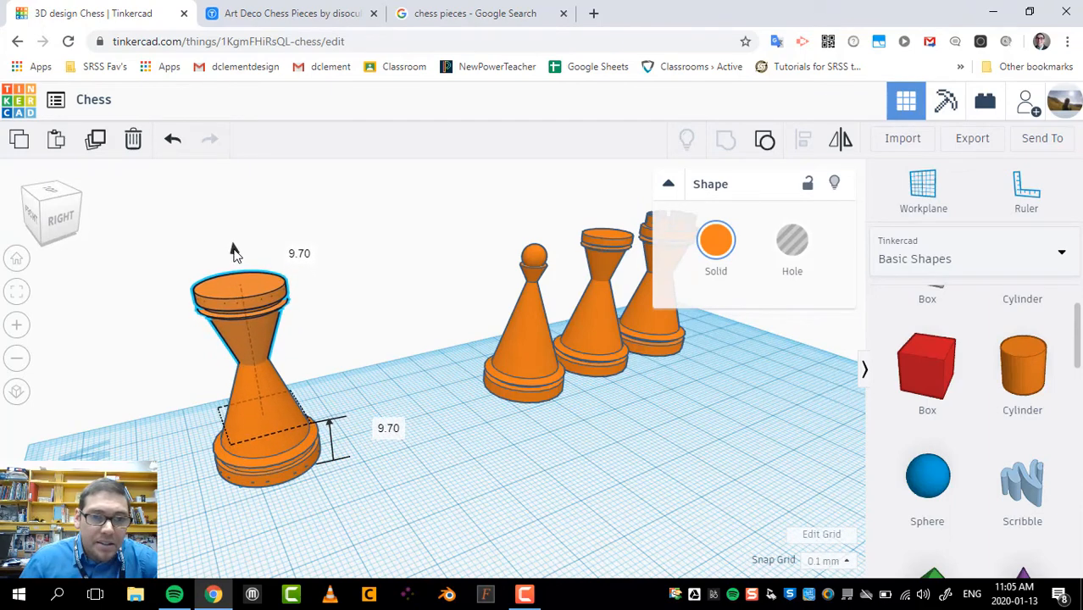
pyautogui.click(178, 415)
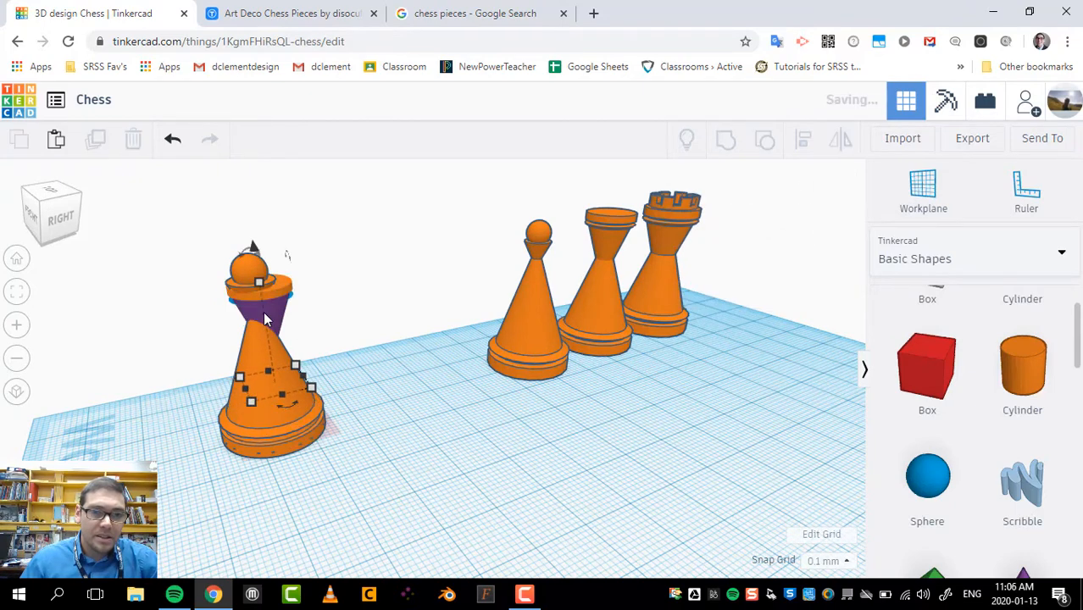
pyautogui.click(381, 360)
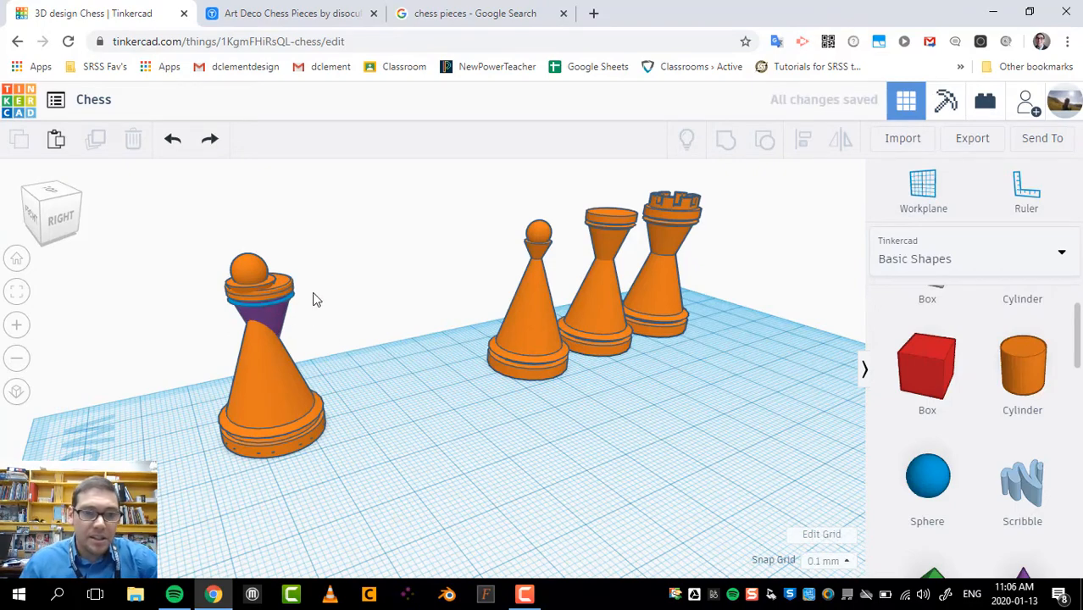
pyautogui.moveTo(339, 337)
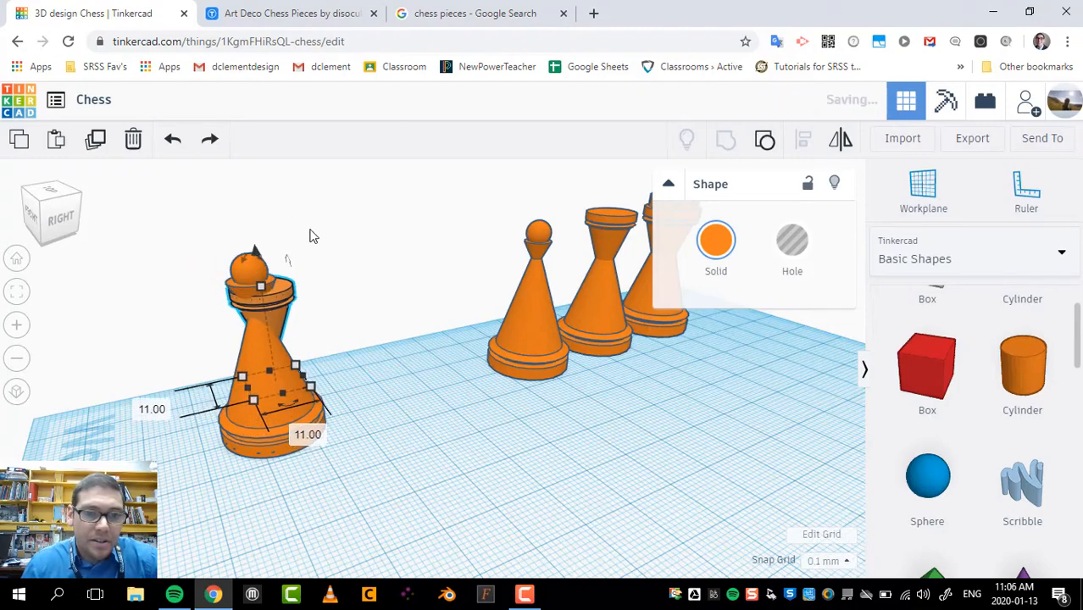
pyautogui.click(460, 265)
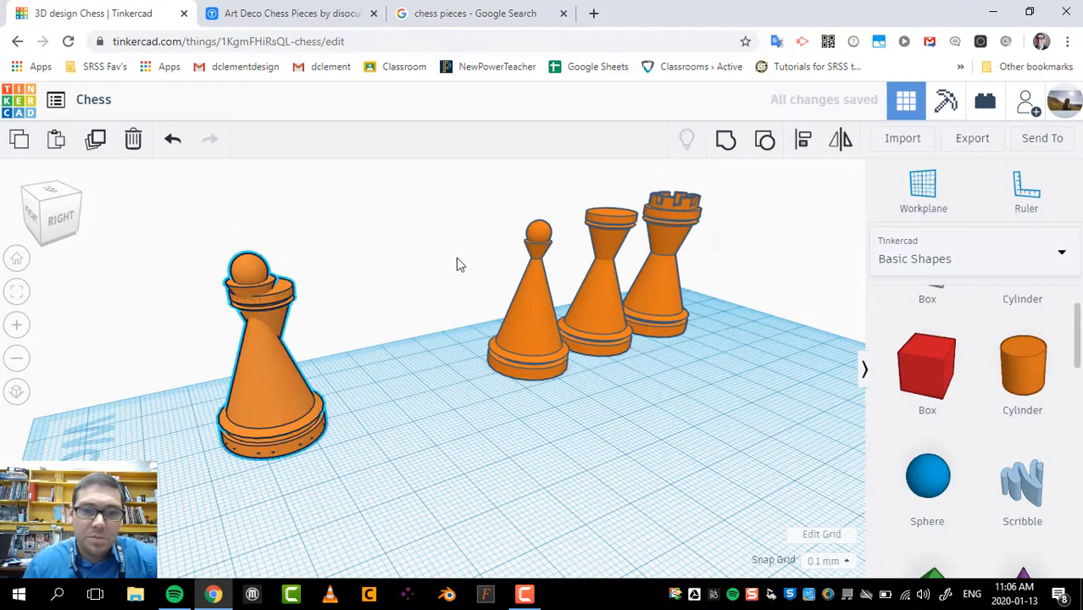
pyautogui.click(272, 356)
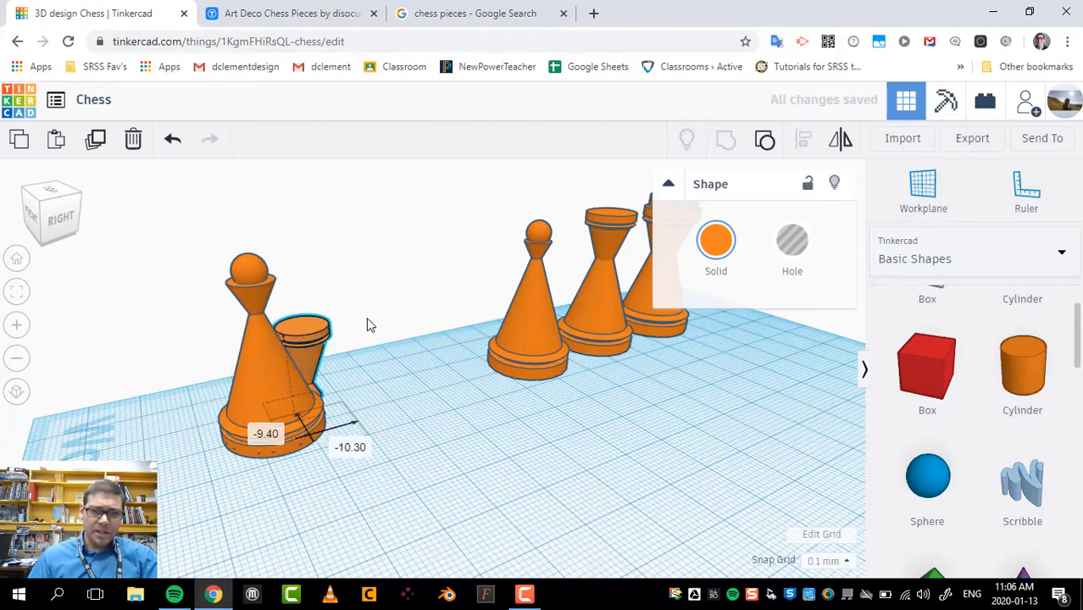
# Step: Move the collar aside and position a hole box over the pawn's sphere head
pyautogui.moveTo(288, 364); pyautogui.dragTo(387, 364)
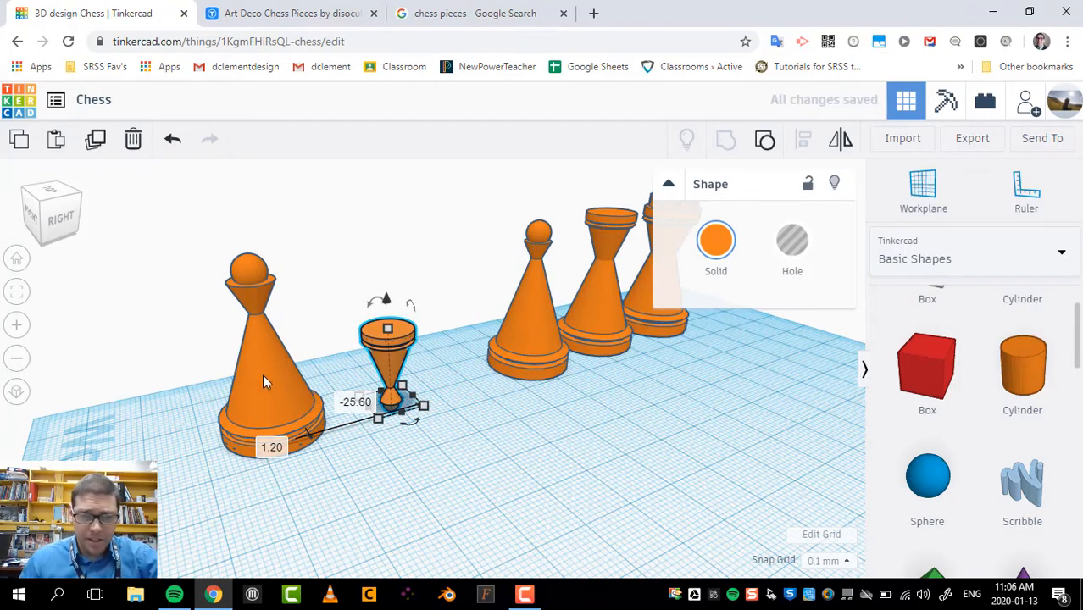
pyautogui.scroll(-3)
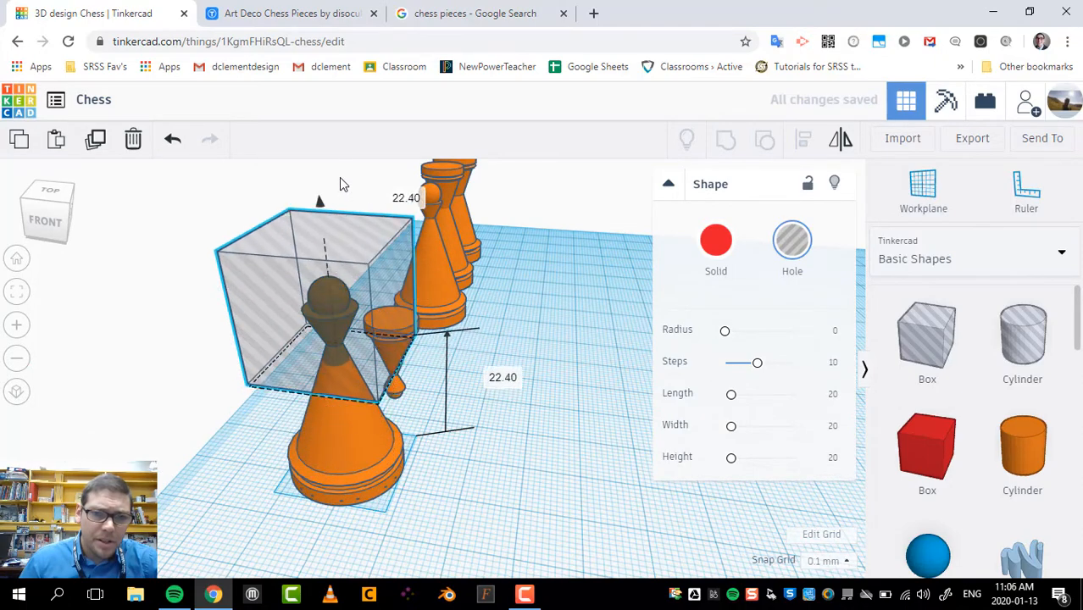
pyautogui.moveTo(320, 201); pyautogui.dragTo(318, 176)
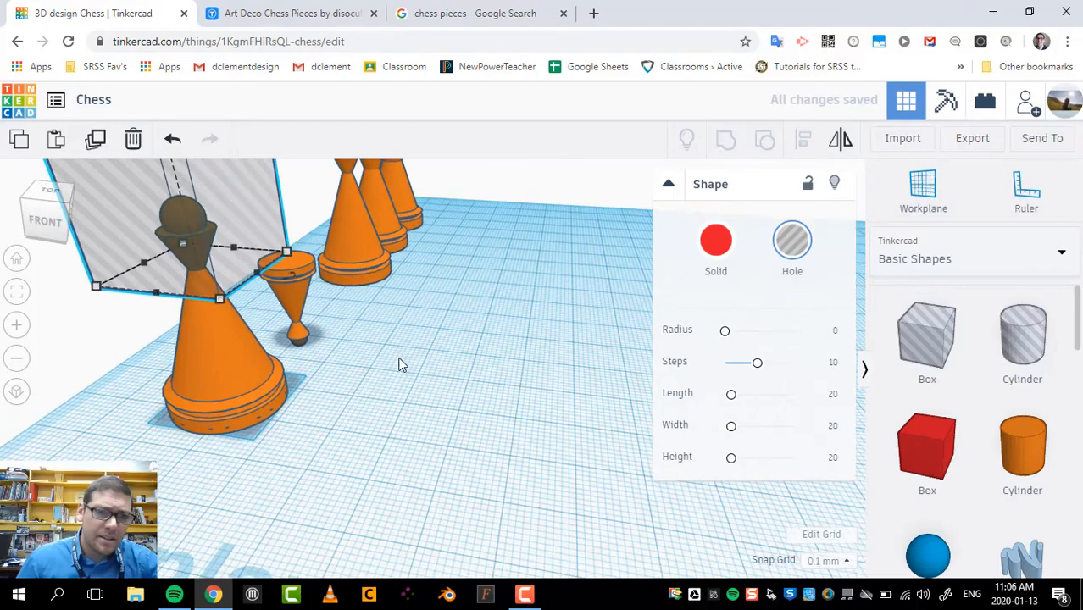
pyautogui.moveTo(403, 365); pyautogui.dragTo(271, 343)
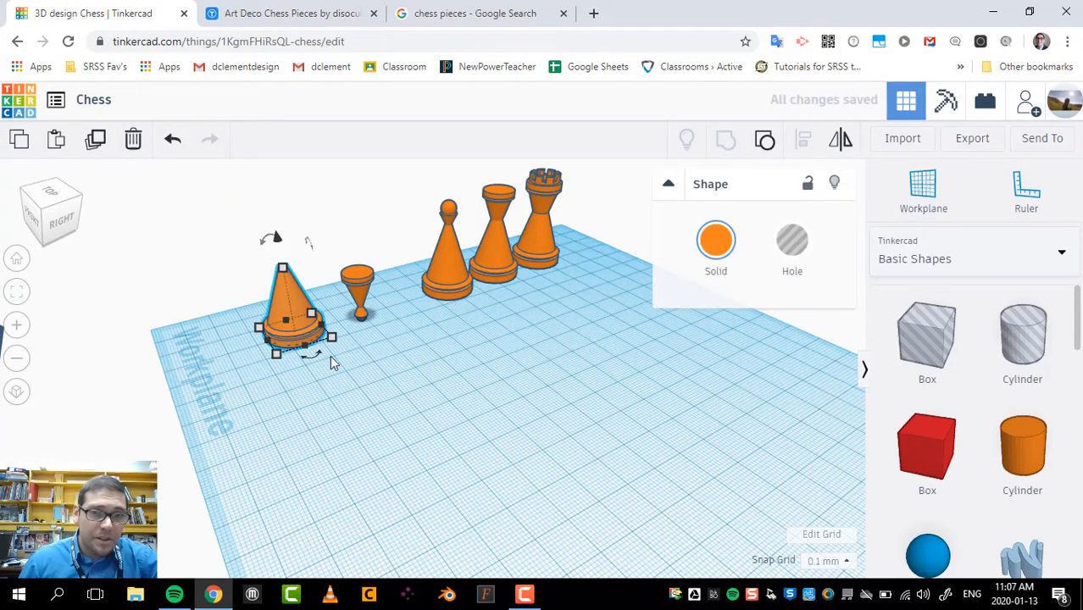
# Step: Centre the cup on the headless cone with Align and raise it on top
pyautogui.click(392, 343)
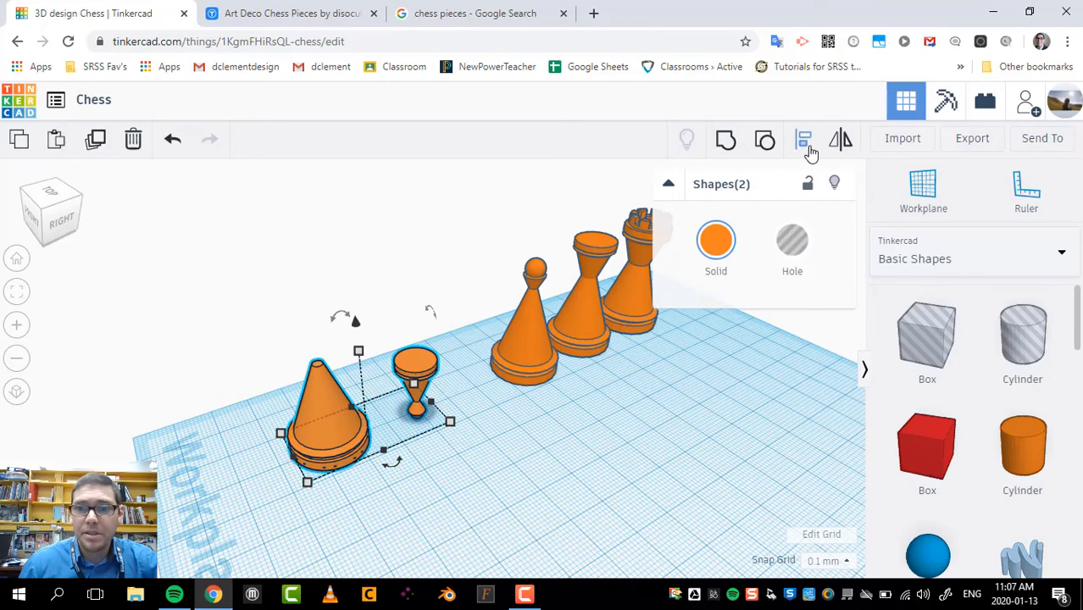
pyautogui.click(803, 139)
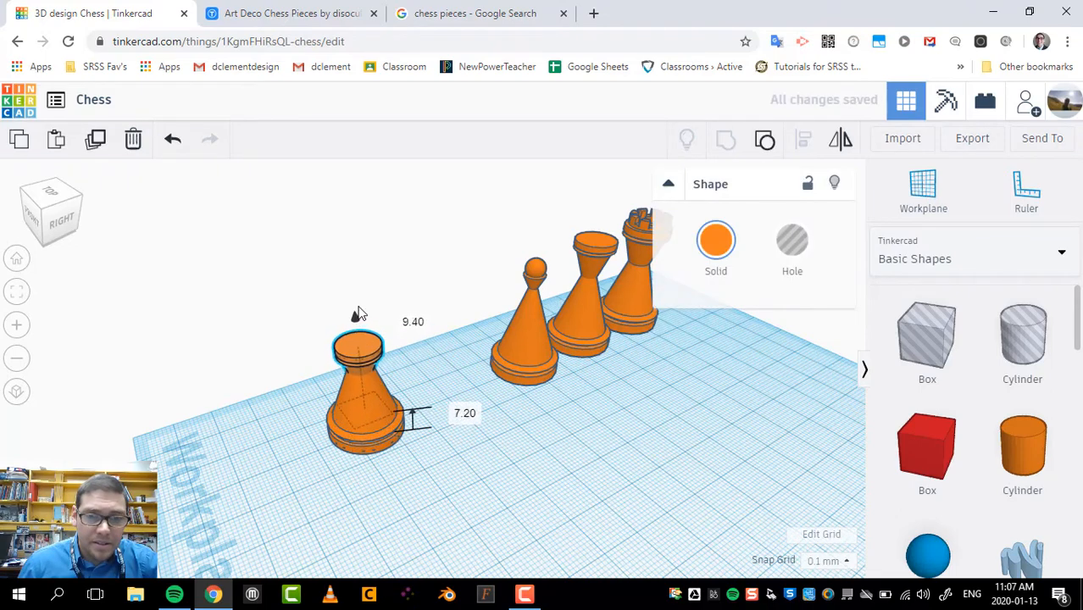
pyautogui.moveTo(352, 321); pyautogui.dragTo(352, 285)
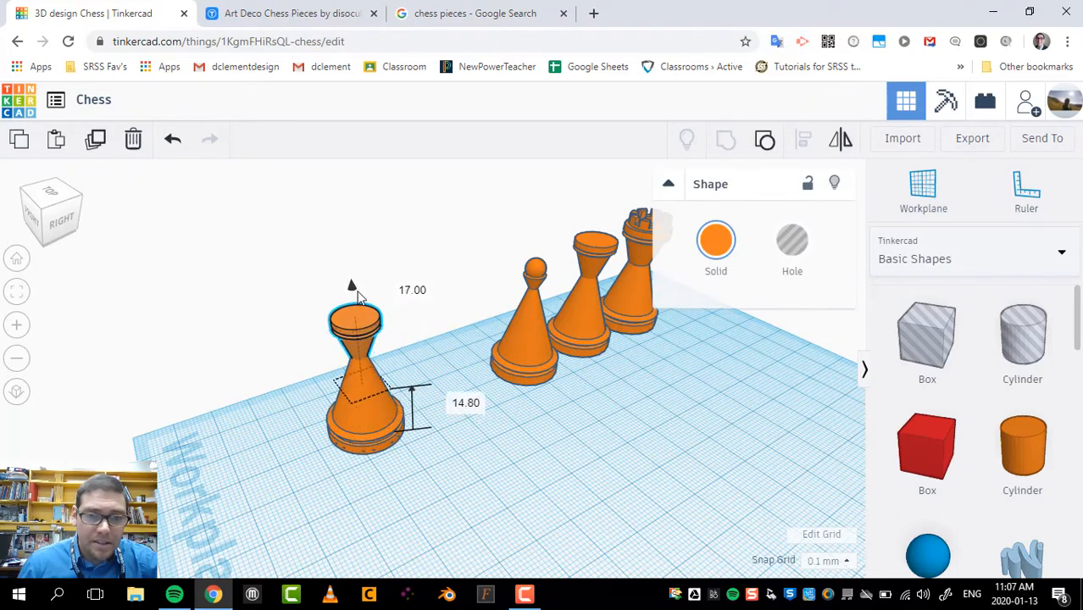
pyautogui.click(378, 415)
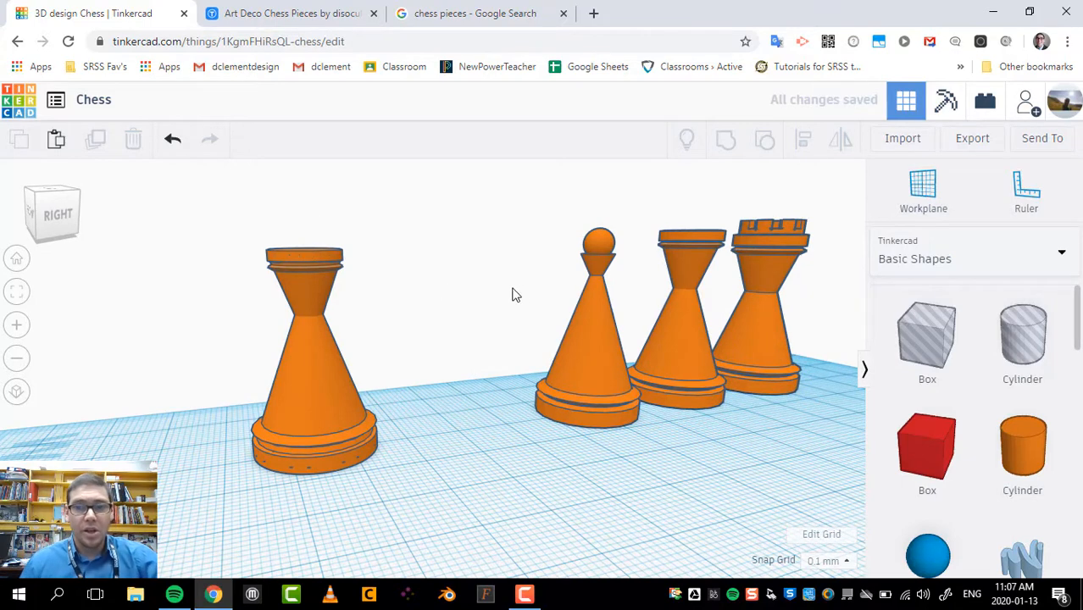
pyautogui.moveTo(275, 265)
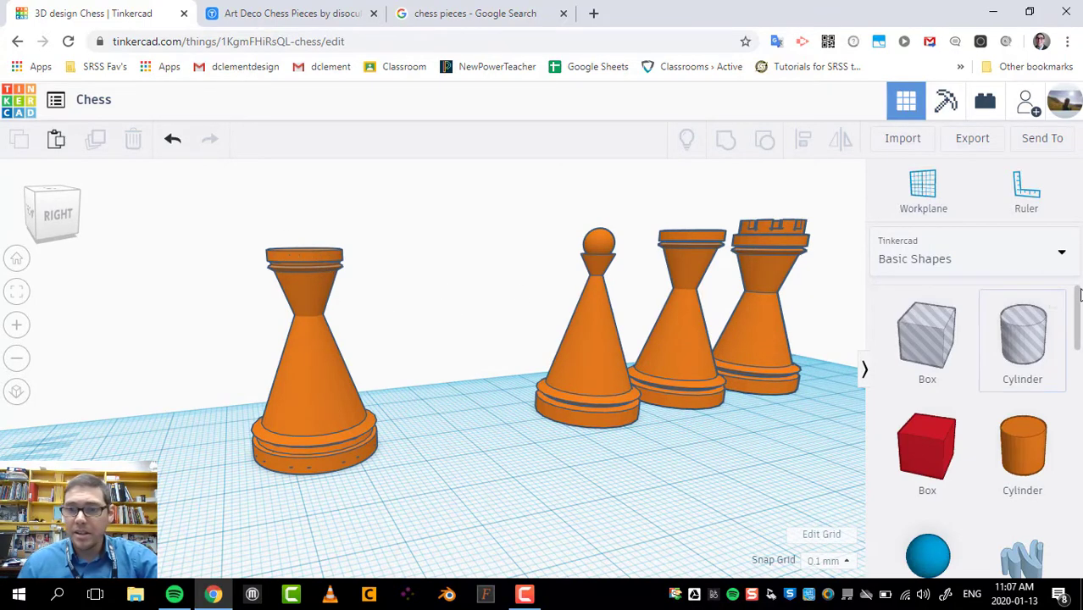
pyautogui.moveTo(961, 274)
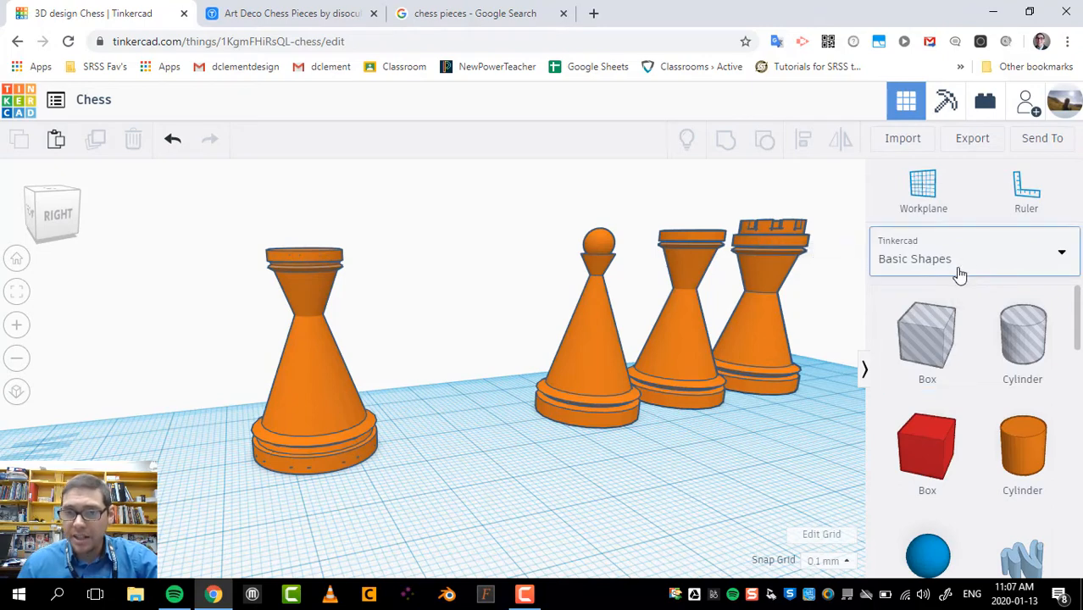
# Step: Switch the shapes library to Shape Generators > All
pyautogui.click(973, 258)
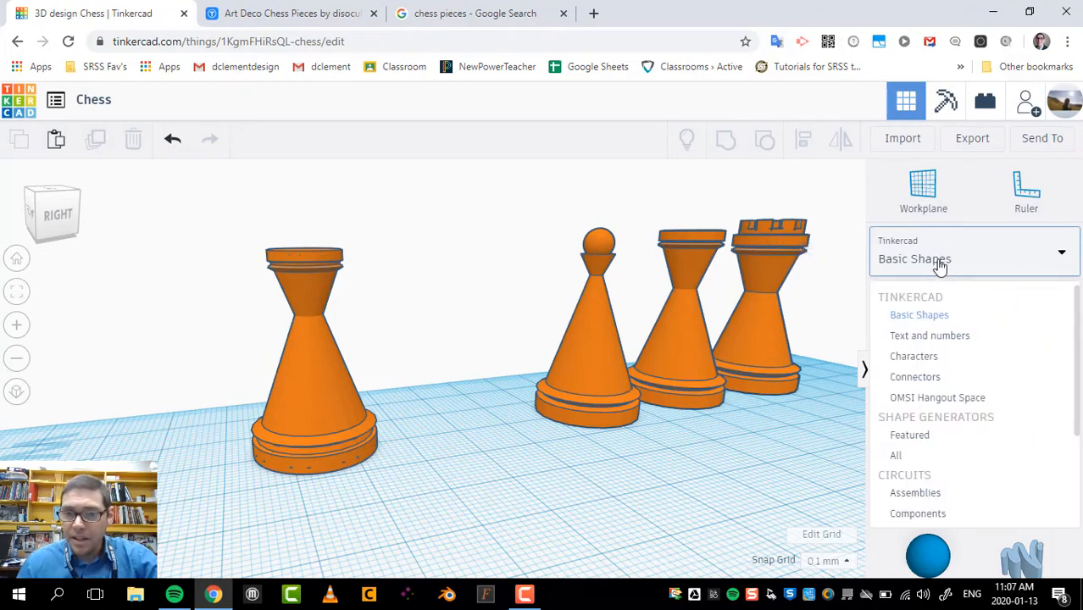
pyautogui.click(920, 314)
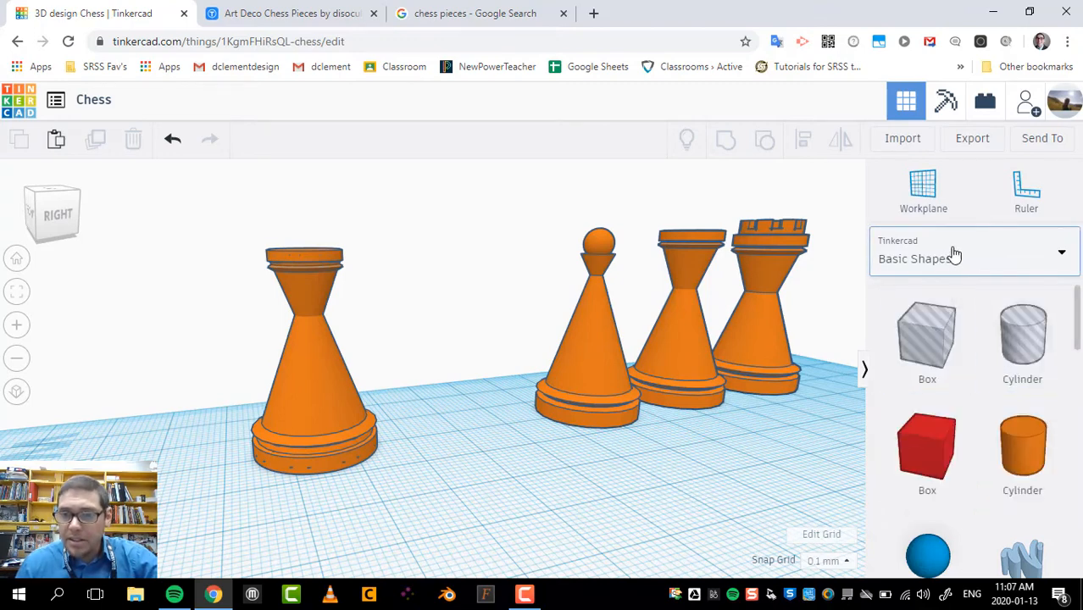
pyautogui.click(973, 258)
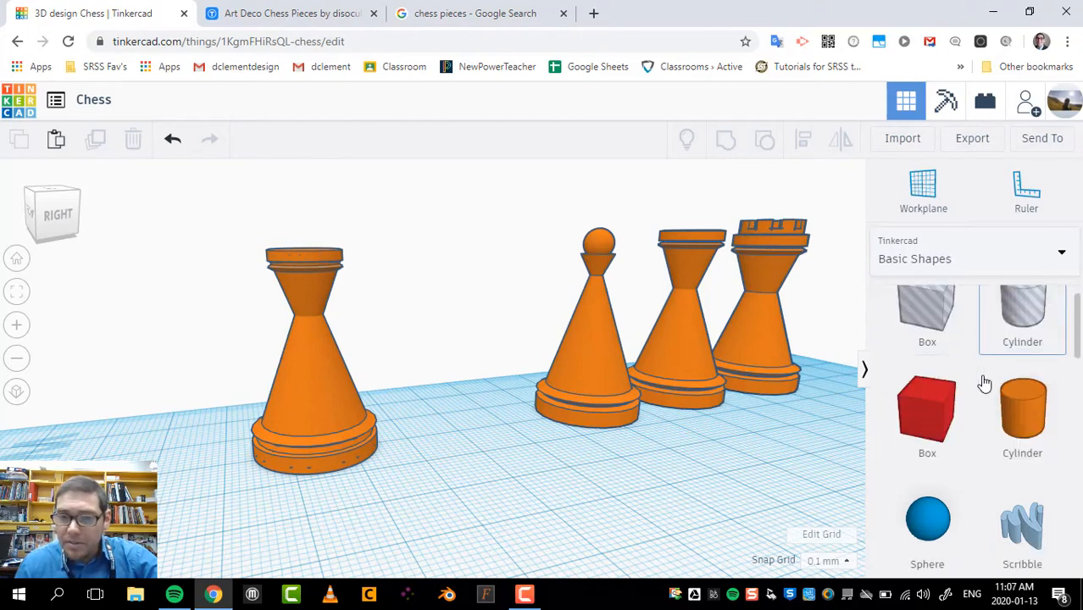
pyautogui.scroll(-3)
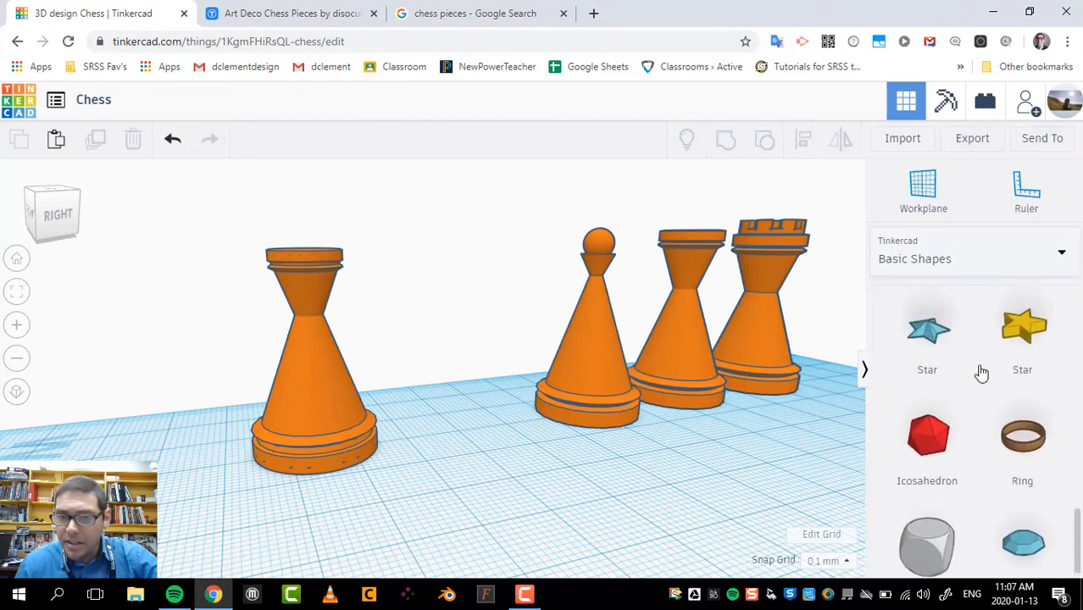
pyautogui.click(973, 259)
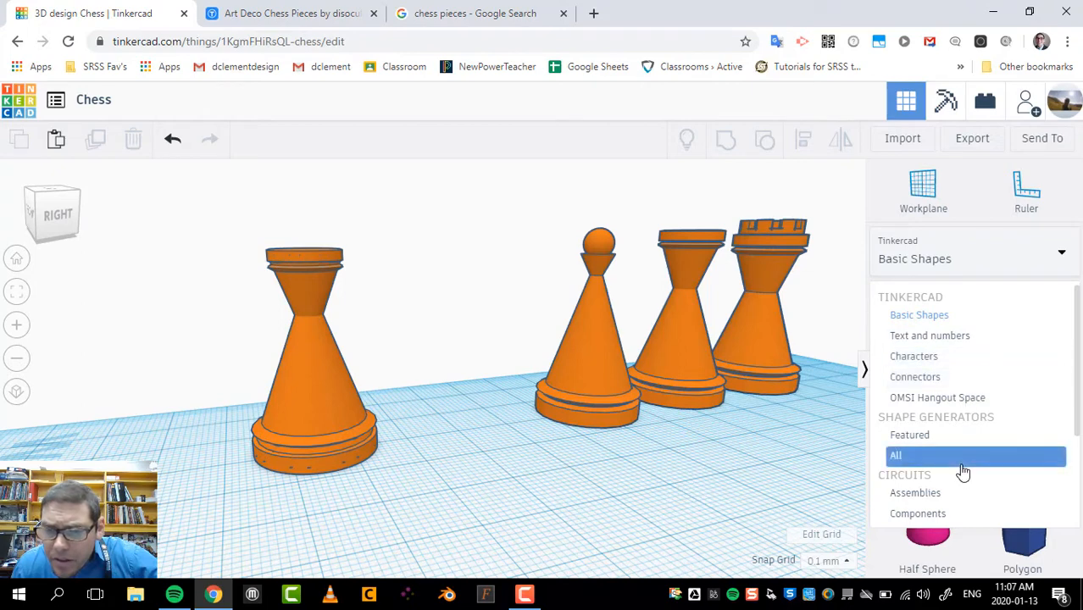
pyautogui.moveTo(907, 462)
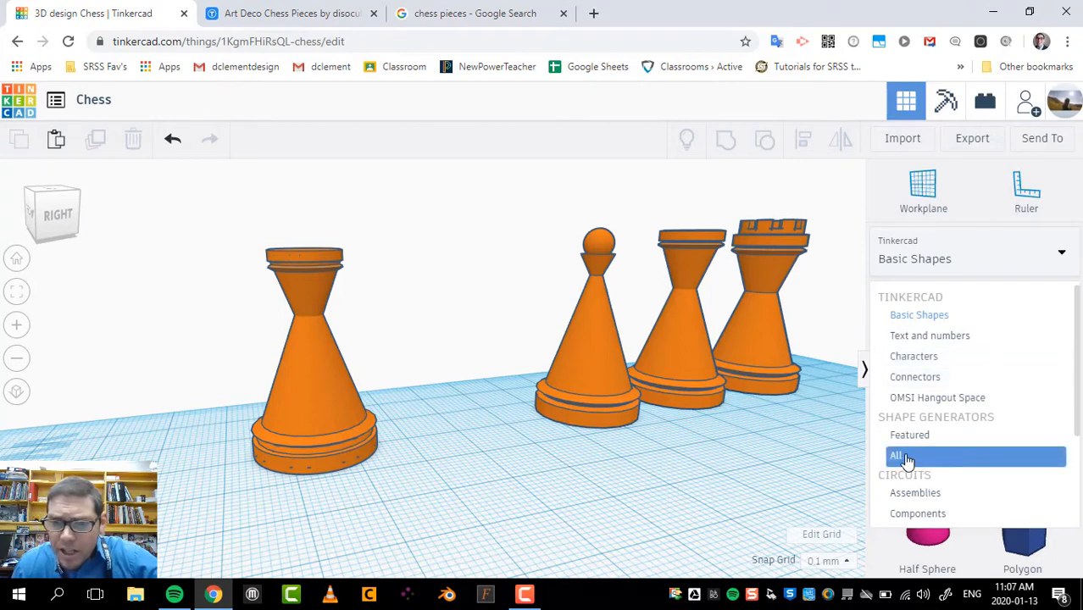
pyautogui.click(895, 455)
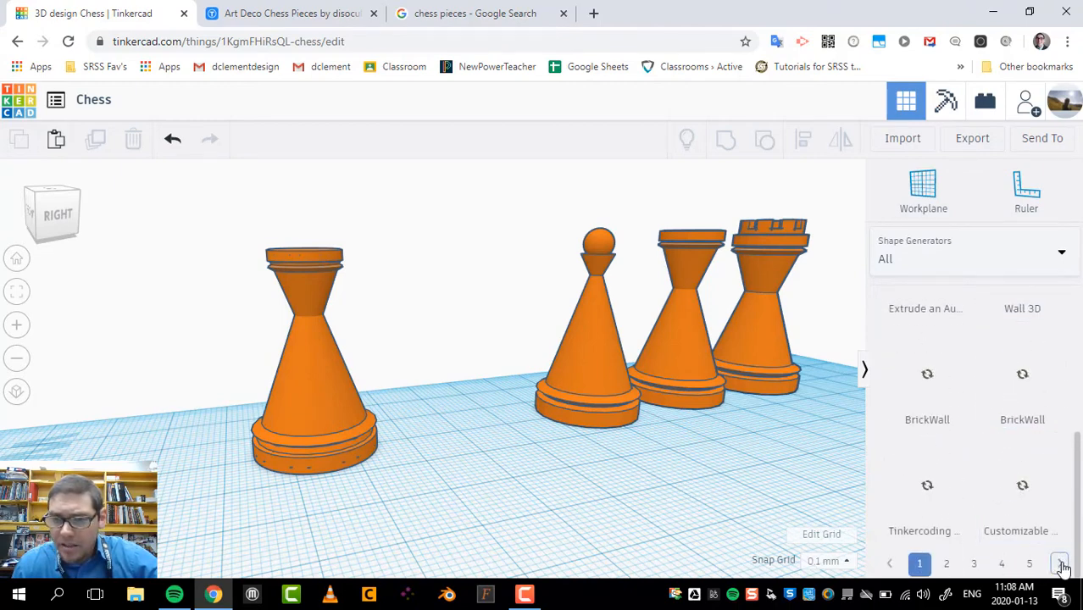
# Step: Page through the generators to page 13, where Circular Array appears
pyautogui.click(1060, 564)
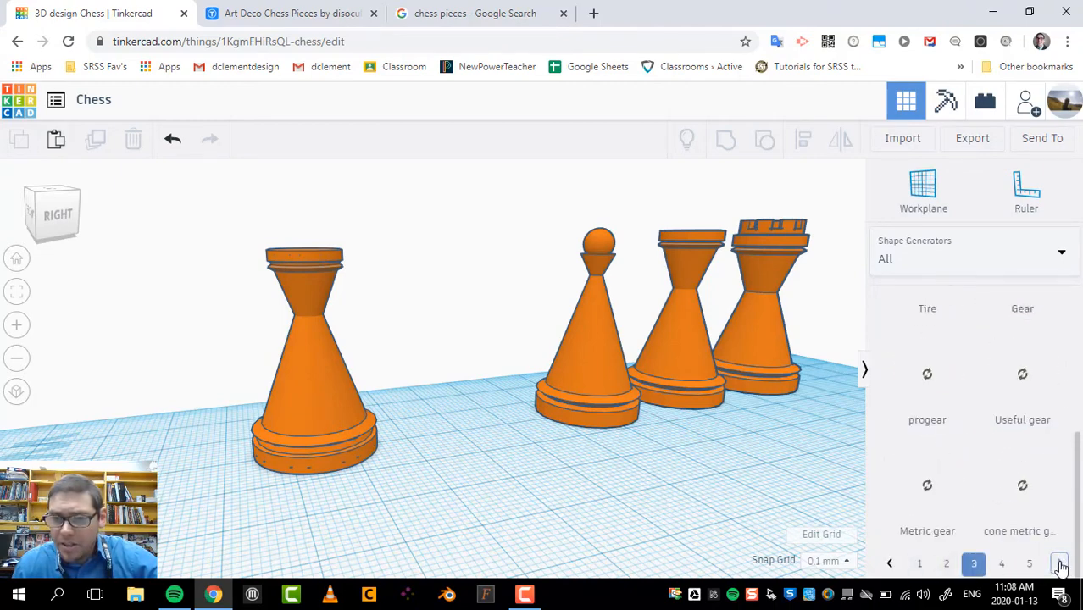
pyautogui.click(1060, 563)
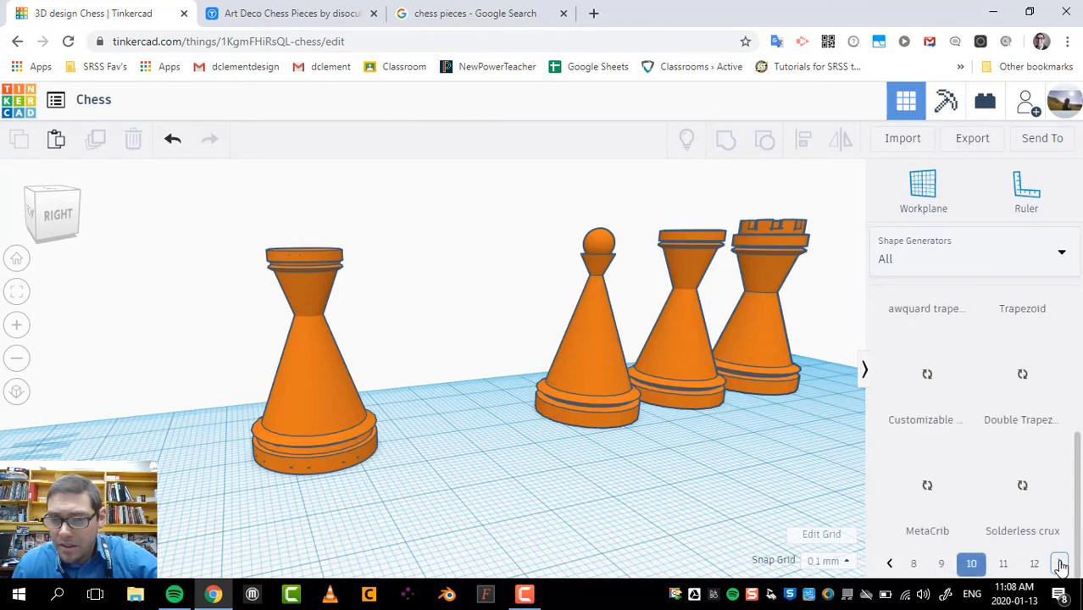
pyautogui.click(1060, 563)
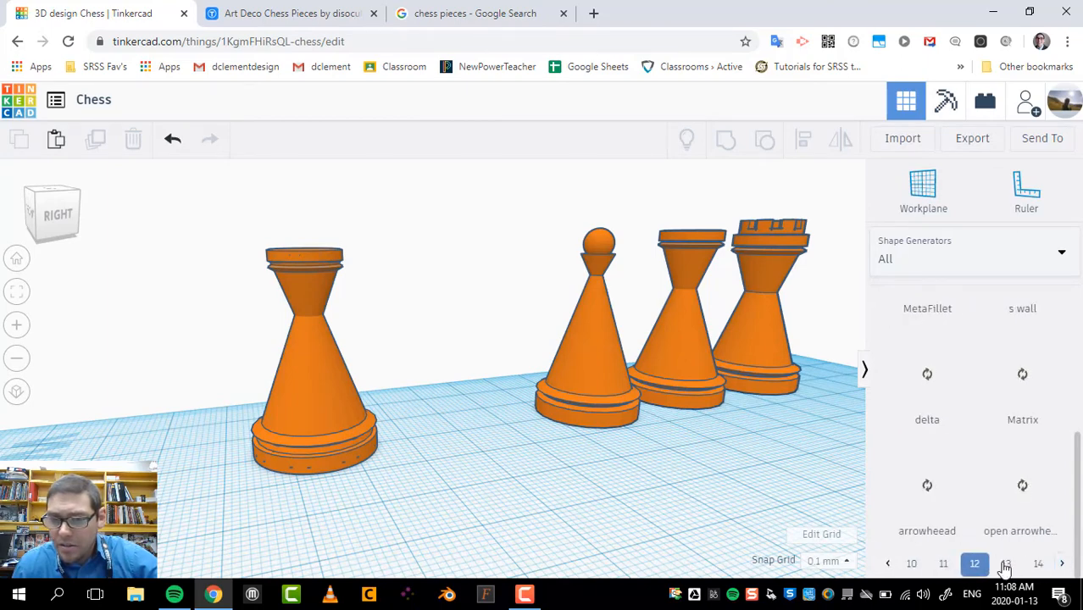
pyautogui.click(1006, 563)
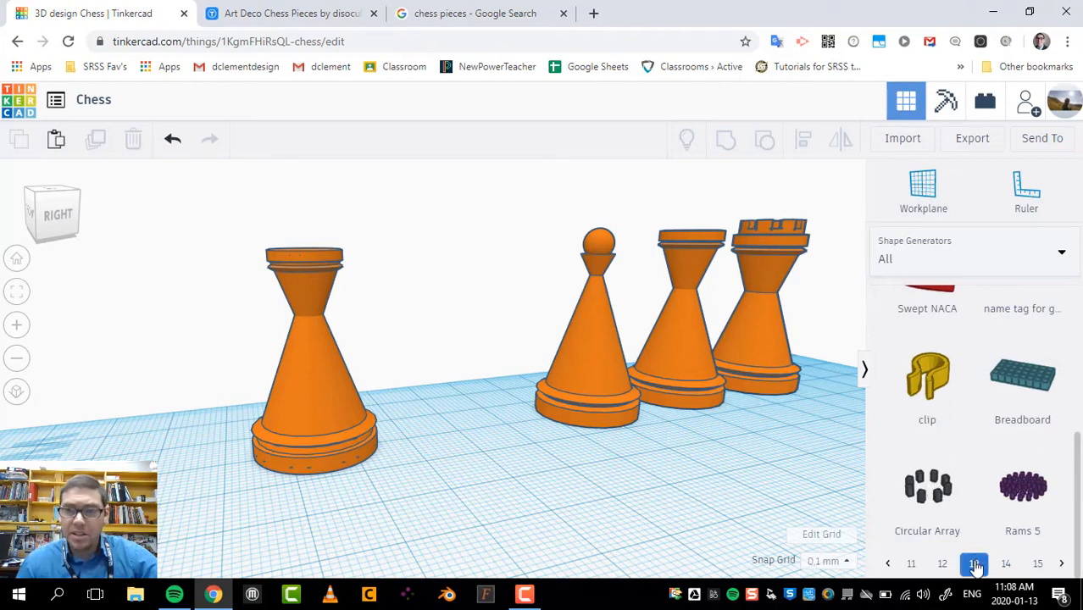
pyautogui.moveTo(896, 259)
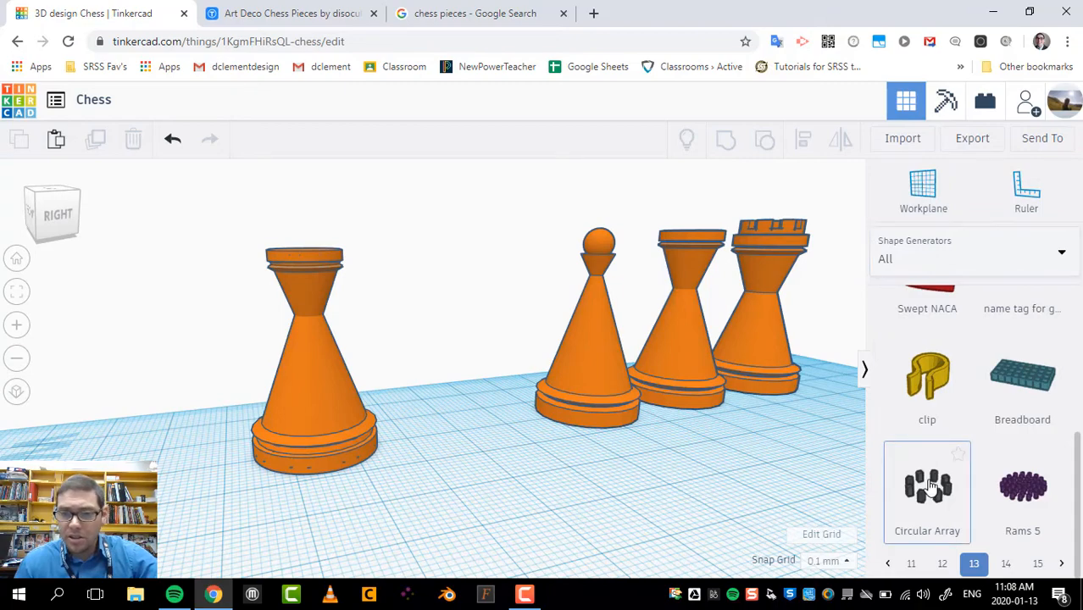
# Step: Place a Circular Array on the workplane and set it to 10 copies
pyautogui.click(927, 486)
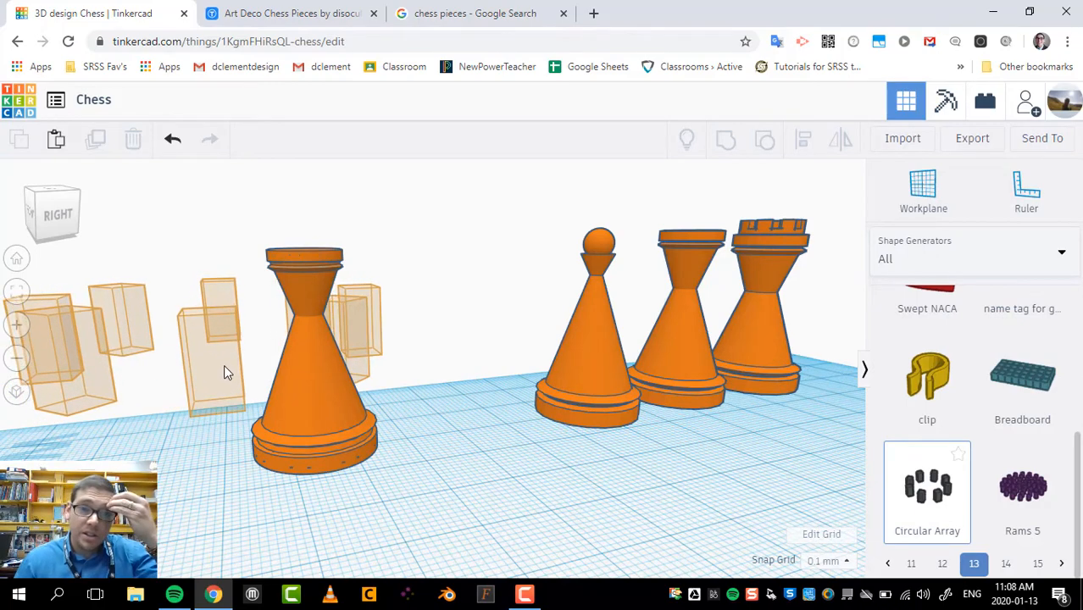
pyautogui.click(927, 492)
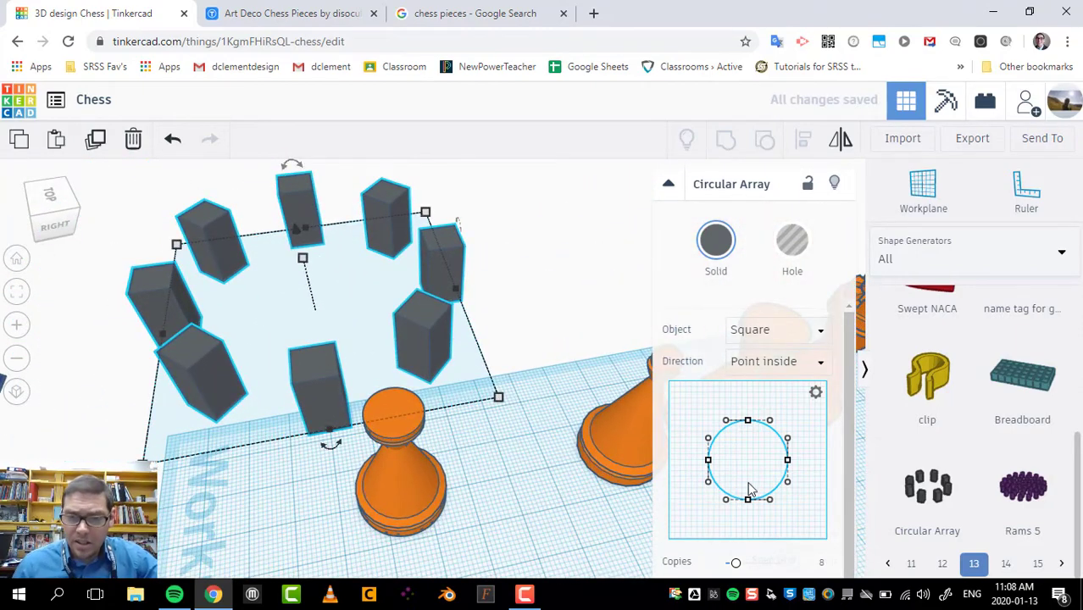
pyautogui.scroll(-3)
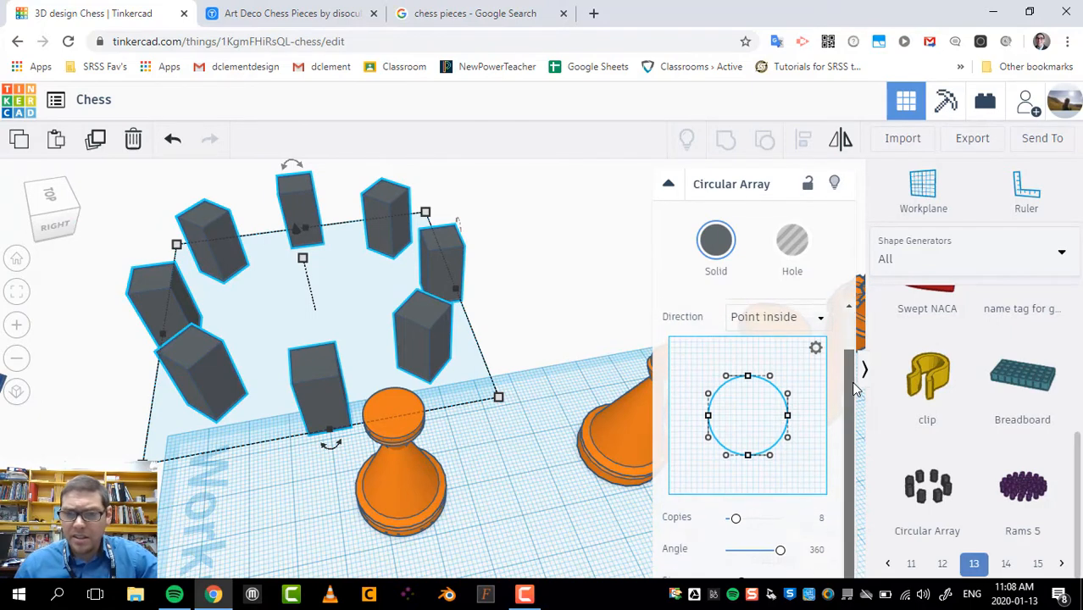
pyautogui.moveTo(735, 518); pyautogui.dragTo(756, 518)
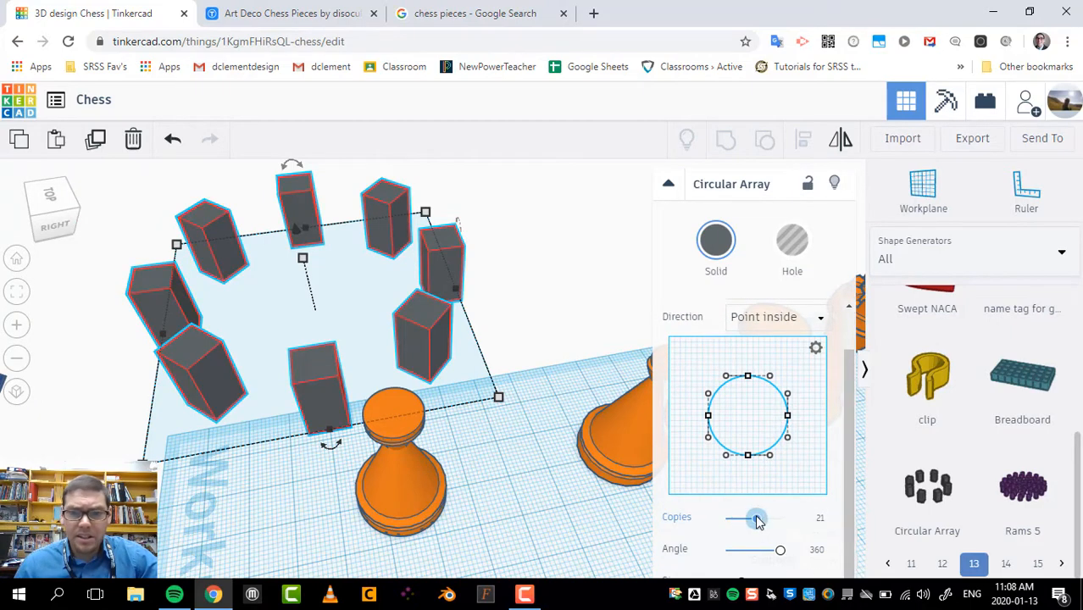
pyautogui.moveTo(757, 518); pyautogui.dragTo(762, 518)
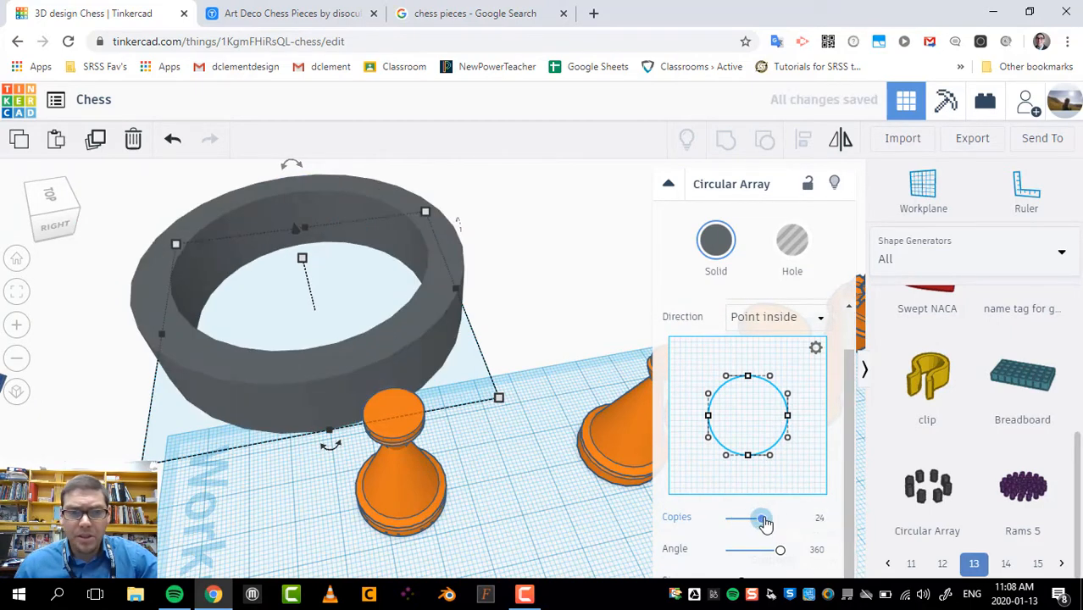
pyautogui.moveTo(761, 517); pyautogui.dragTo(737, 518)
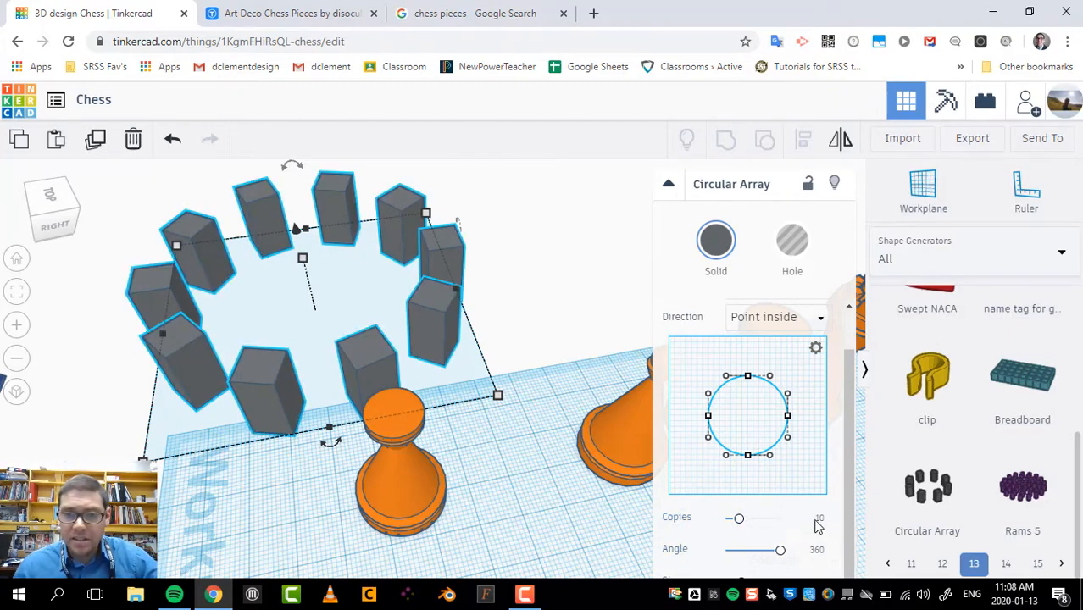
pyautogui.moveTo(494, 404)
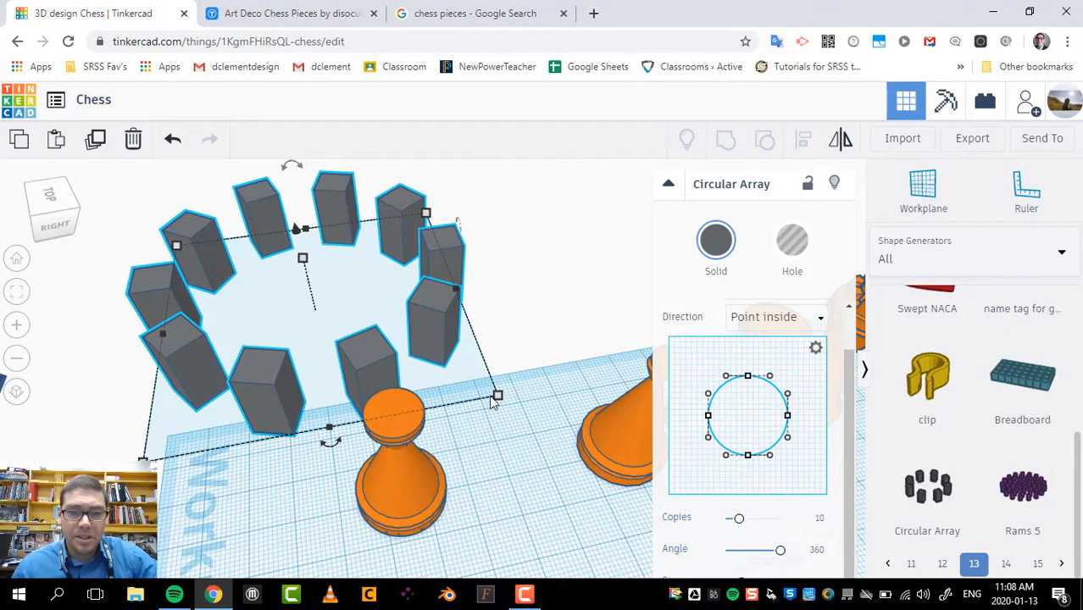
# Step: Shrink the array onto the piece's flat top and centre them with Align
pyautogui.moveTo(495, 396); pyautogui.dragTo(435, 366)
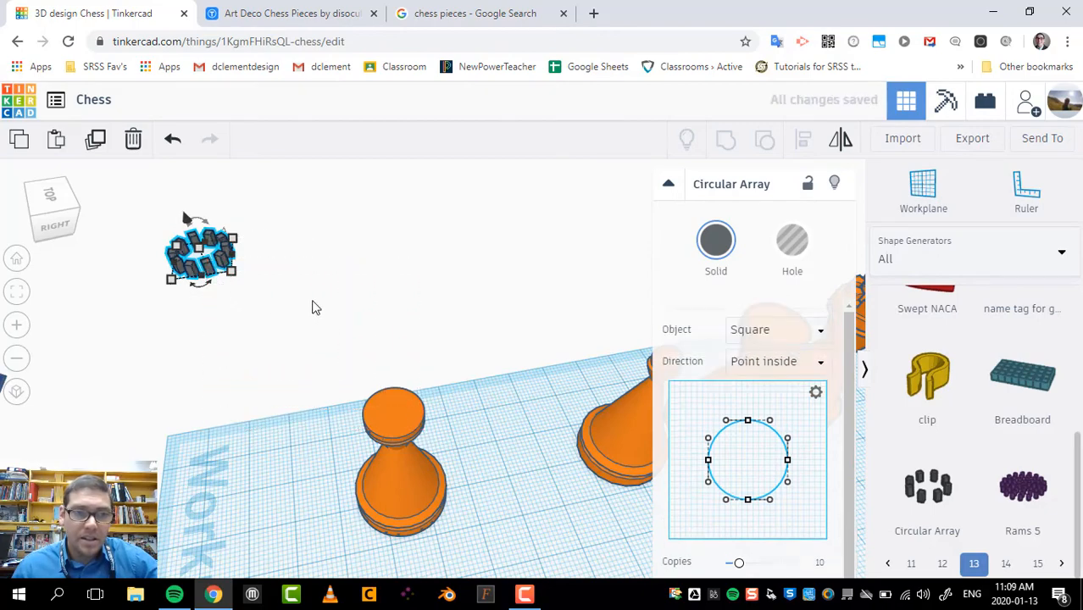
pyautogui.moveTo(299, 278)
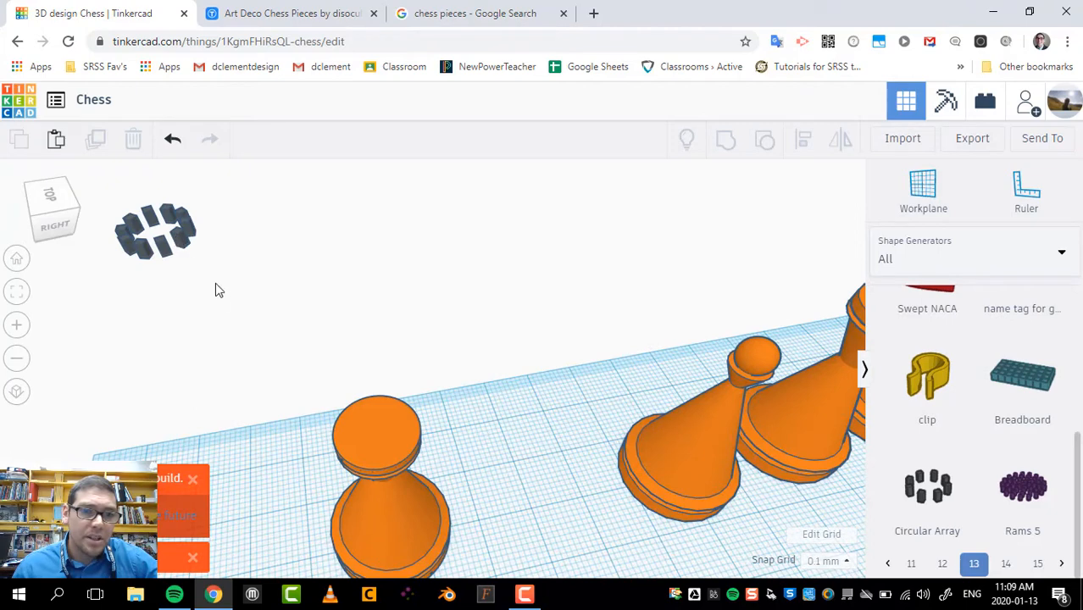
pyautogui.click(927, 487)
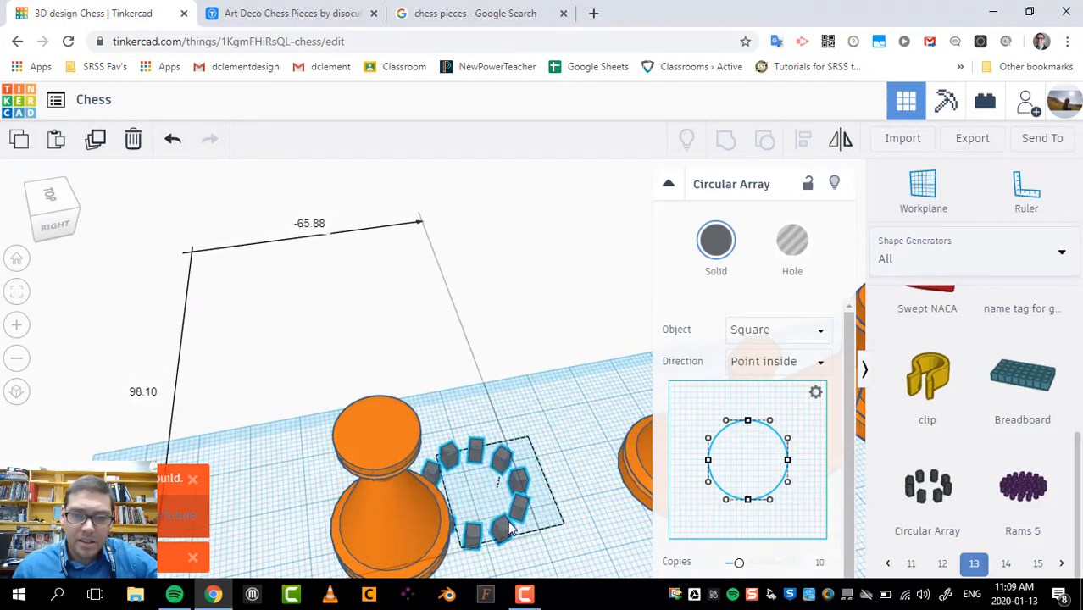
pyautogui.moveTo(496, 483); pyautogui.dragTo(475, 500)
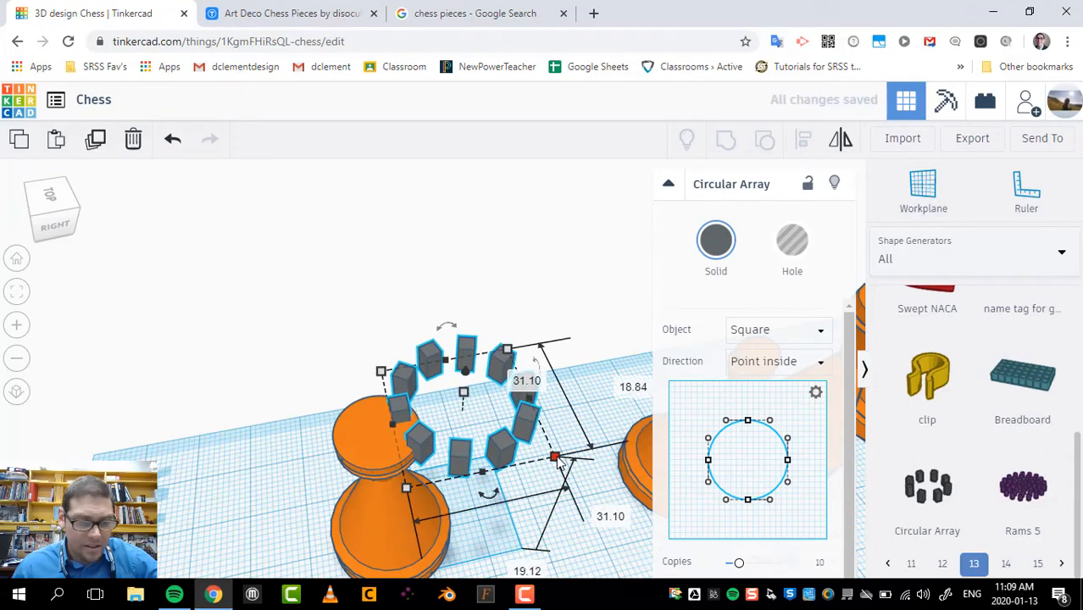
pyautogui.moveTo(555, 457); pyautogui.dragTo(463, 414)
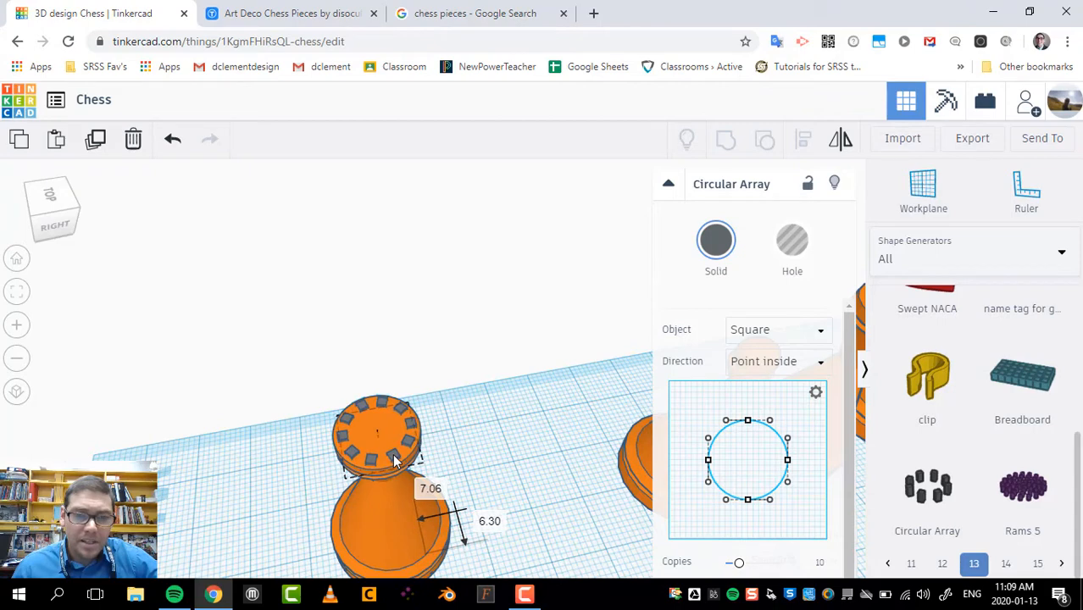
pyautogui.click(378, 432)
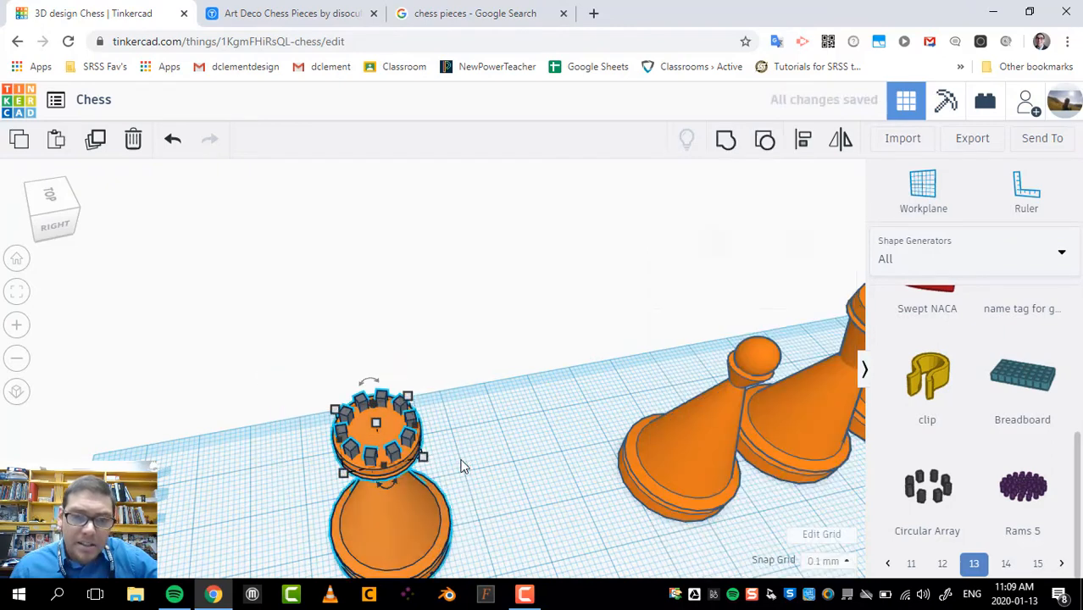
pyautogui.click(803, 139)
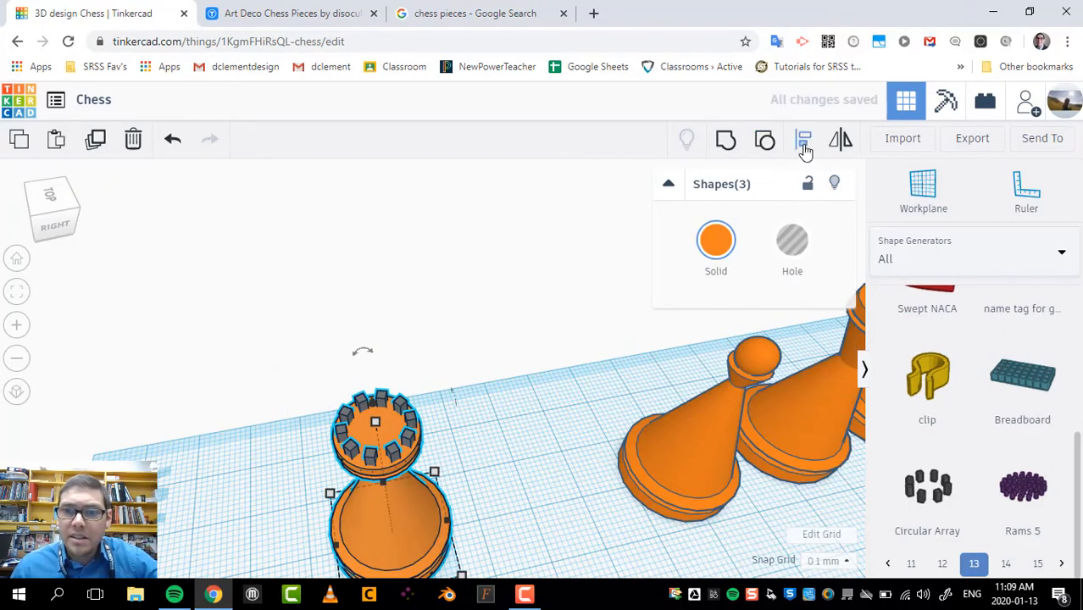
pyautogui.click(803, 139)
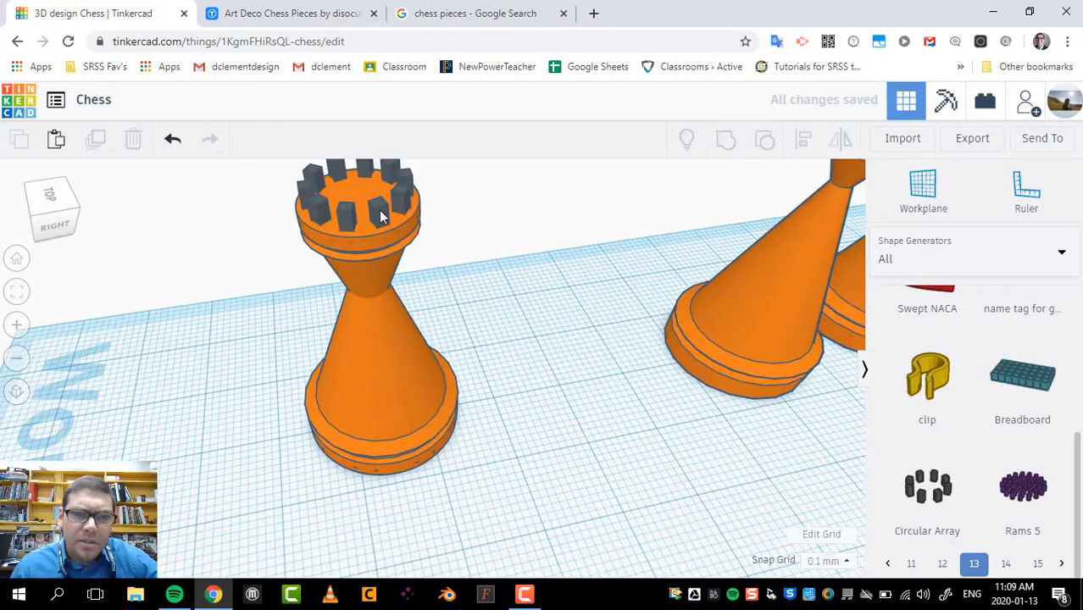
# Step: Colour the circular array orange and orbit to inspect it from above and side
pyautogui.click(356, 203)
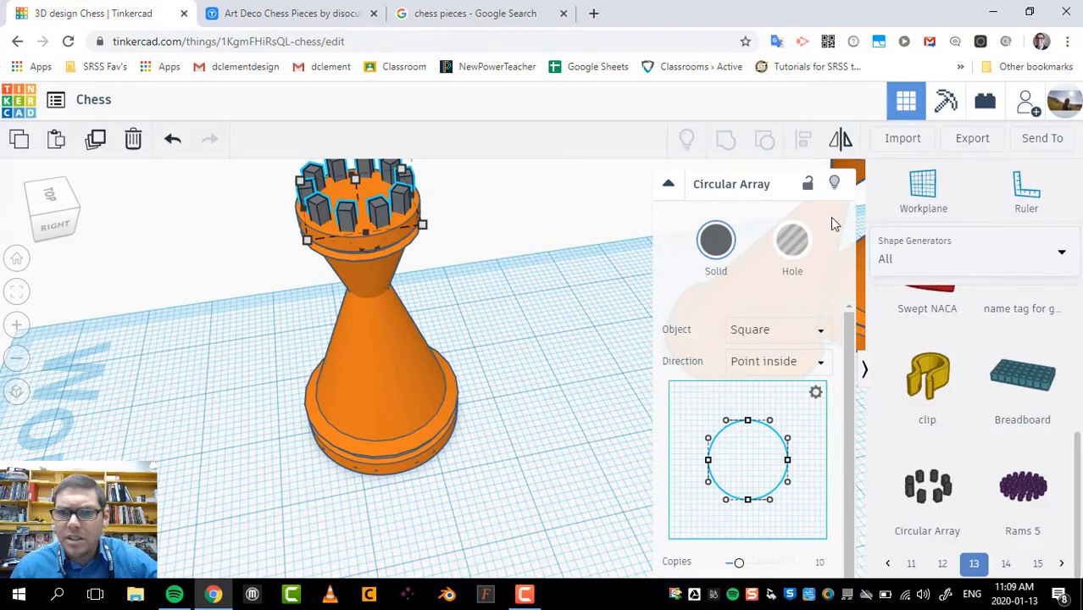
pyautogui.click(715, 240)
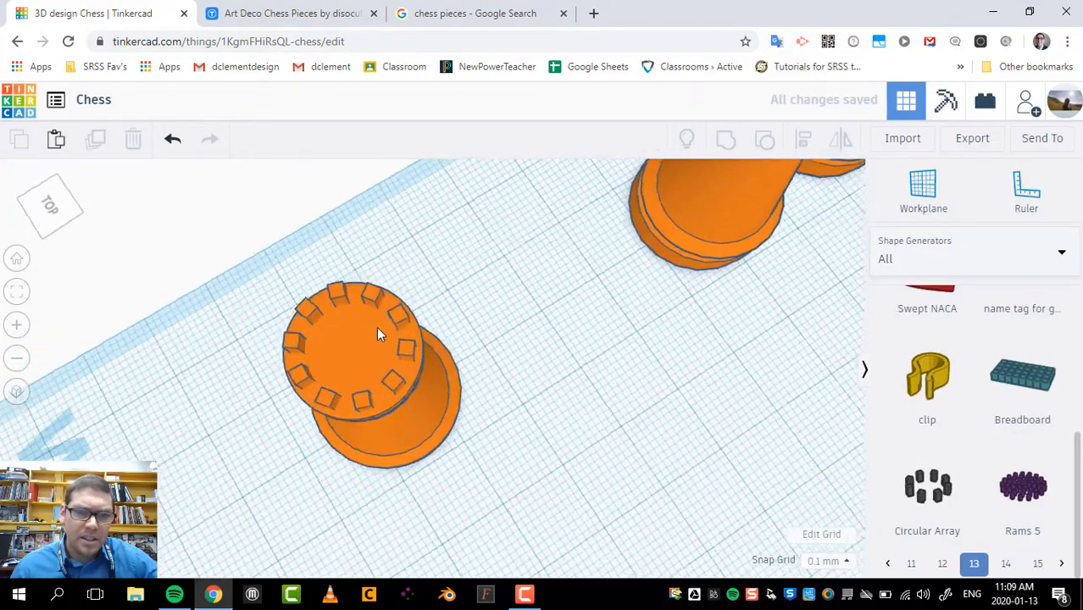
pyautogui.moveTo(382, 339); pyautogui.dragTo(347, 296)
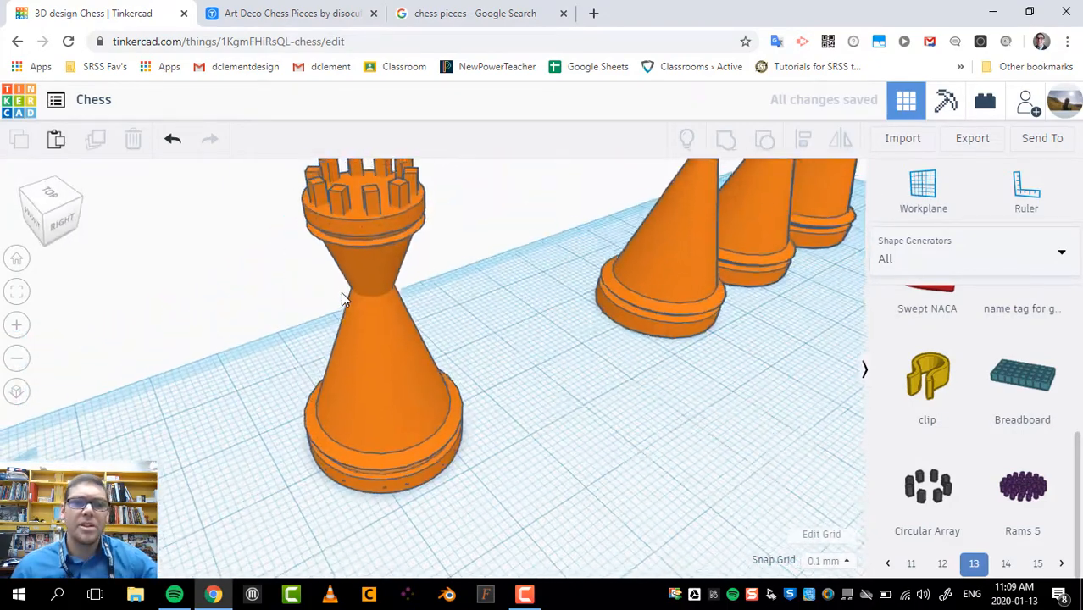
pyautogui.moveTo(339, 297); pyautogui.dragTo(566, 412)
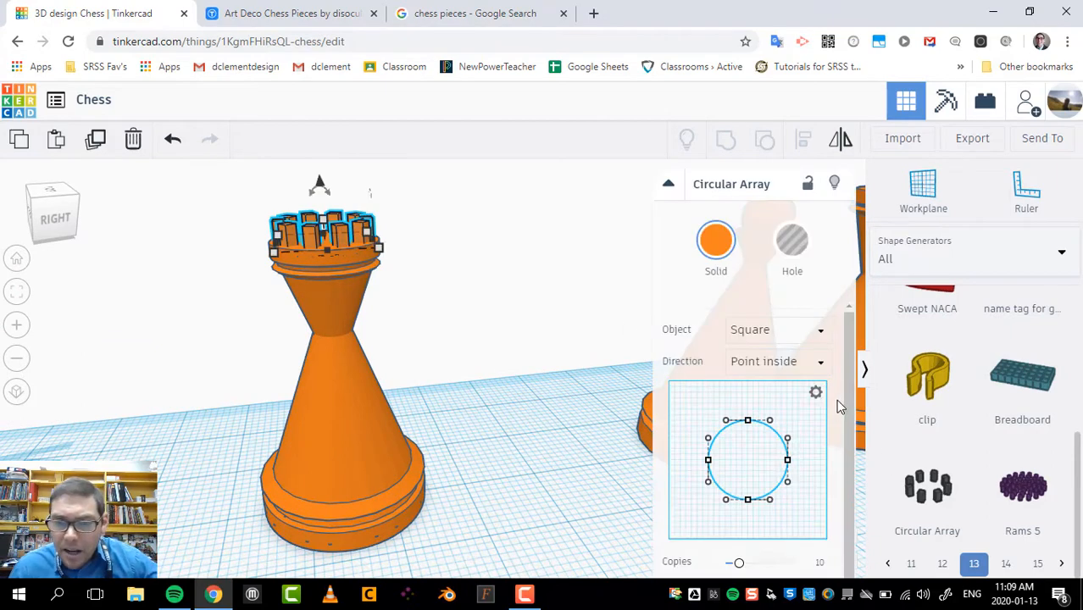
# Step: Change the crown's copy count to fifteen blocks
pyautogui.scroll(-3)
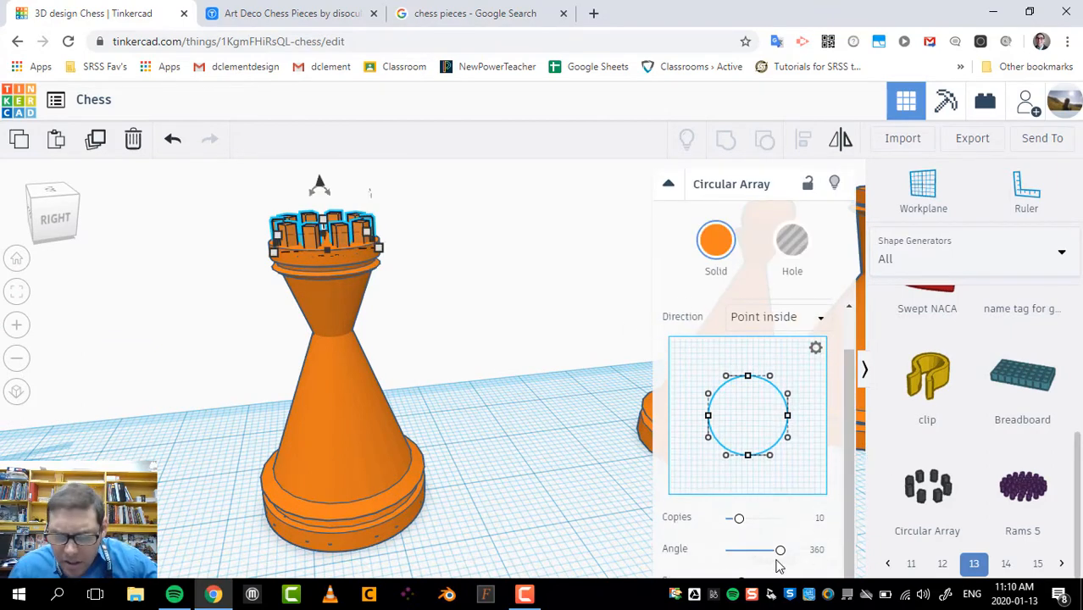
pyautogui.moveTo(739, 518); pyautogui.dragTo(751, 518)
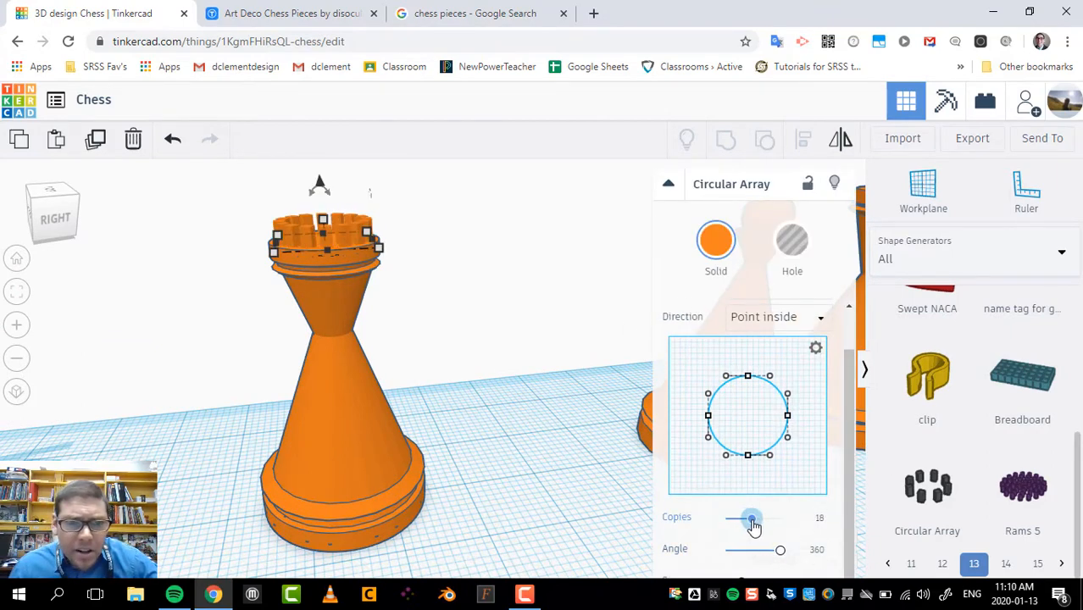
pyautogui.moveTo(753, 517); pyautogui.dragTo(744, 518)
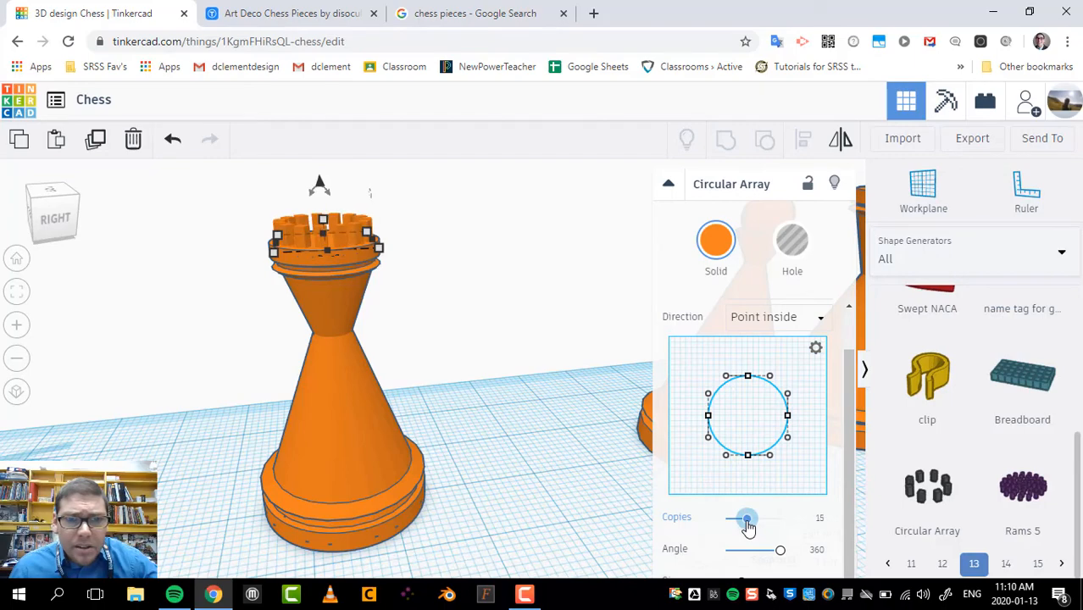
pyautogui.click(746, 518)
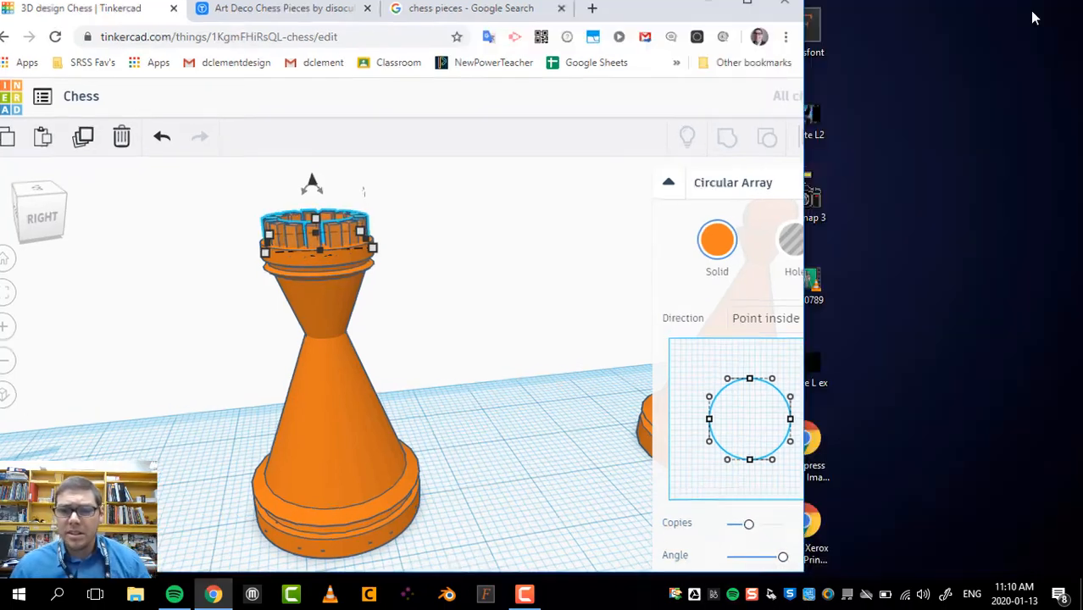
# Step: Preview crown sweeps of about 290, 270 and 300 degrees, then restore 360
pyautogui.click(747, 20)
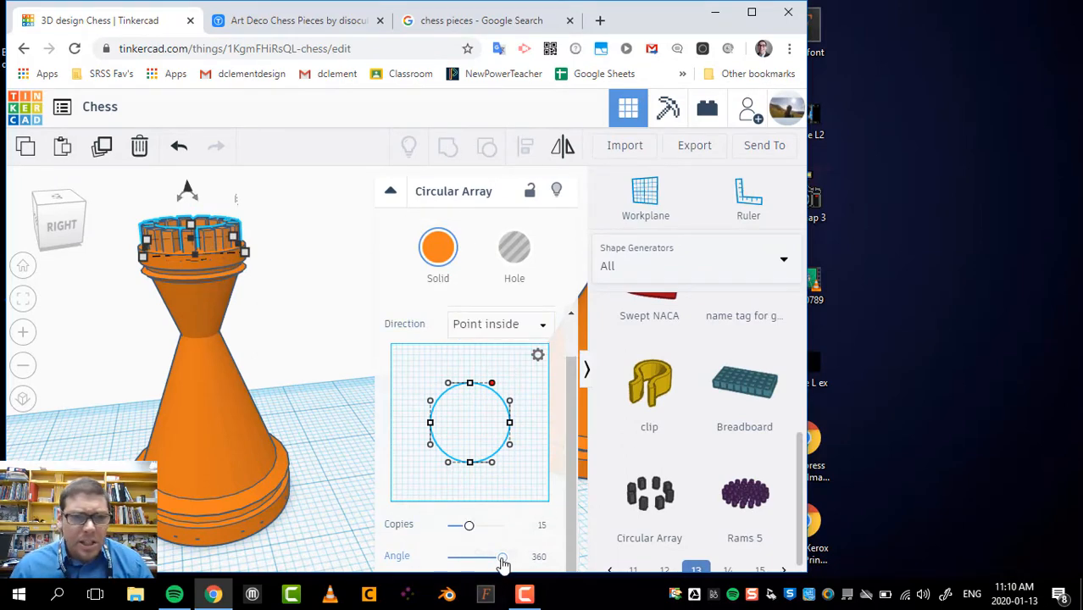
pyautogui.moveTo(505, 557); pyautogui.dragTo(492, 557)
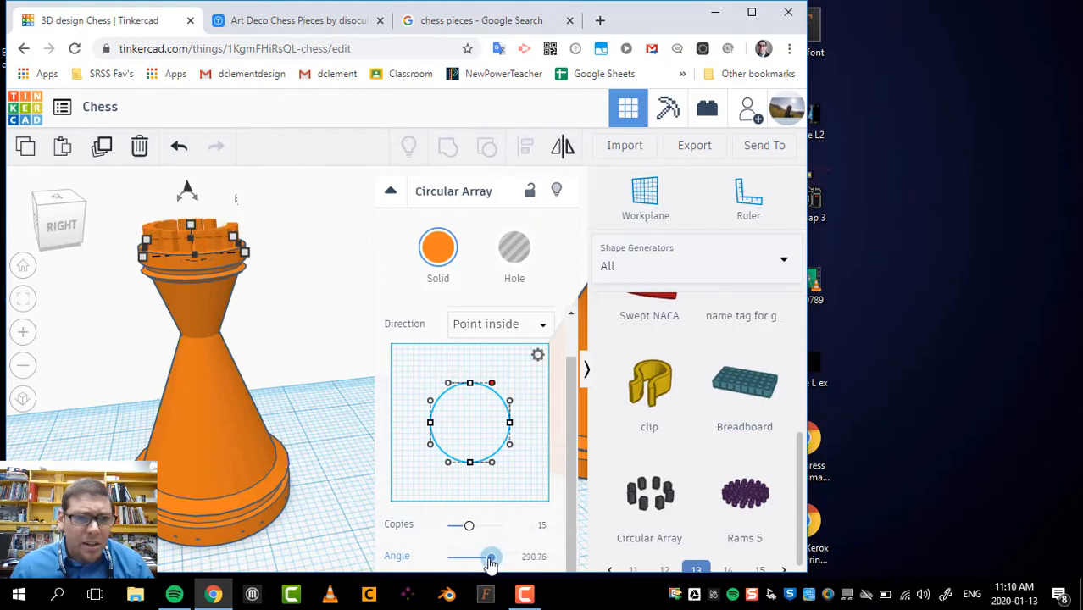
pyautogui.moveTo(492, 557); pyautogui.dragTo(487, 557)
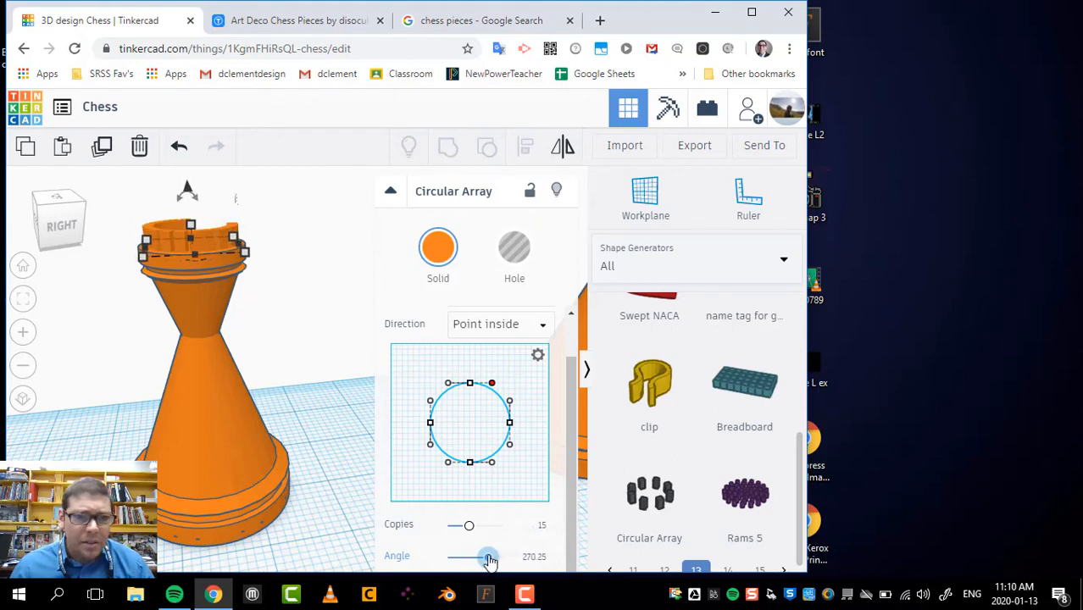
pyautogui.moveTo(483, 557); pyautogui.dragTo(496, 557)
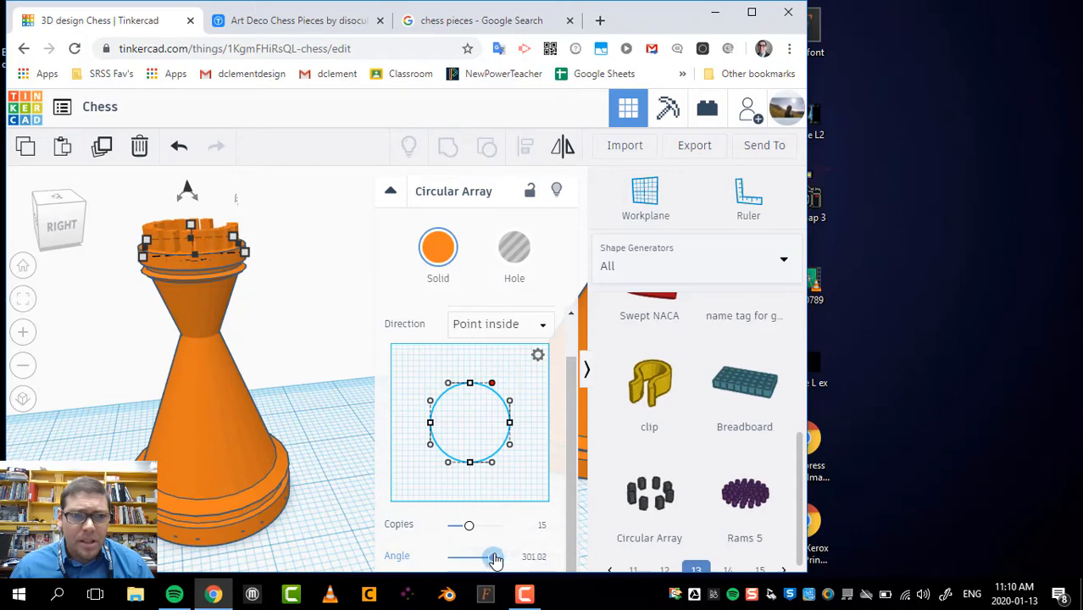
pyautogui.moveTo(494, 556); pyautogui.dragTo(499, 556)
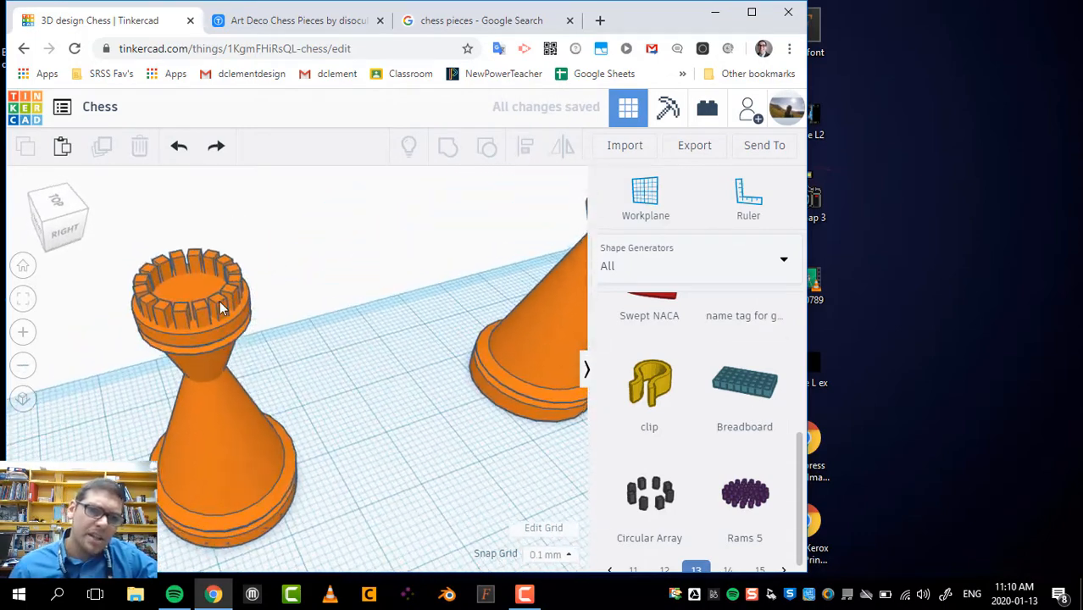
pyautogui.click(191, 297)
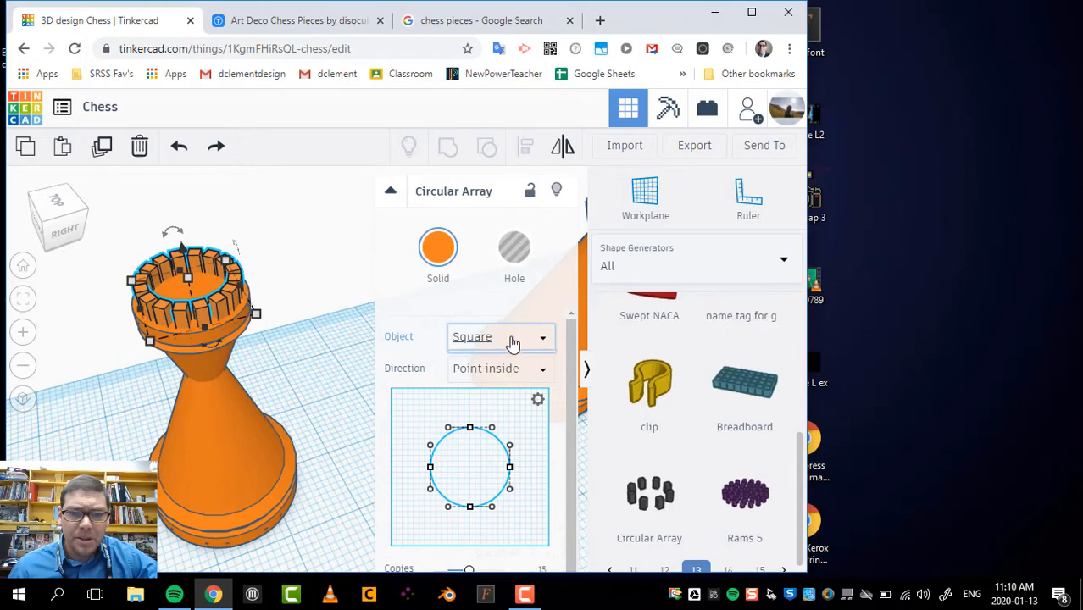
# Step: Preview circle-shaped crown copies, browse other object shapes, then return to squares
pyautogui.click(500, 336)
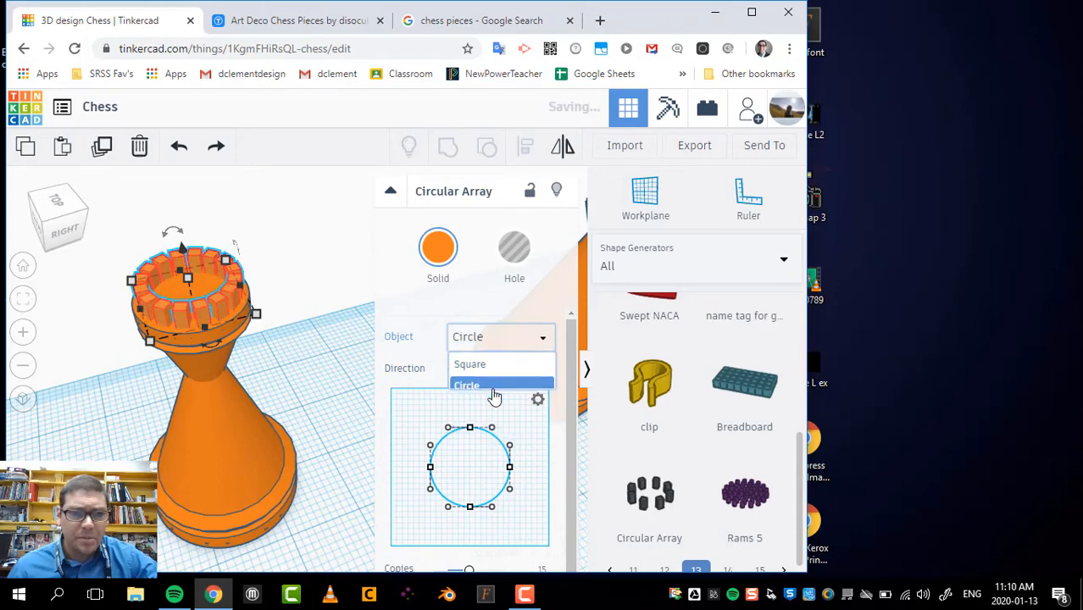
pyautogui.click(467, 384)
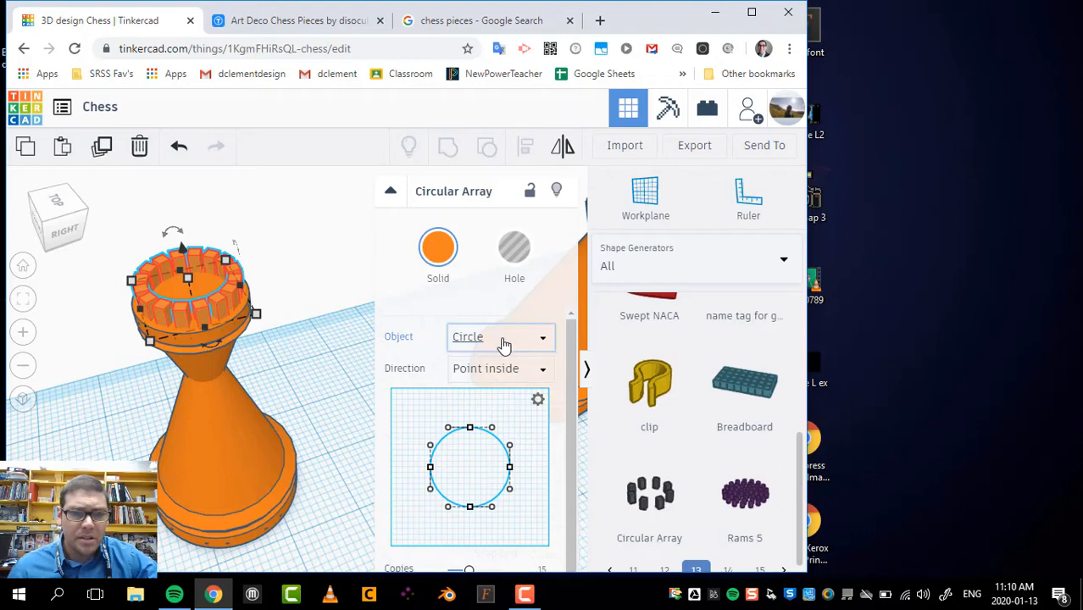
pyautogui.click(500, 336)
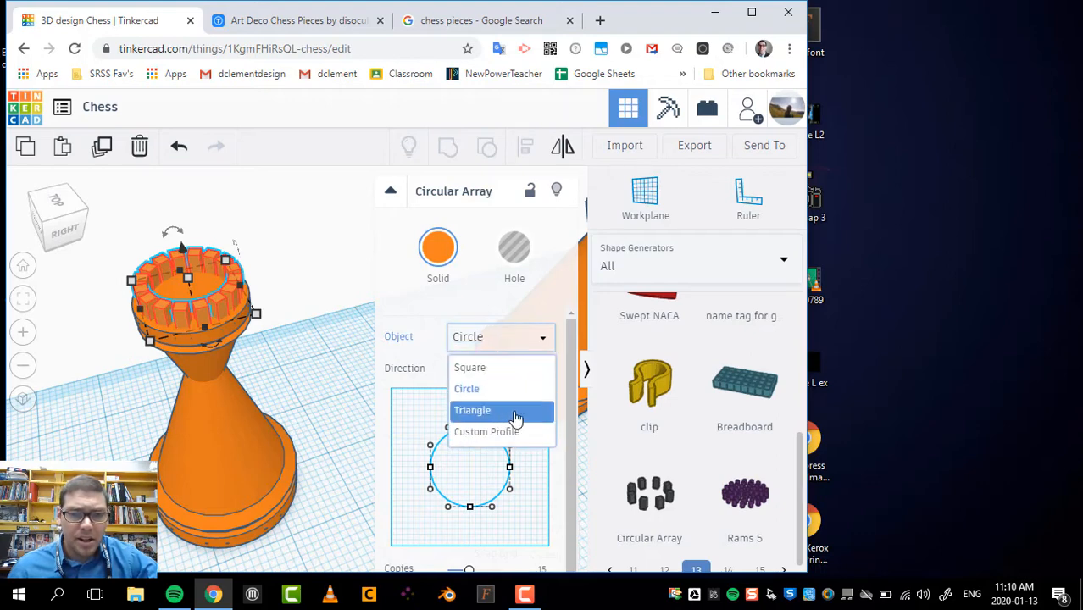
pyautogui.moveTo(487, 431)
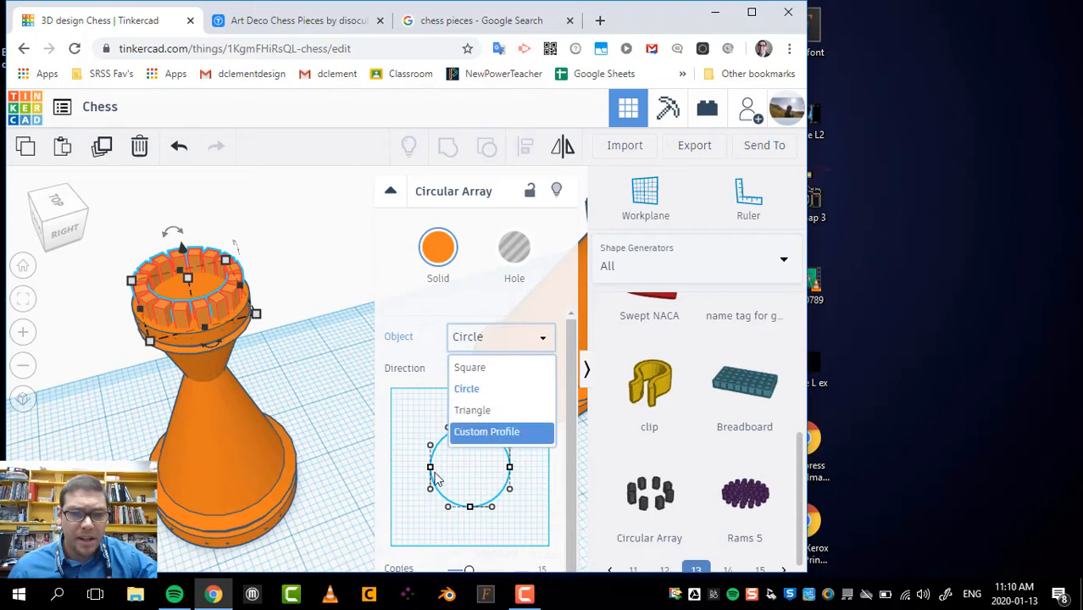
pyautogui.moveTo(502, 371)
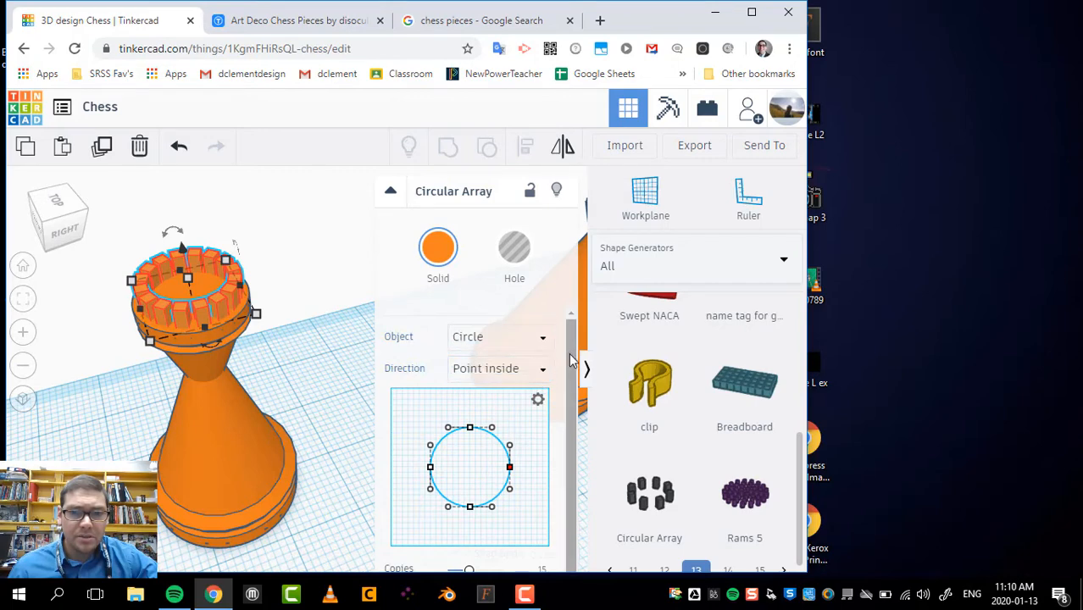
pyautogui.scroll(-3)
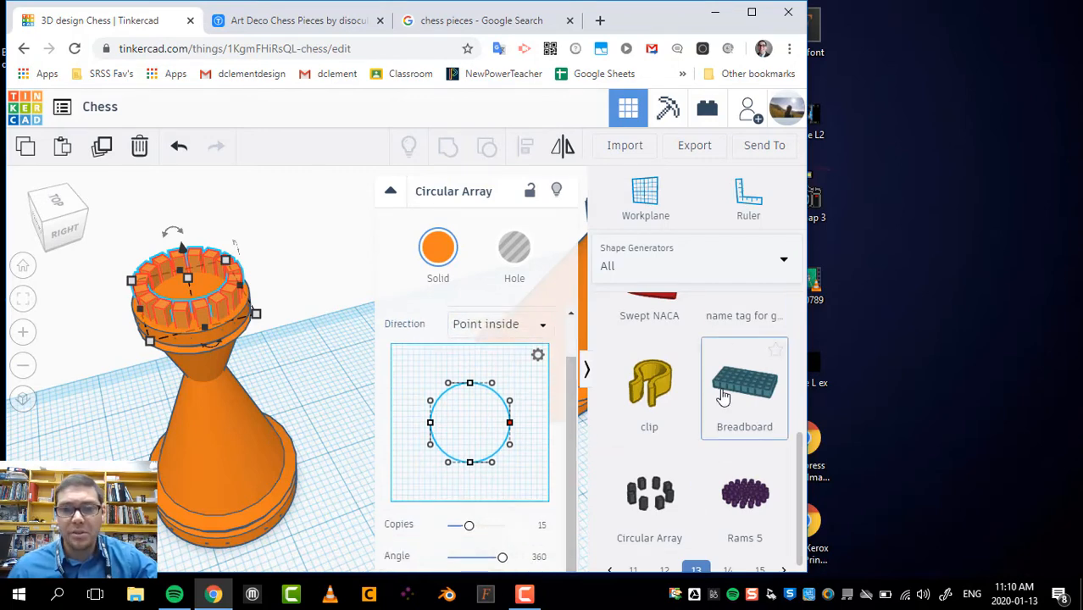
pyautogui.moveTo(298, 447)
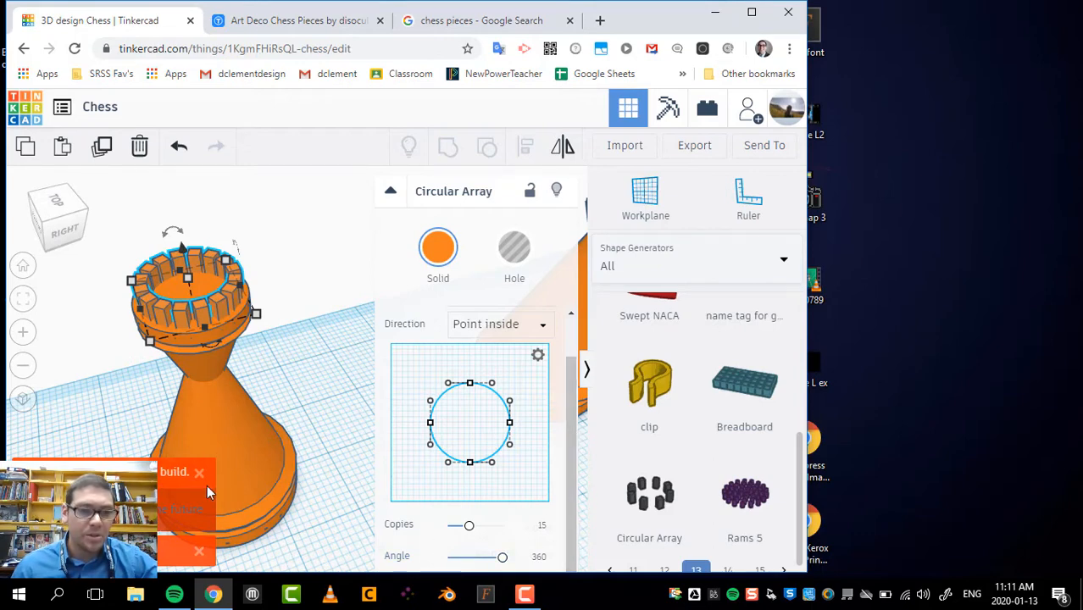
pyautogui.moveTo(332, 396)
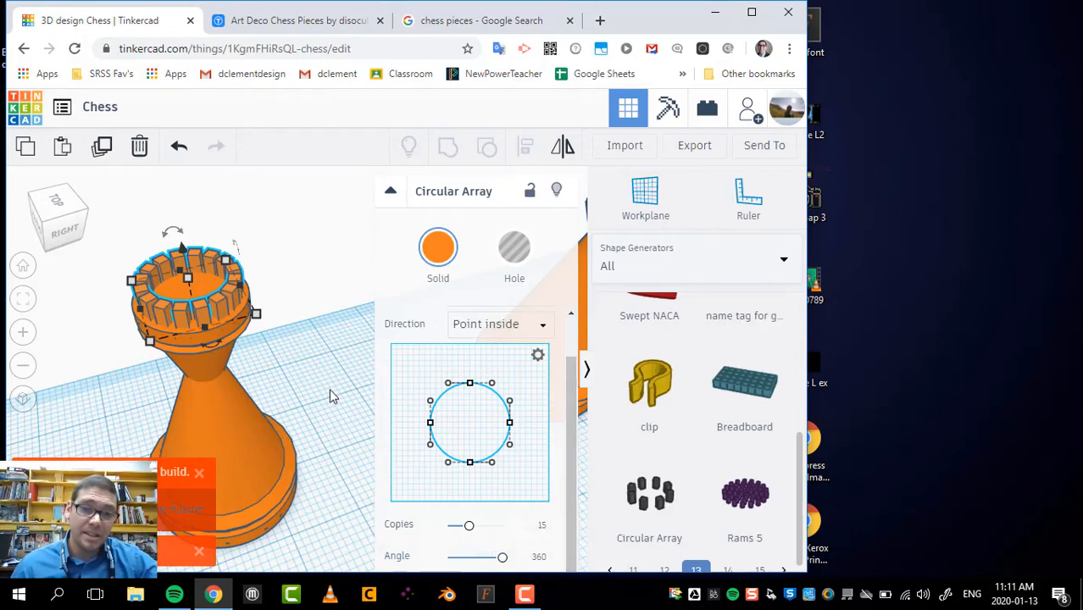
pyautogui.click(339, 389)
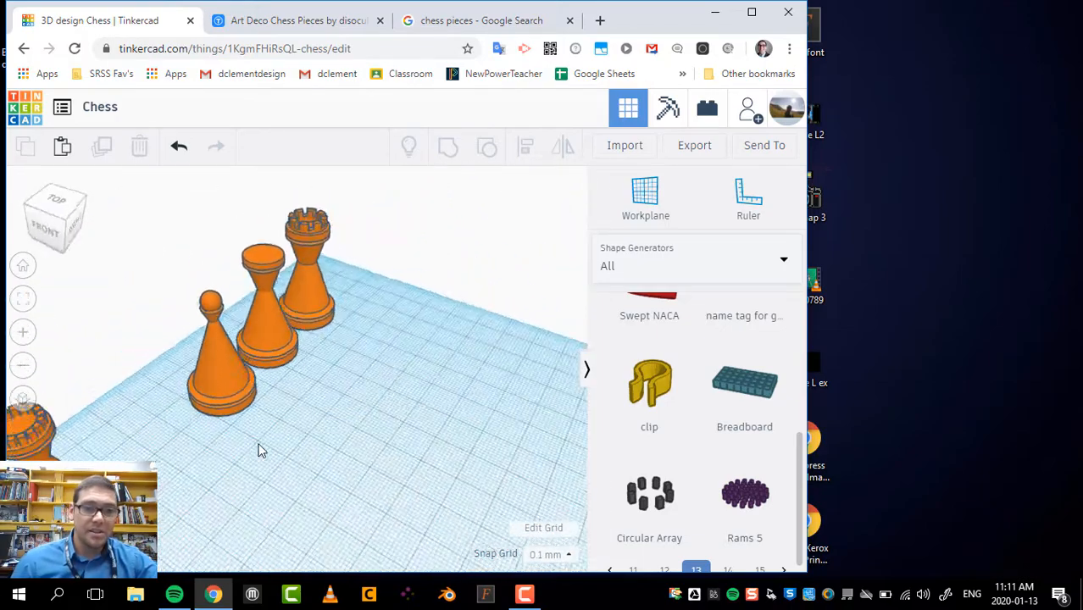
# Step: Orbit around the pieces and the grey knight and red box, then view the Art Deco Chess Pieces page
pyautogui.moveTo(263, 449); pyautogui.dragTo(461, 415)
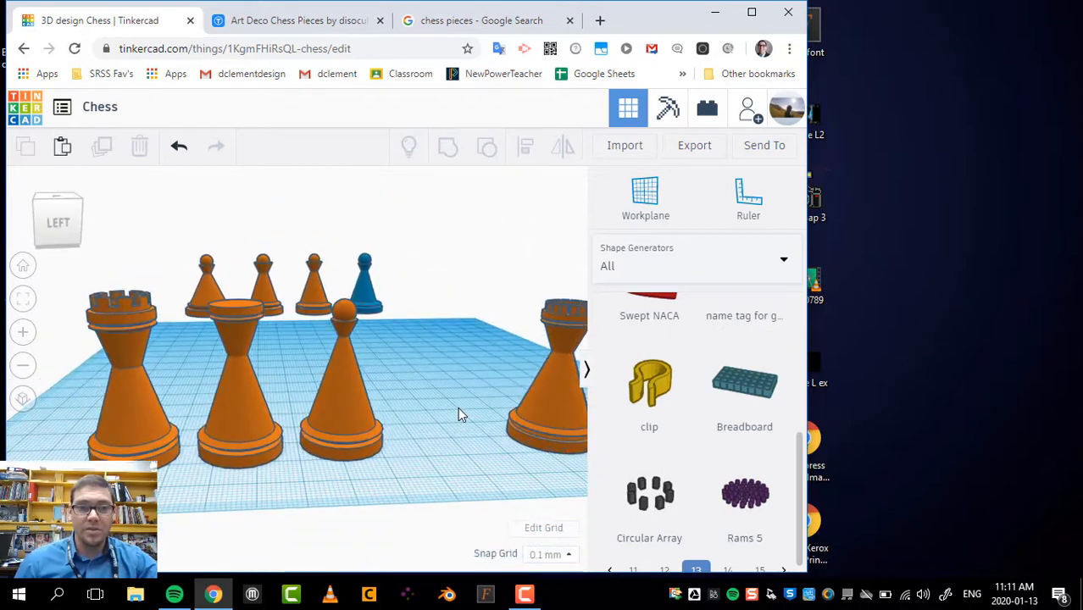
pyautogui.moveTo(457, 416); pyautogui.dragTo(178, 430)
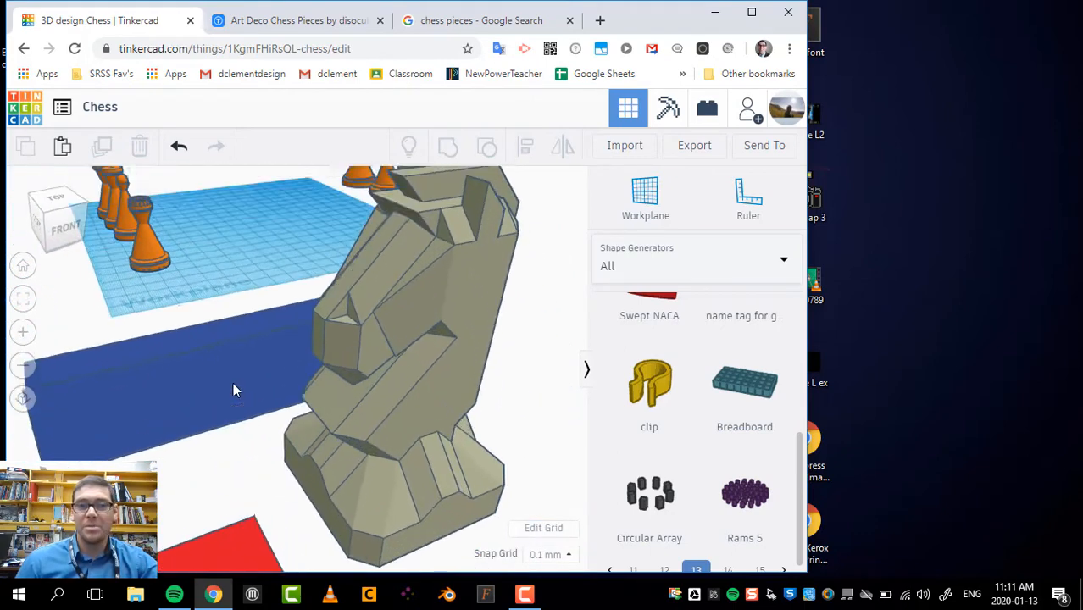
pyautogui.moveTo(237, 389); pyautogui.dragTo(187, 377)
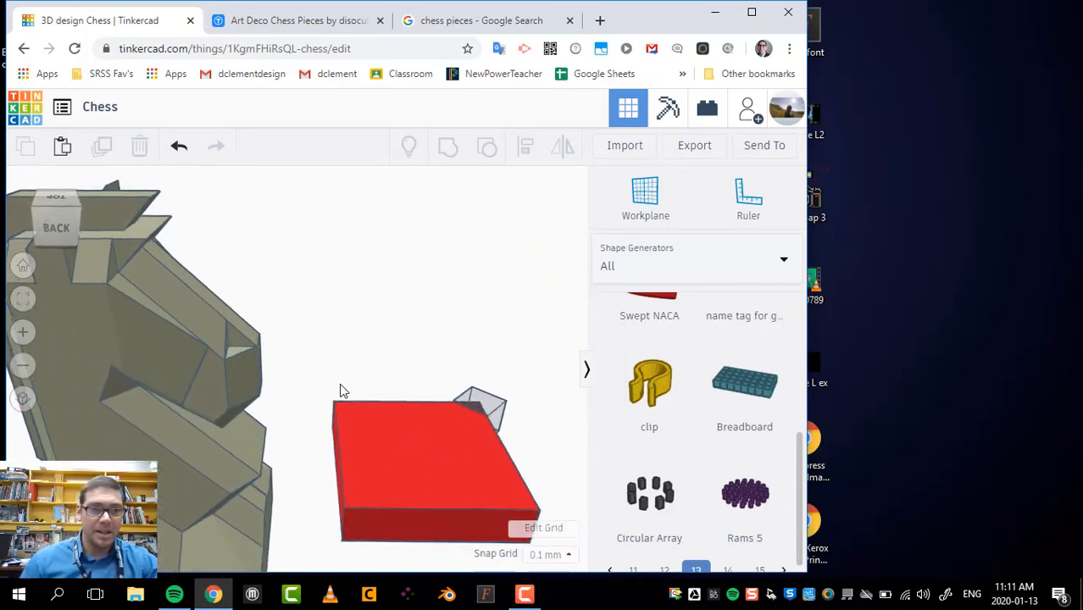
pyautogui.moveTo(339, 390); pyautogui.dragTo(102, 446)
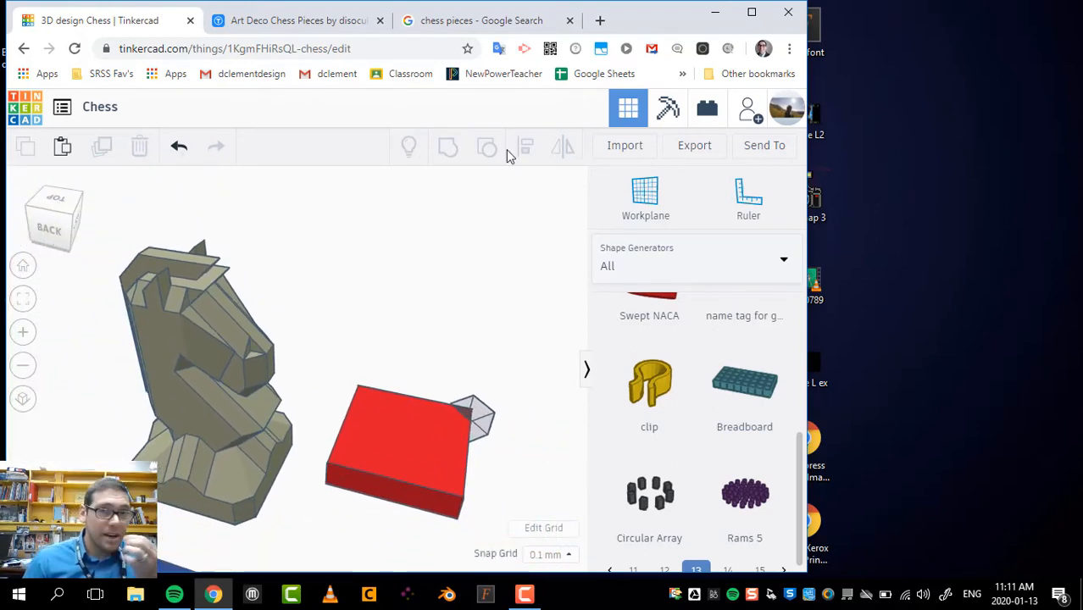
pyautogui.click(297, 20)
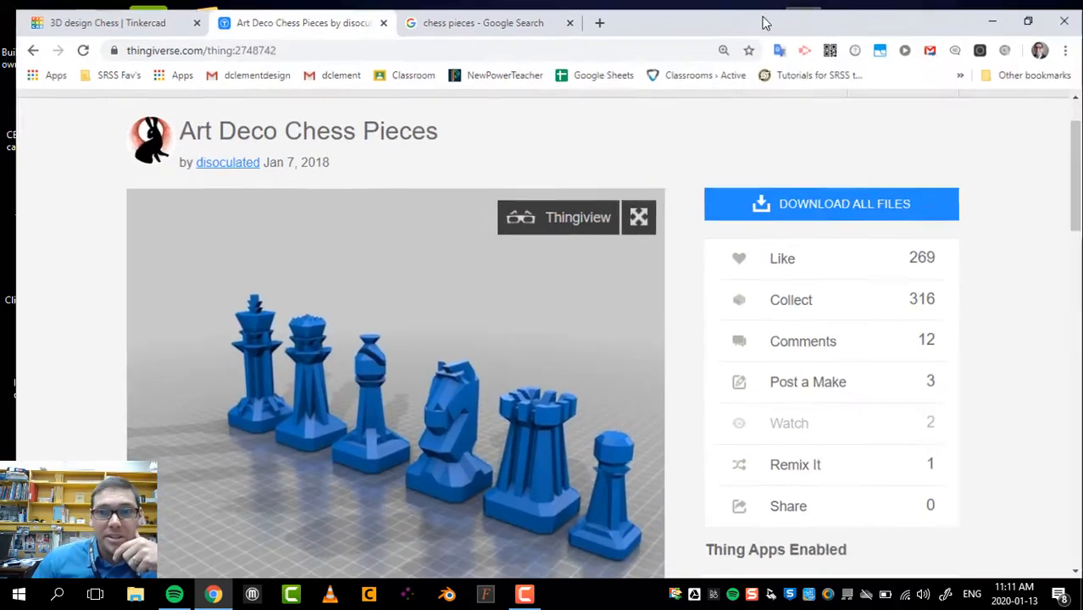
pyautogui.scroll(-3)
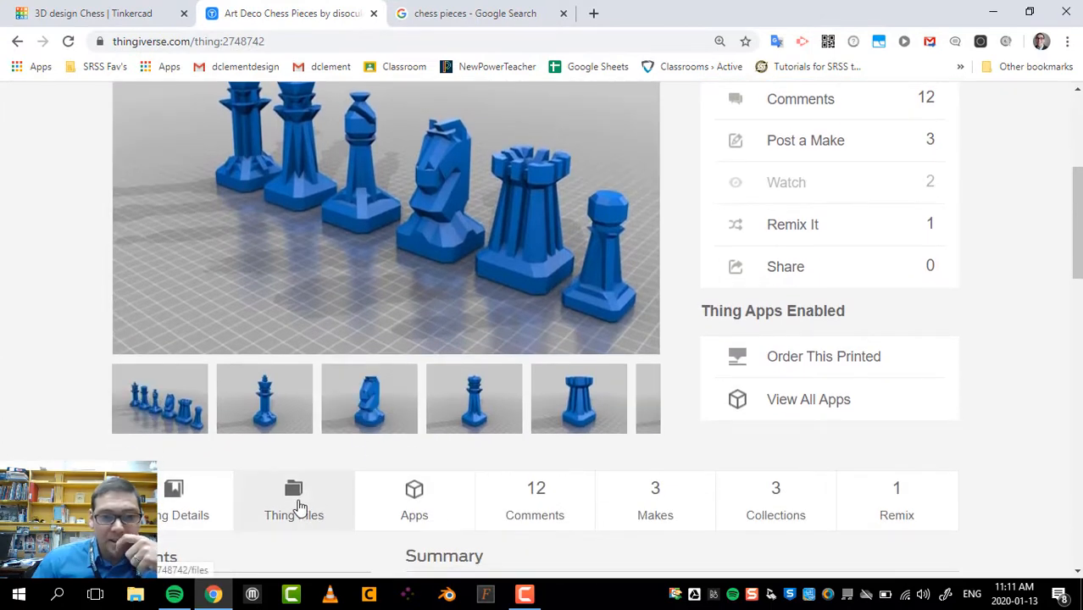
pyautogui.scroll(3)
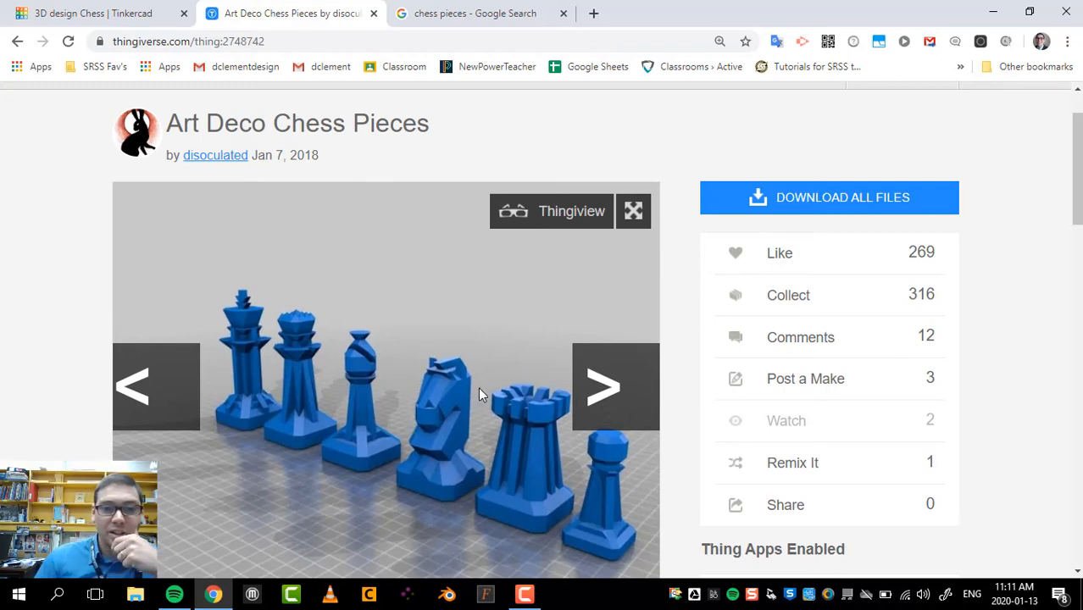
pyautogui.moveTo(507, 405)
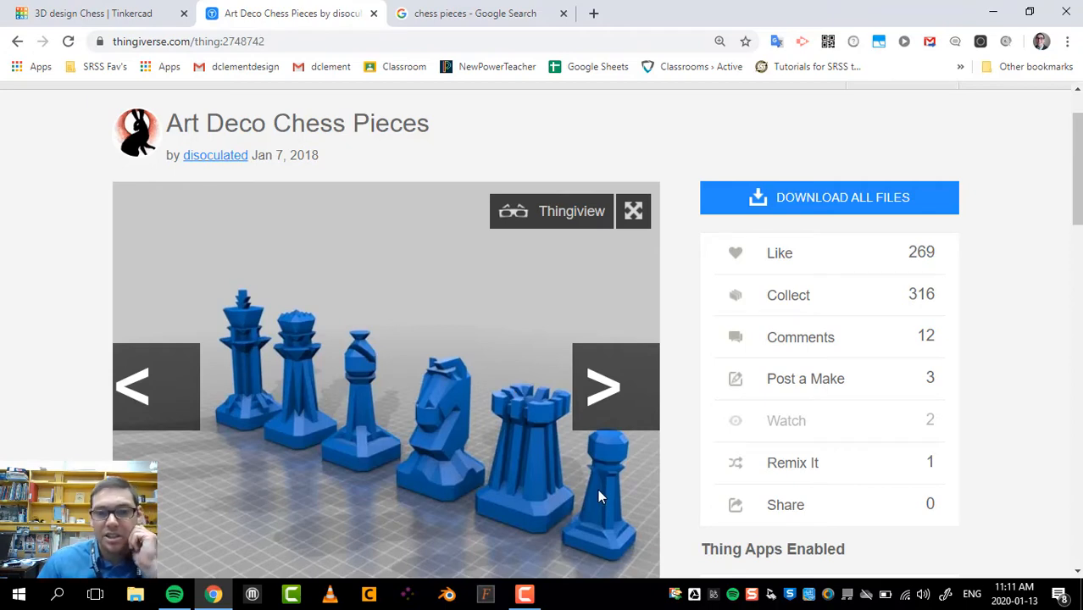
pyautogui.moveTo(378, 387)
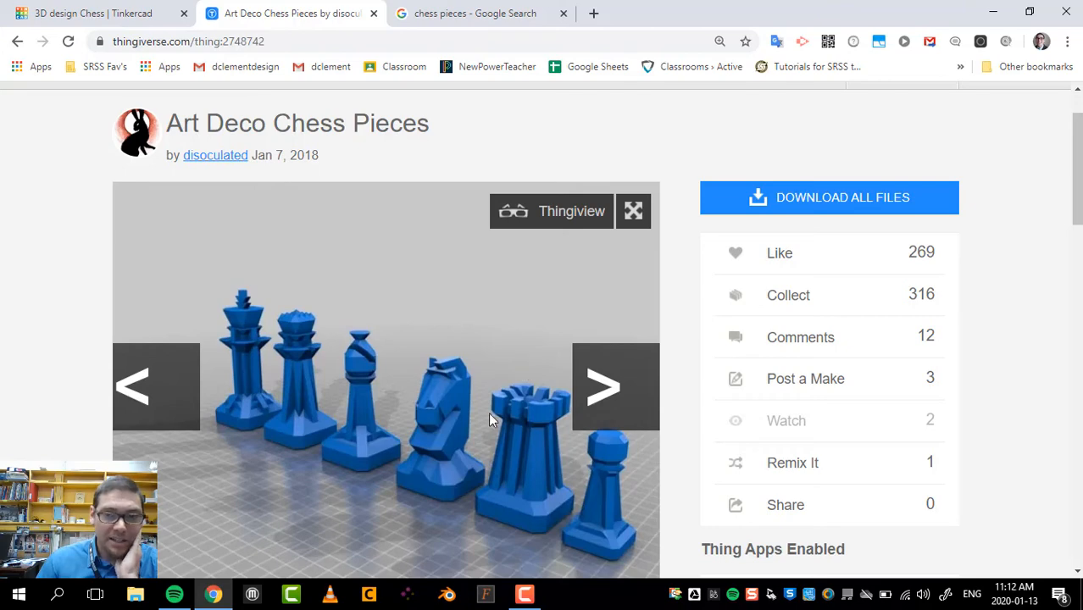
pyautogui.moveTo(321, 307)
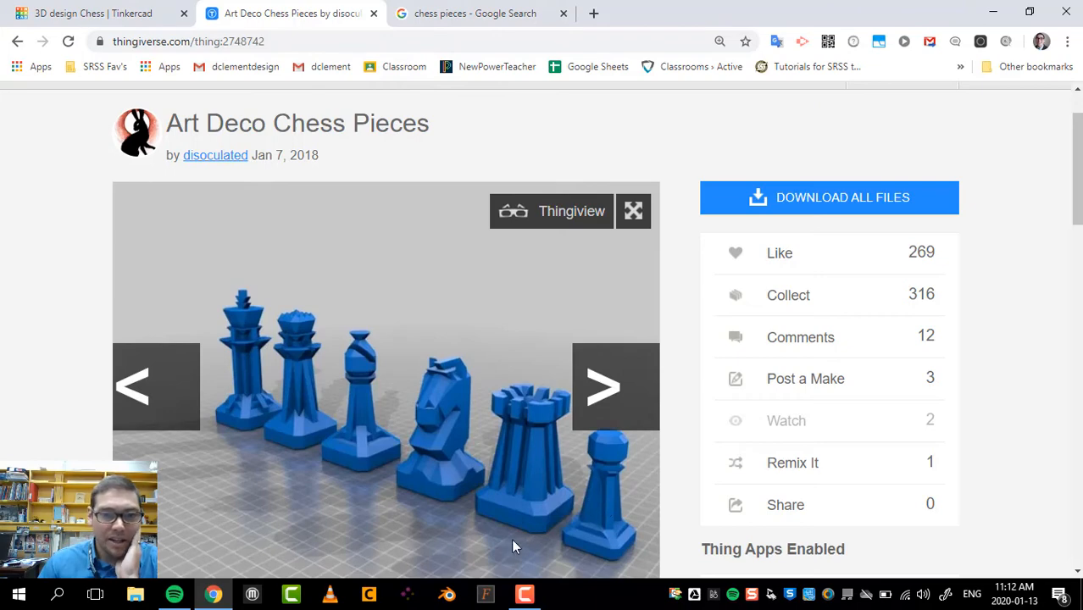
pyautogui.moveTo(296, 384)
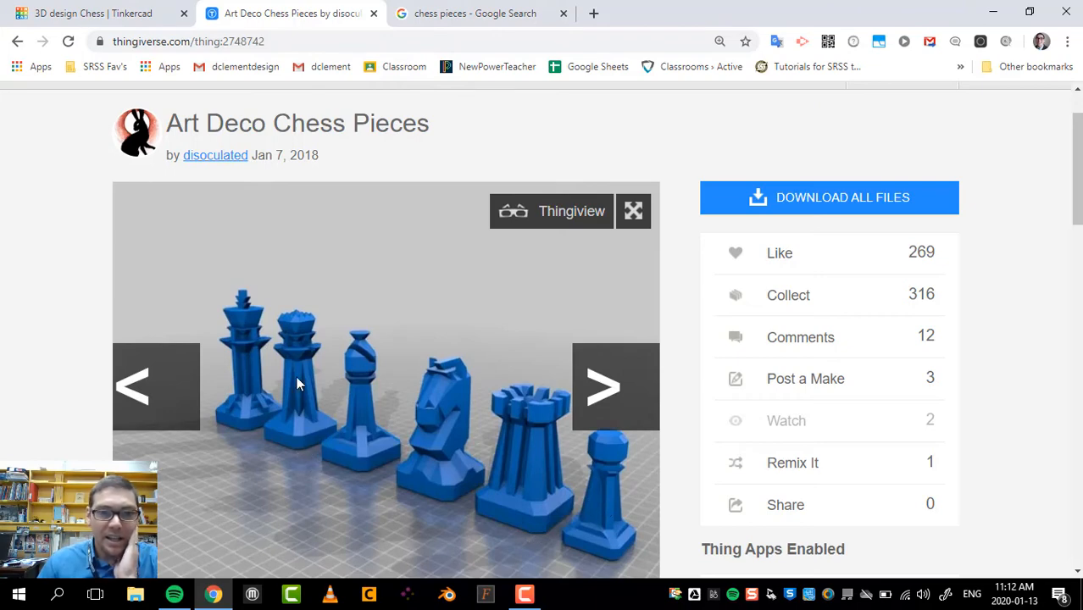
pyautogui.moveTo(390, 448)
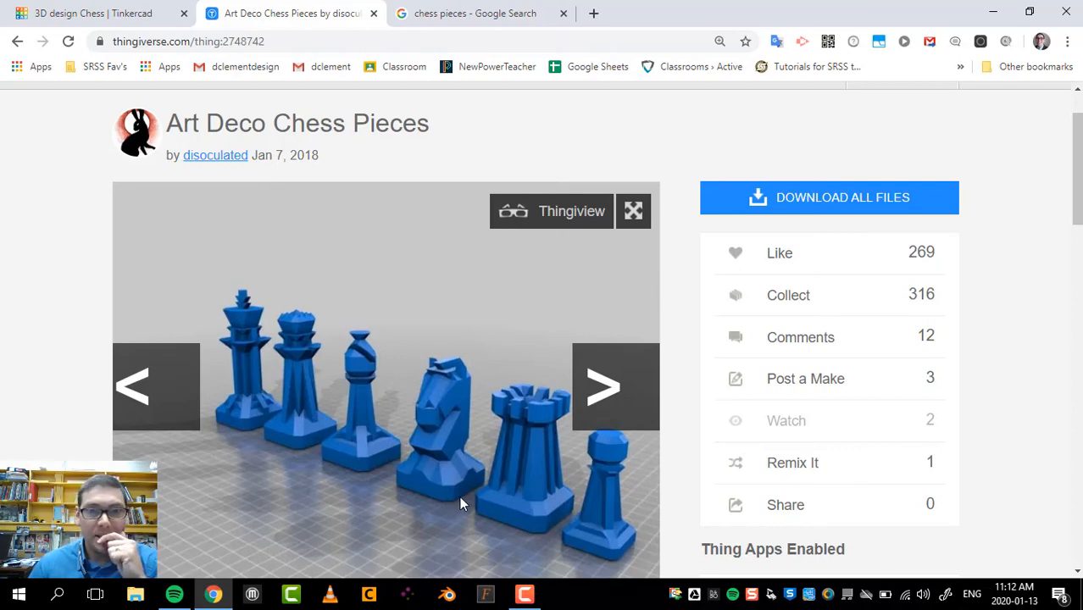
pyautogui.moveTo(666, 532)
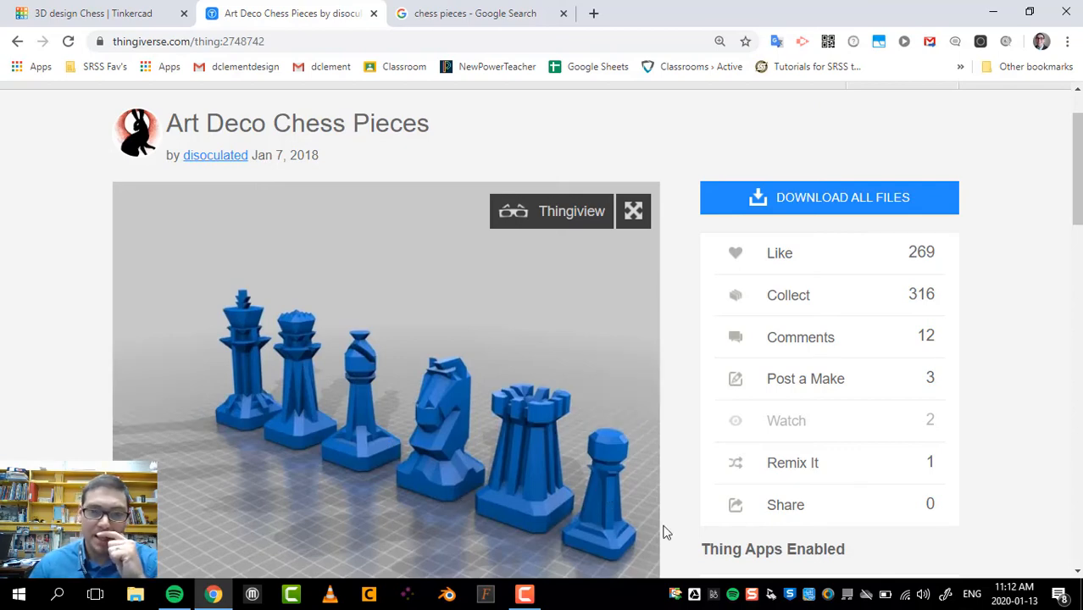
pyautogui.moveTo(423, 384)
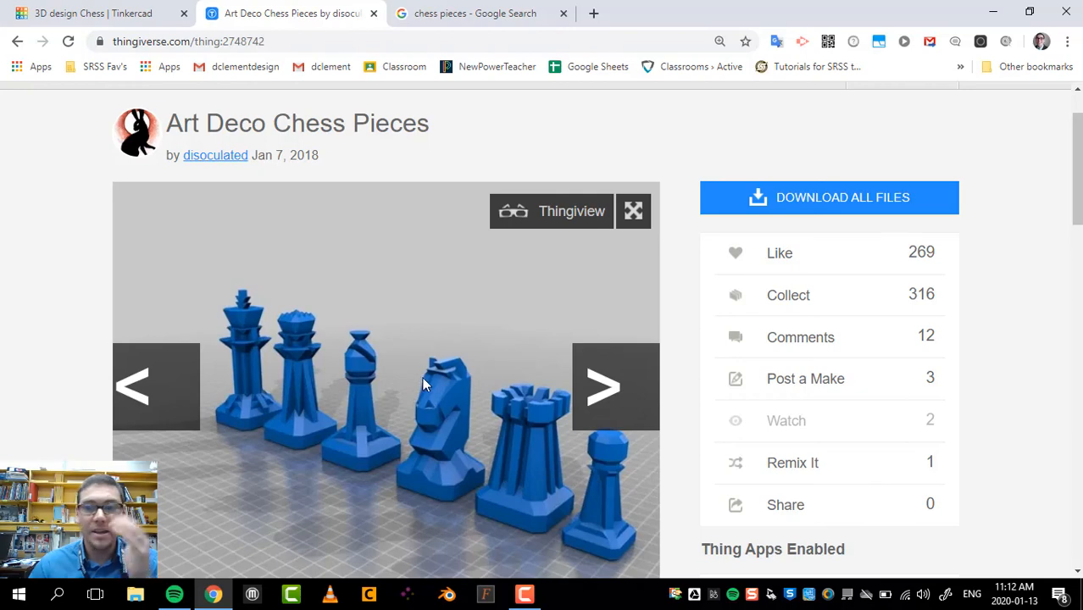
pyautogui.moveTo(490, 213)
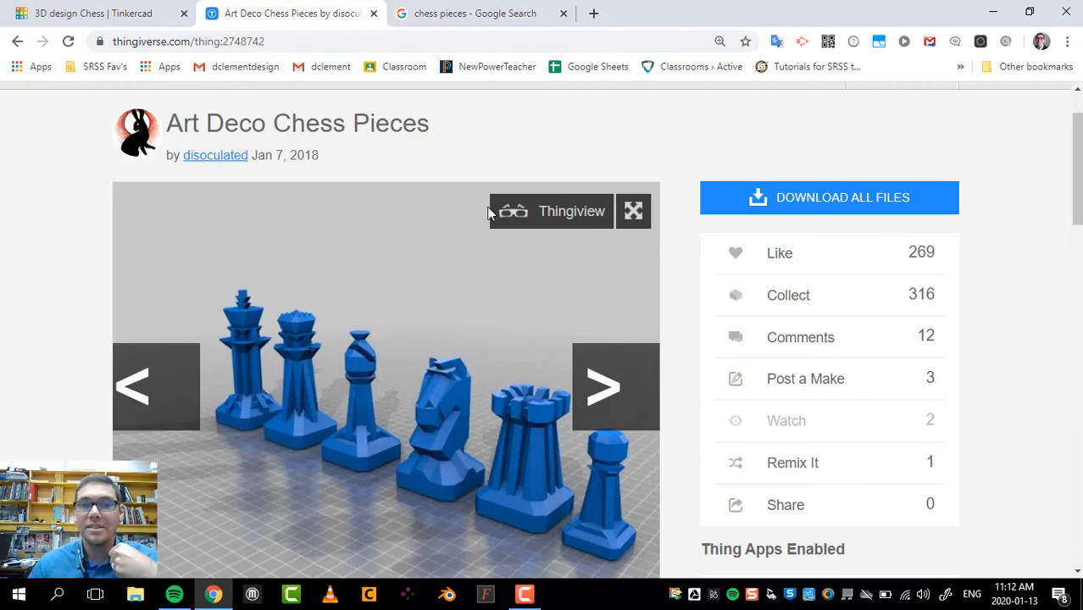